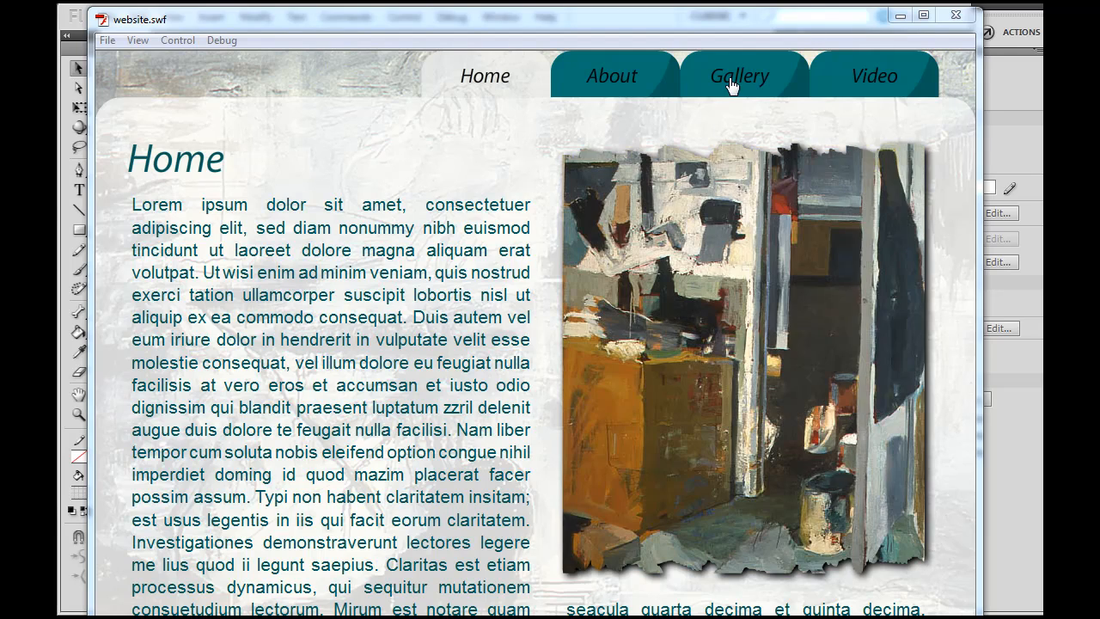
Open the Gallery page in the test movie to try the thumbnails.
left_click(739, 76)
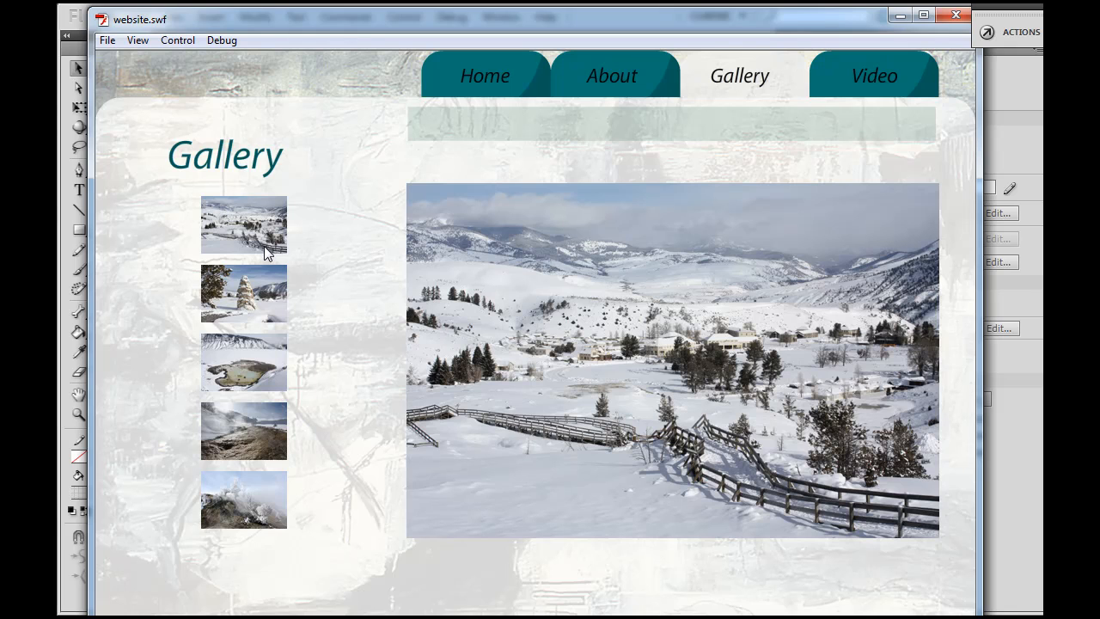
mouse_move(254, 376)
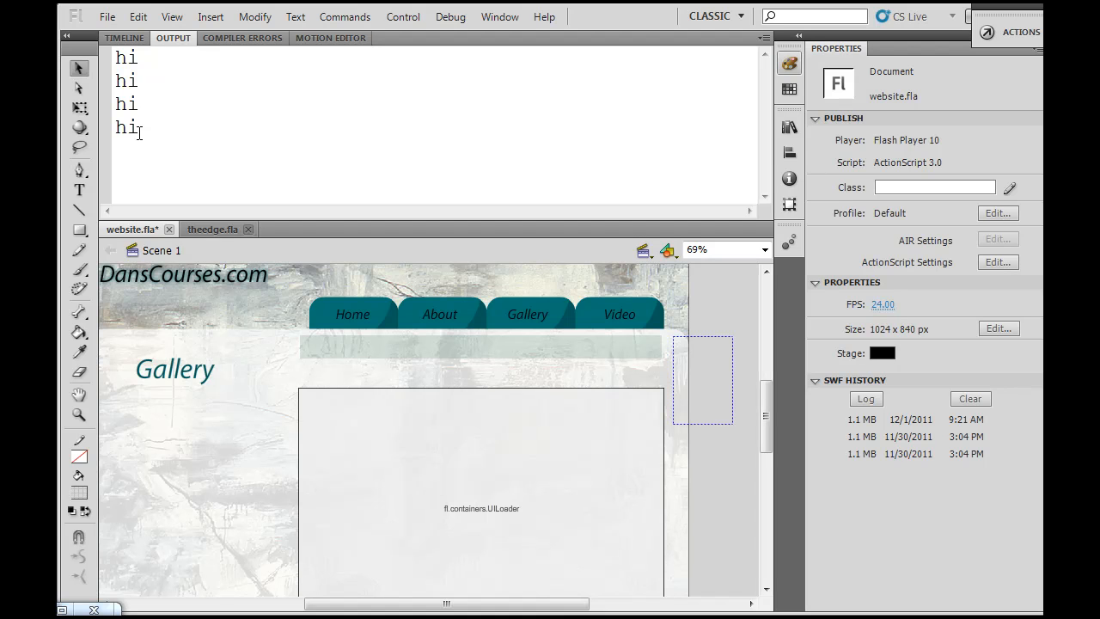
mouse_move(421, 361)
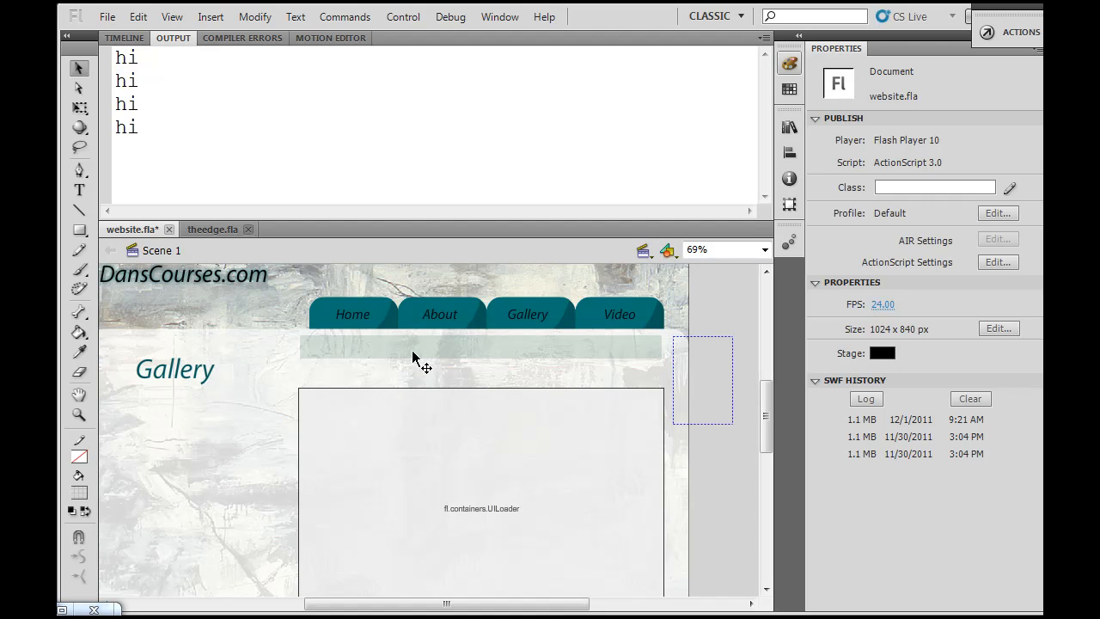
mouse_move(481, 508)
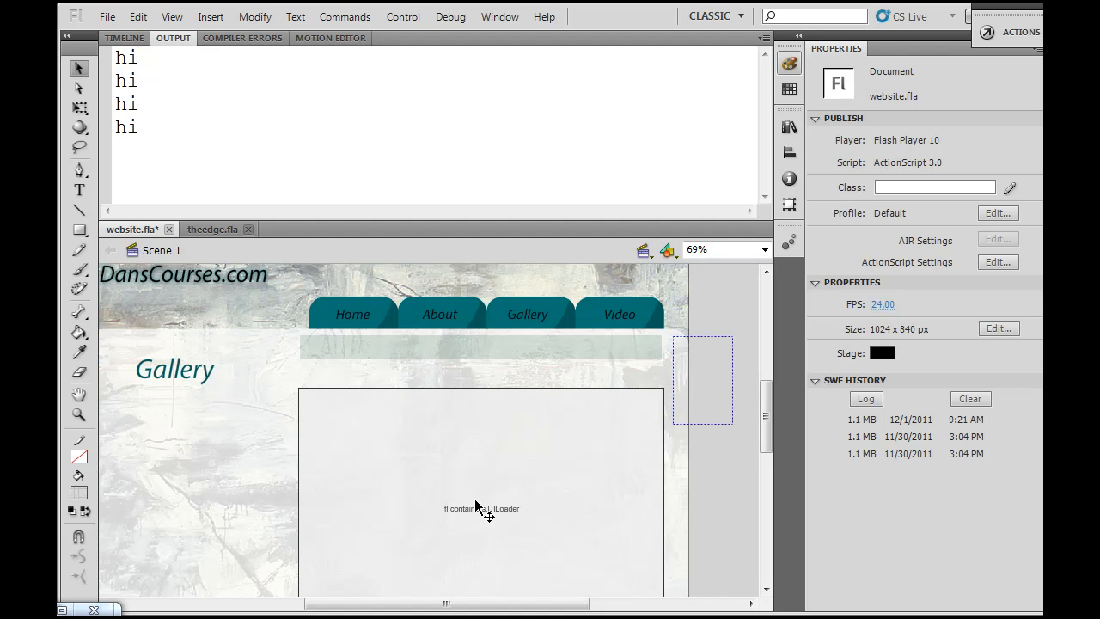
mouse_move(487, 516)
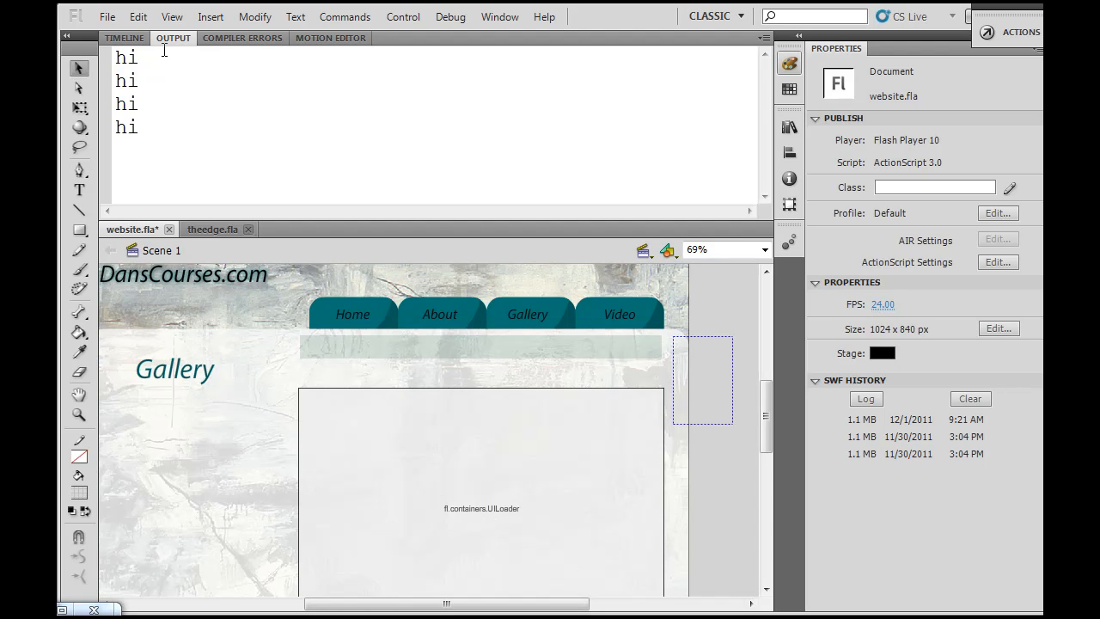
Open the actions frame's code and comment out trace("hi") in thumbClicked.
left_click(124, 38)
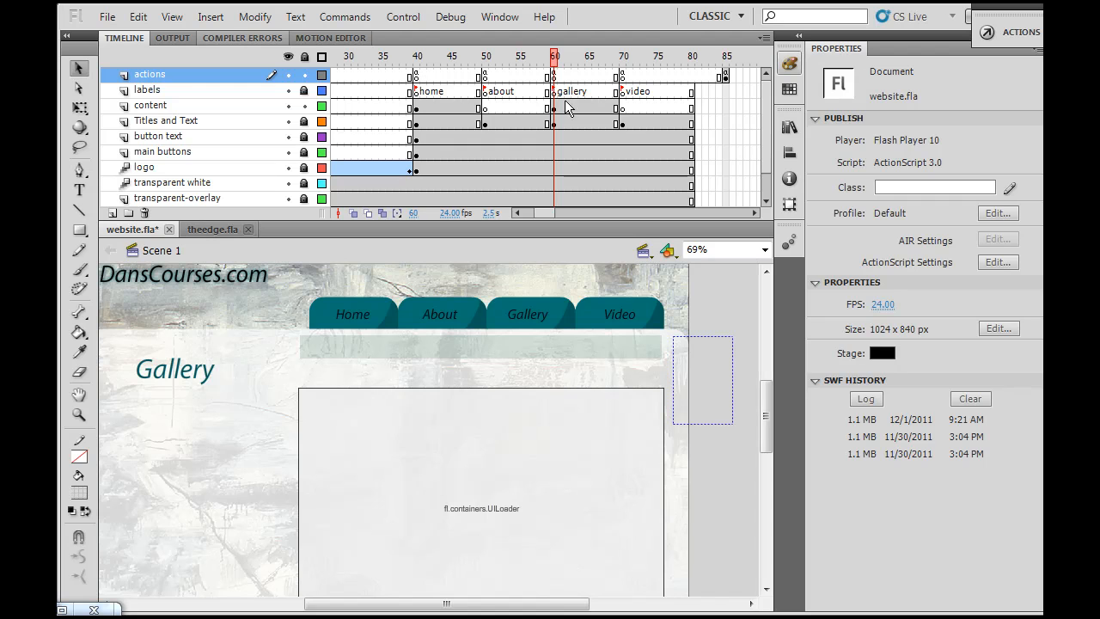
left_click(555, 74)
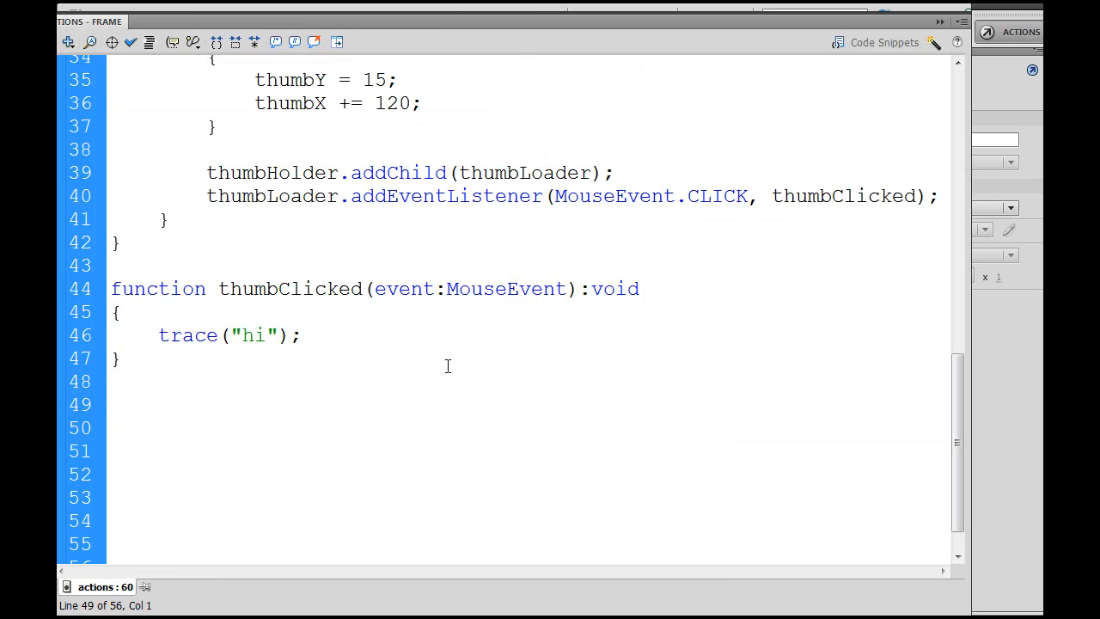
left_click(165, 355)
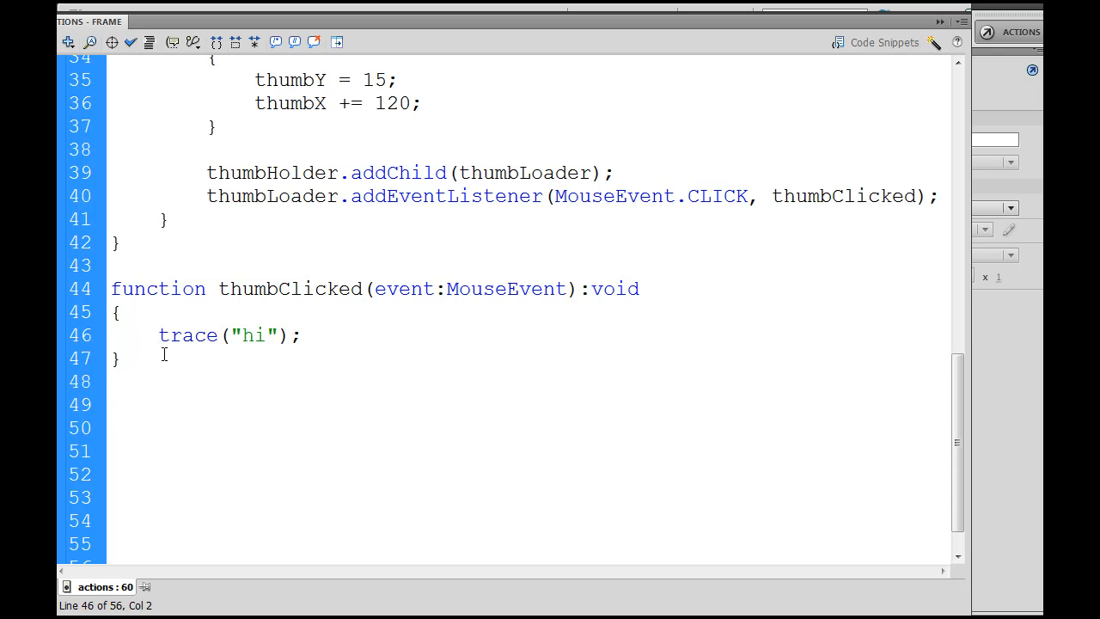
type("//")
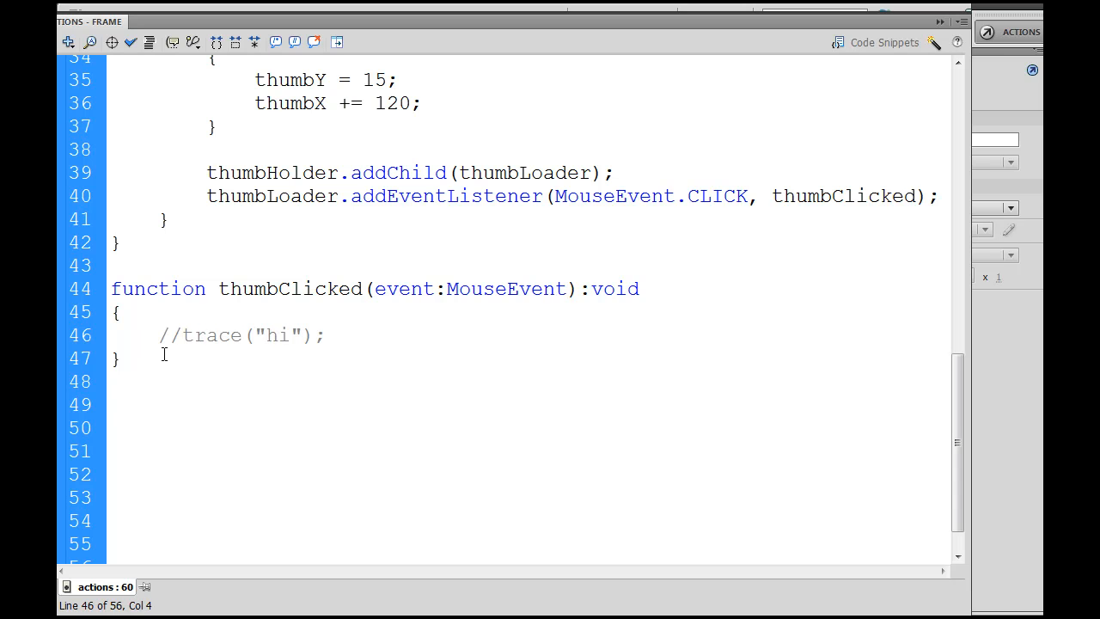
left_click(325, 335)
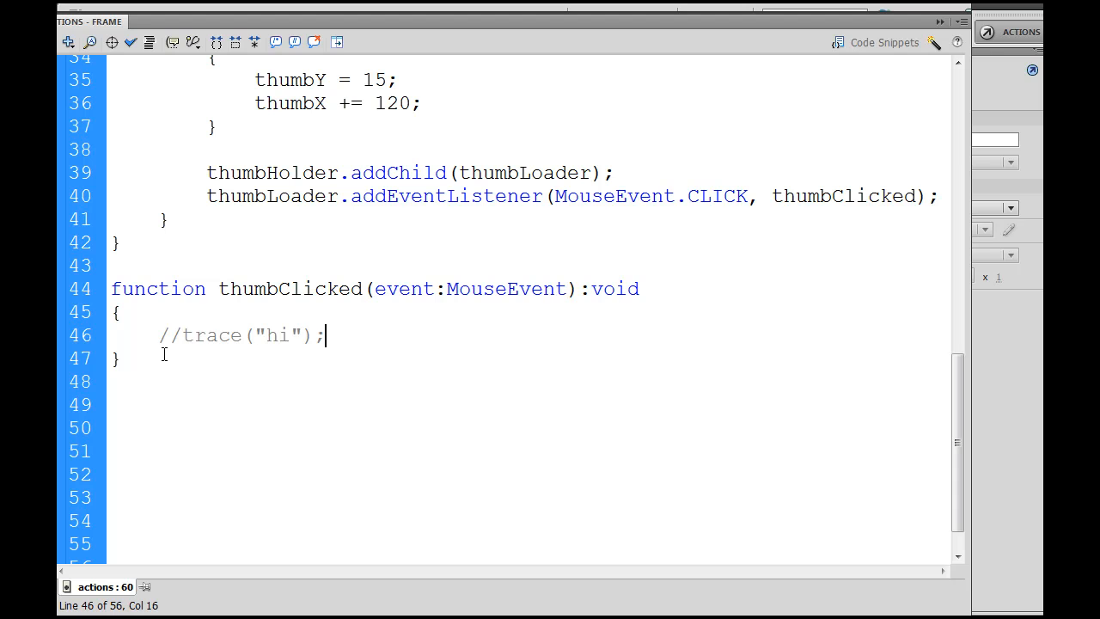
Declare var path:String = event.currentTarget.contentLoaderInfo.url; on a new line.
key("Return")
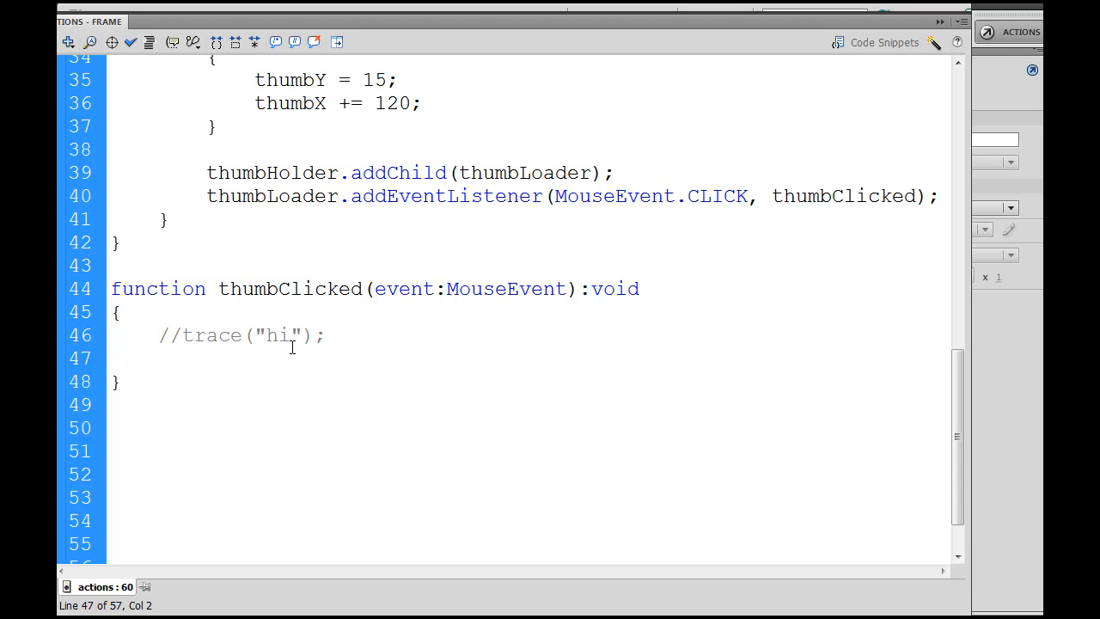
type("var")
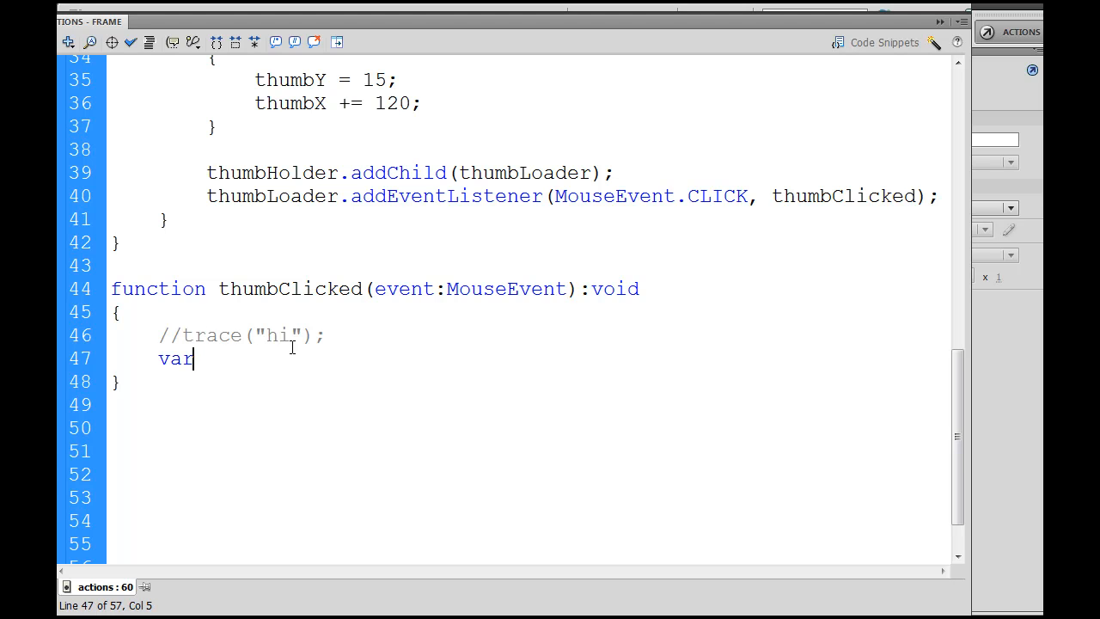
type("p")
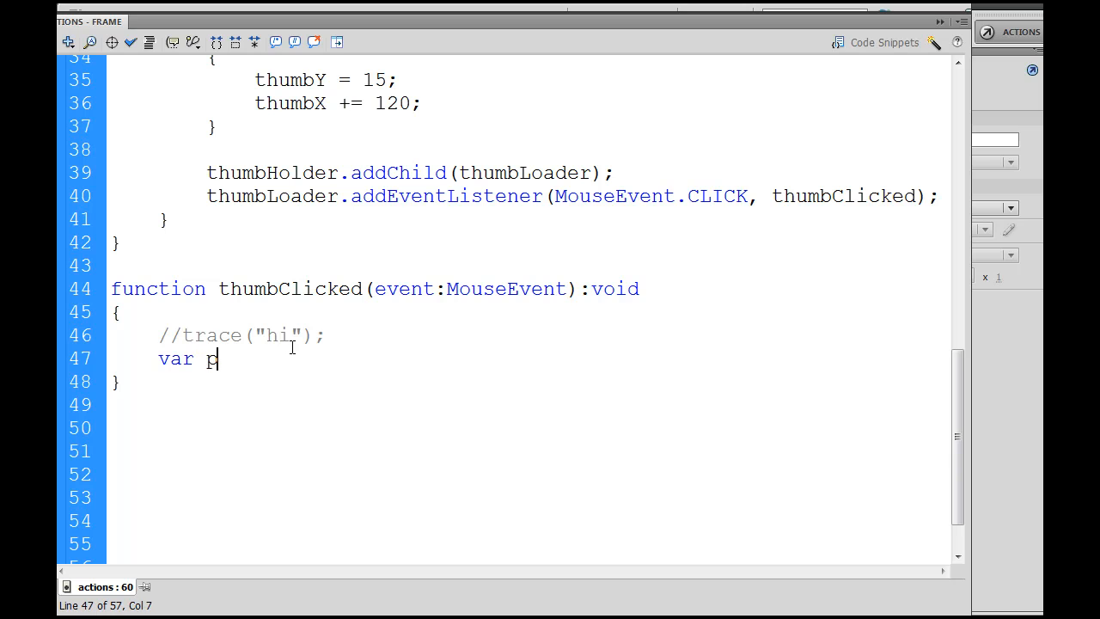
type("ath")
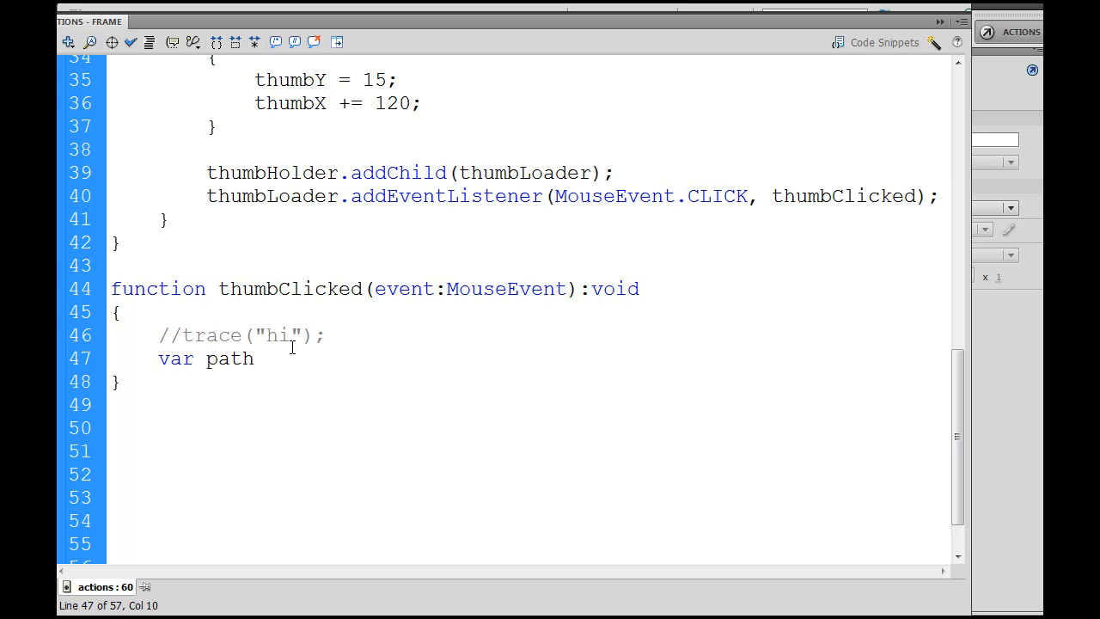
type(":")
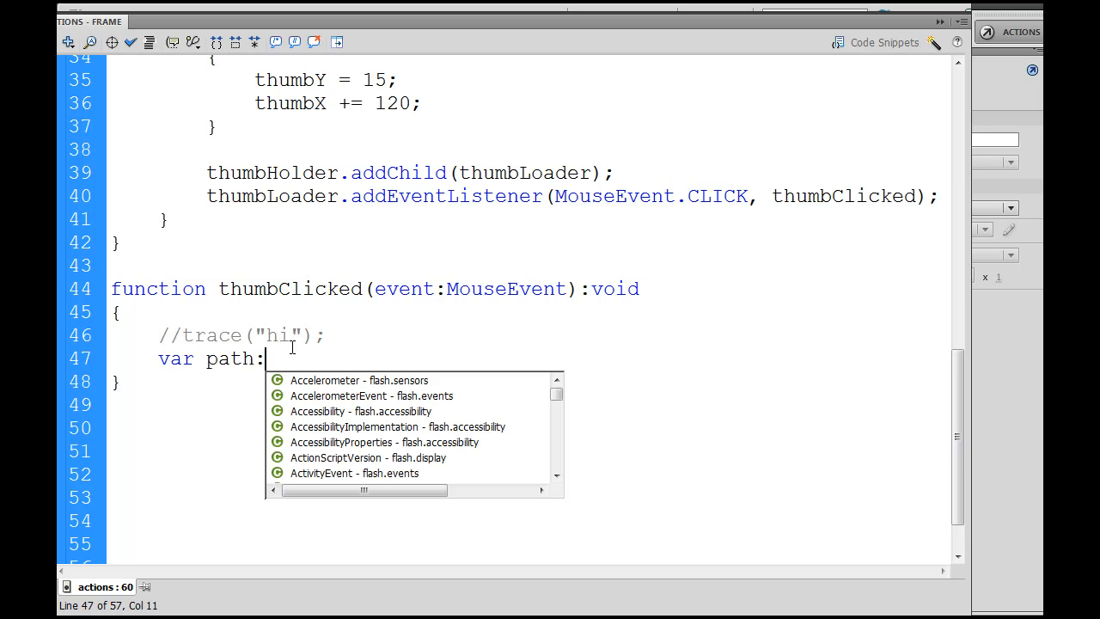
type("Str")
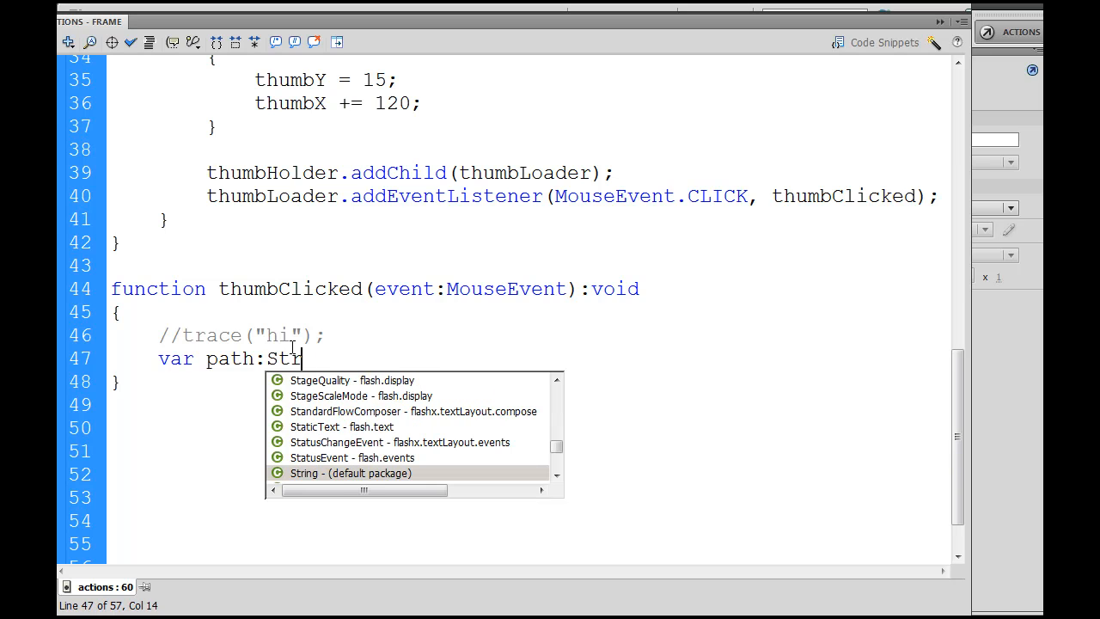
type("ing =")
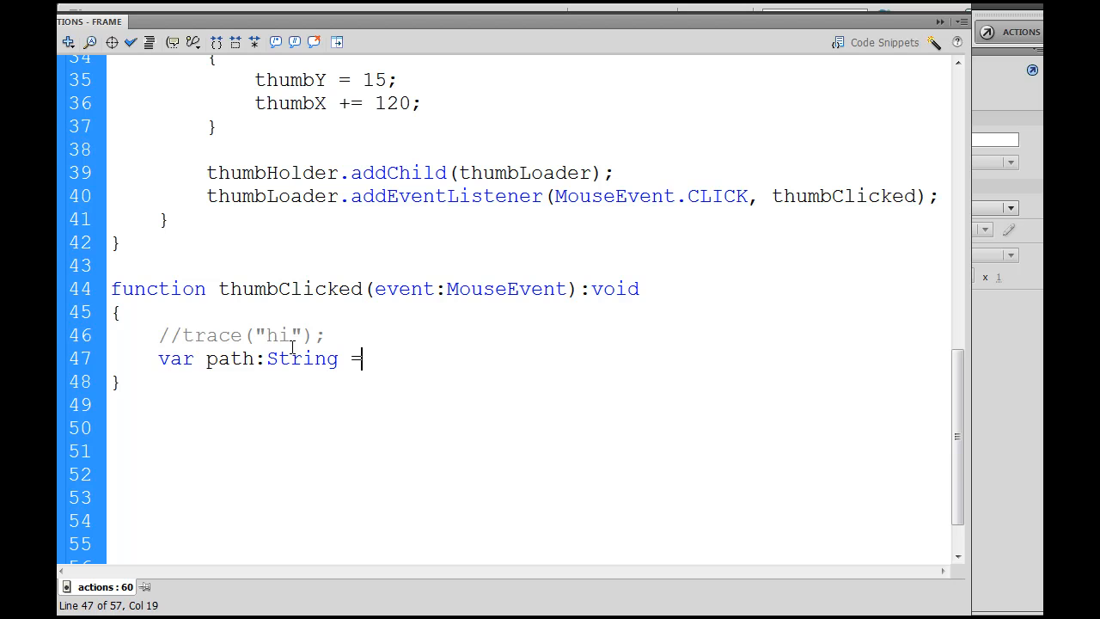
type("event.currentTarget")
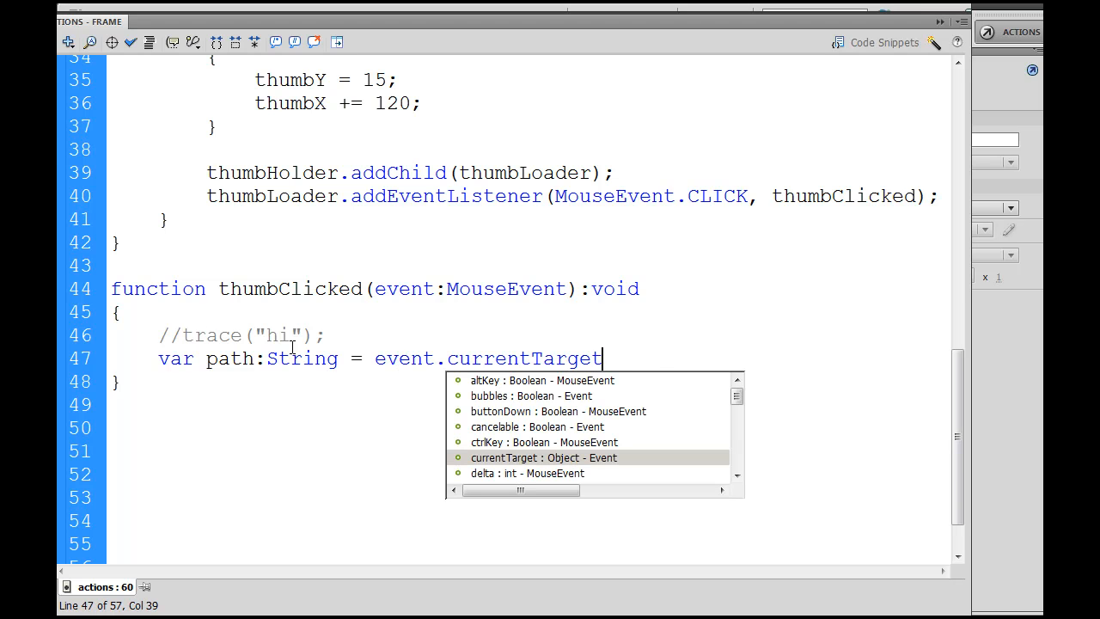
type(".contentLoaderInfo")
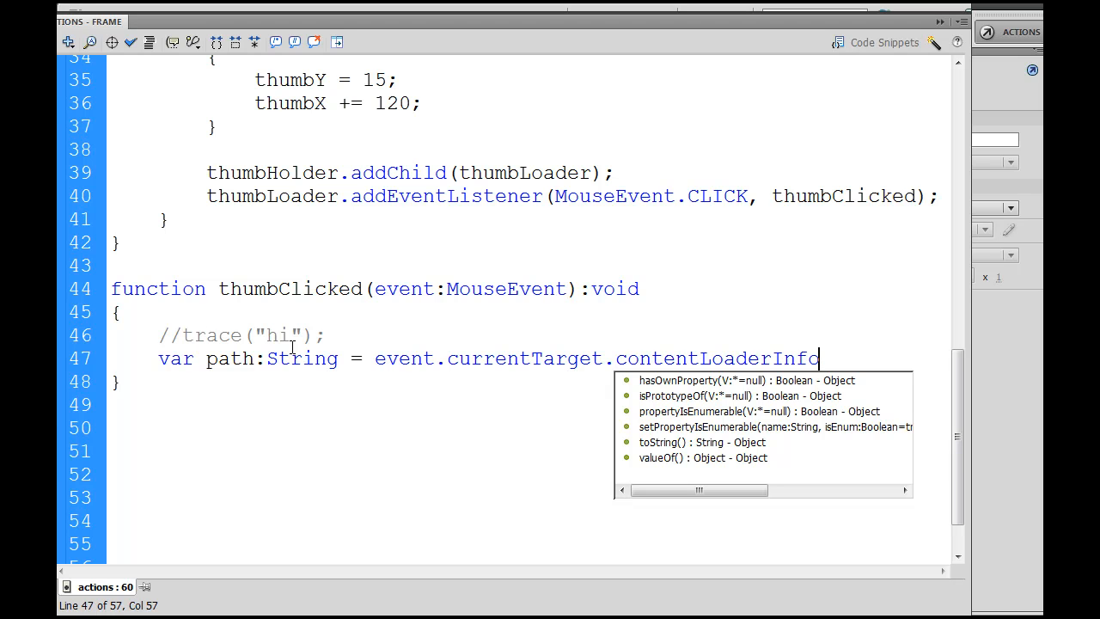
type(".url")
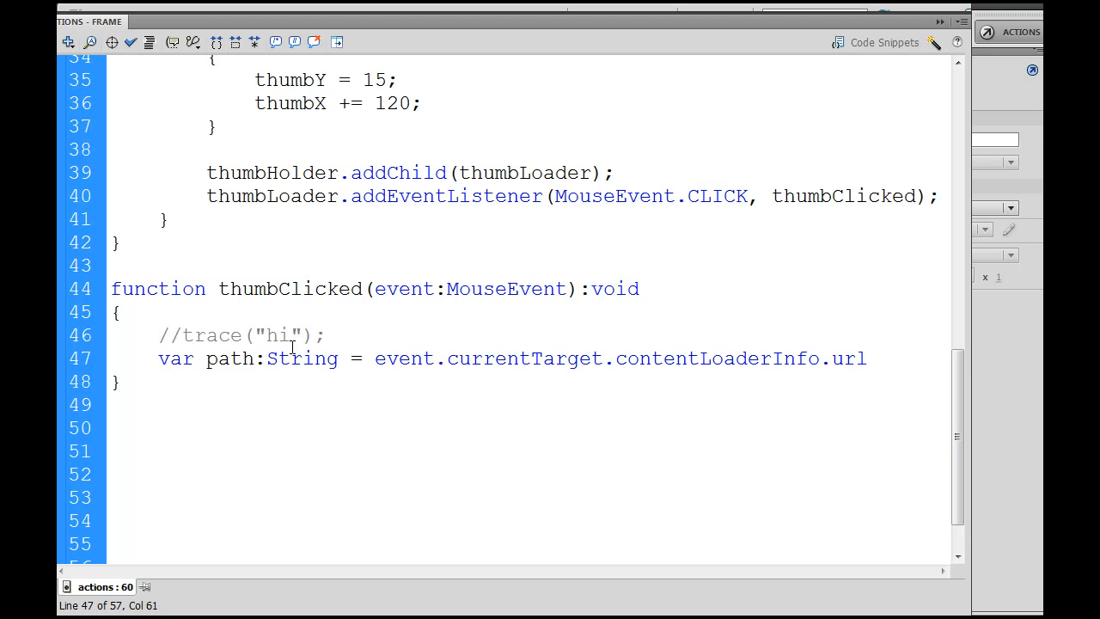
type(";")
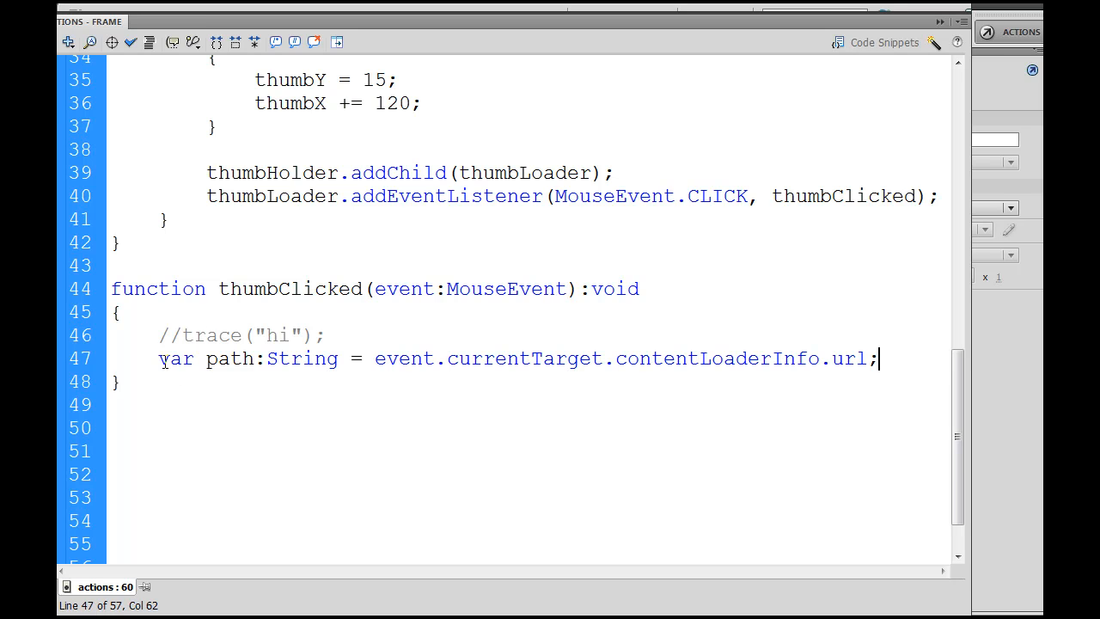
mouse_move(404, 370)
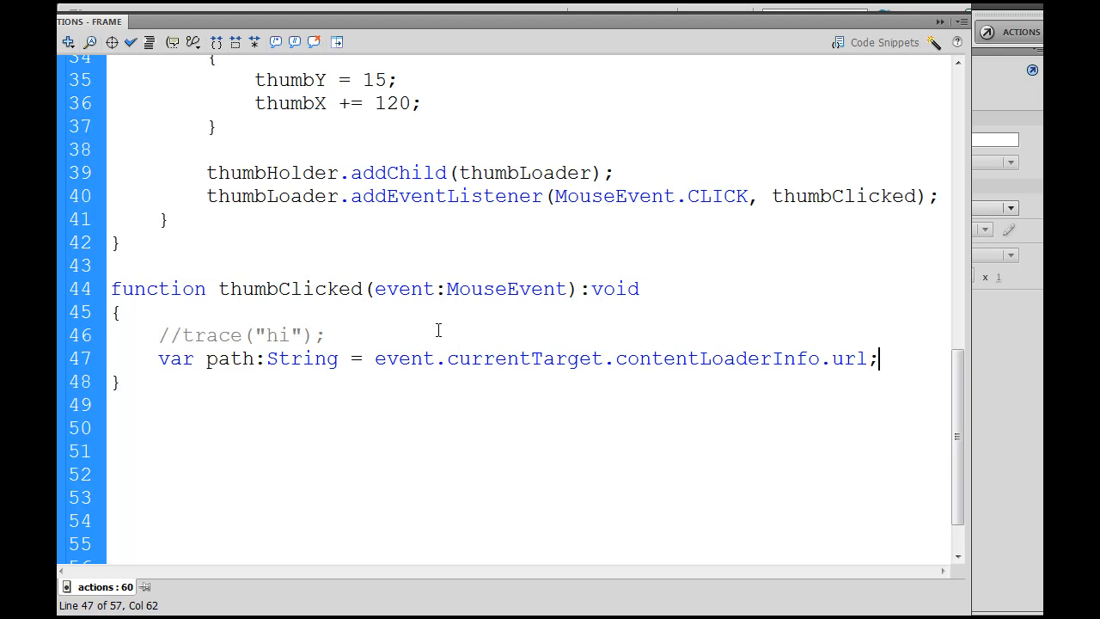
mouse_move(592, 371)
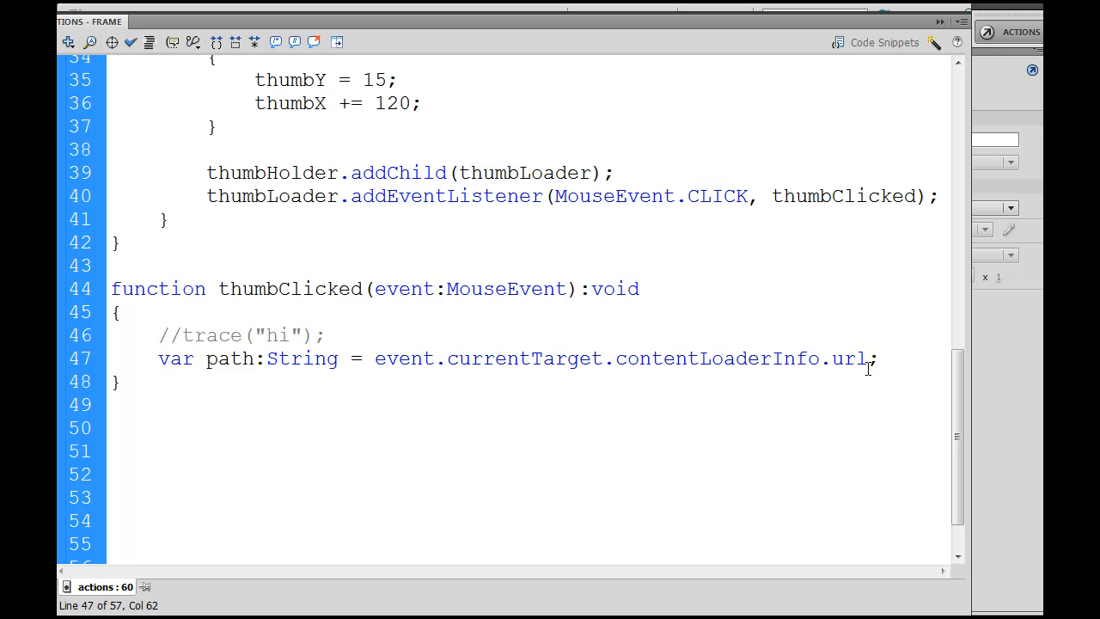
Add trace(path) below the path variable.
key("Return")
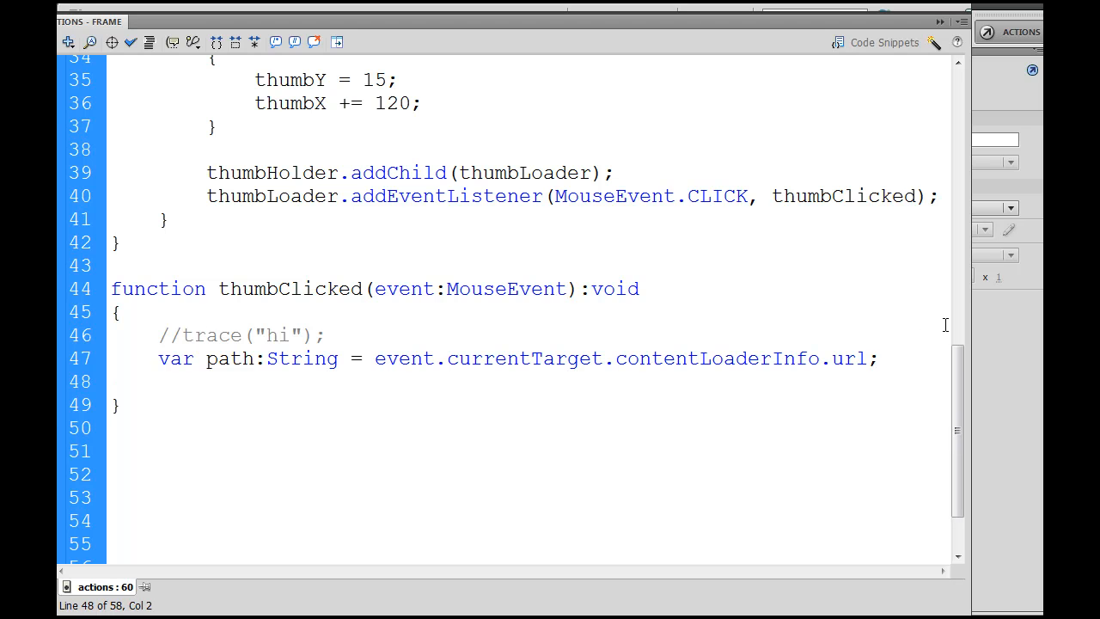
type("trace")
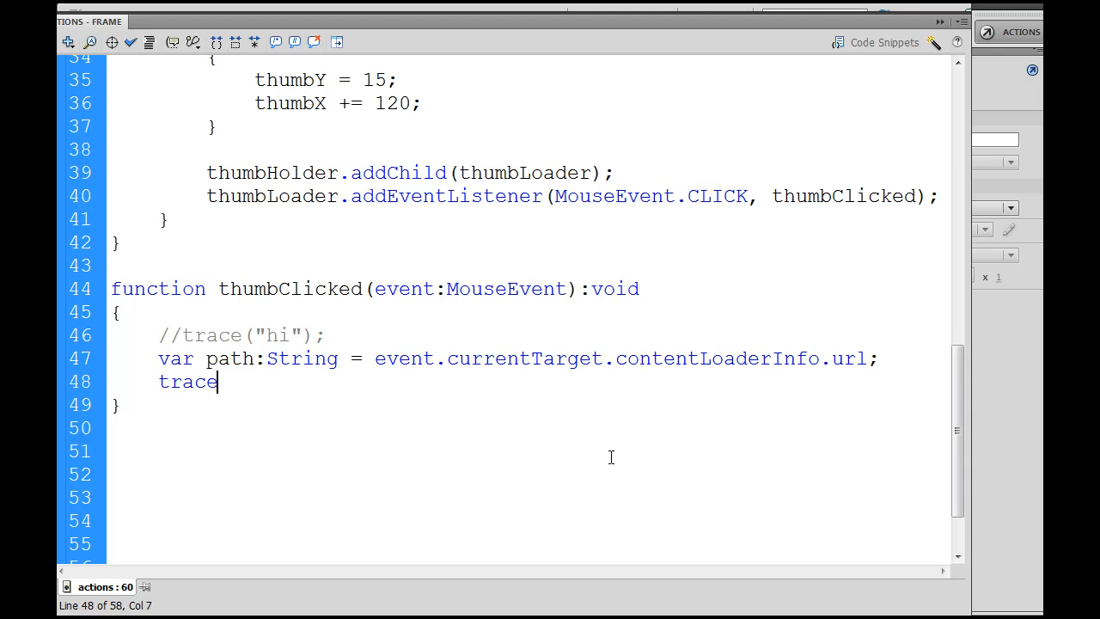
type("()")
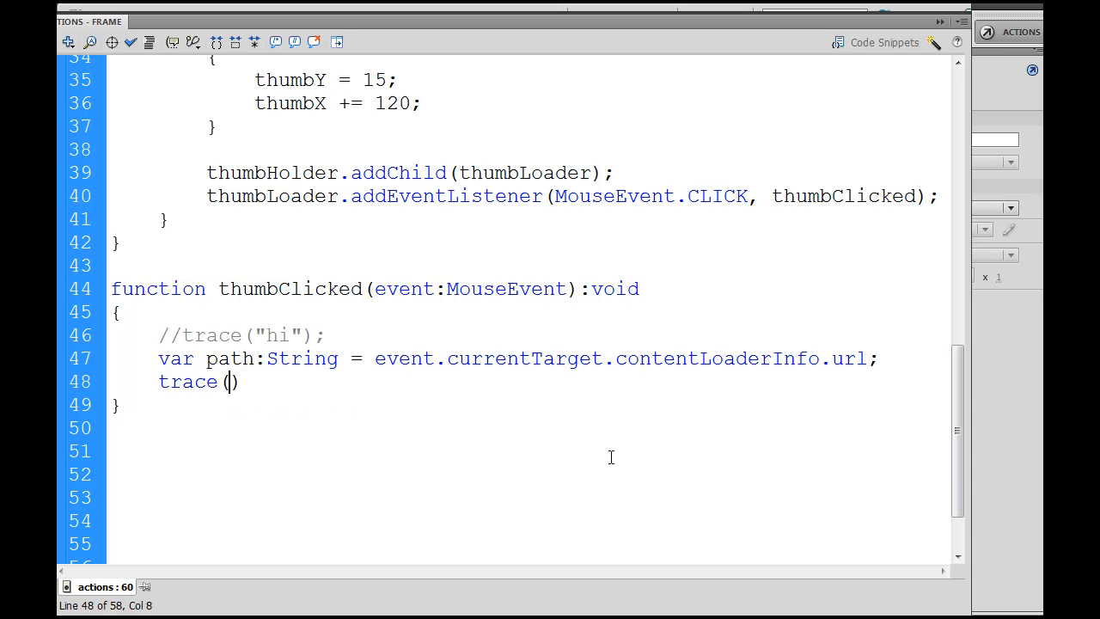
type("path")
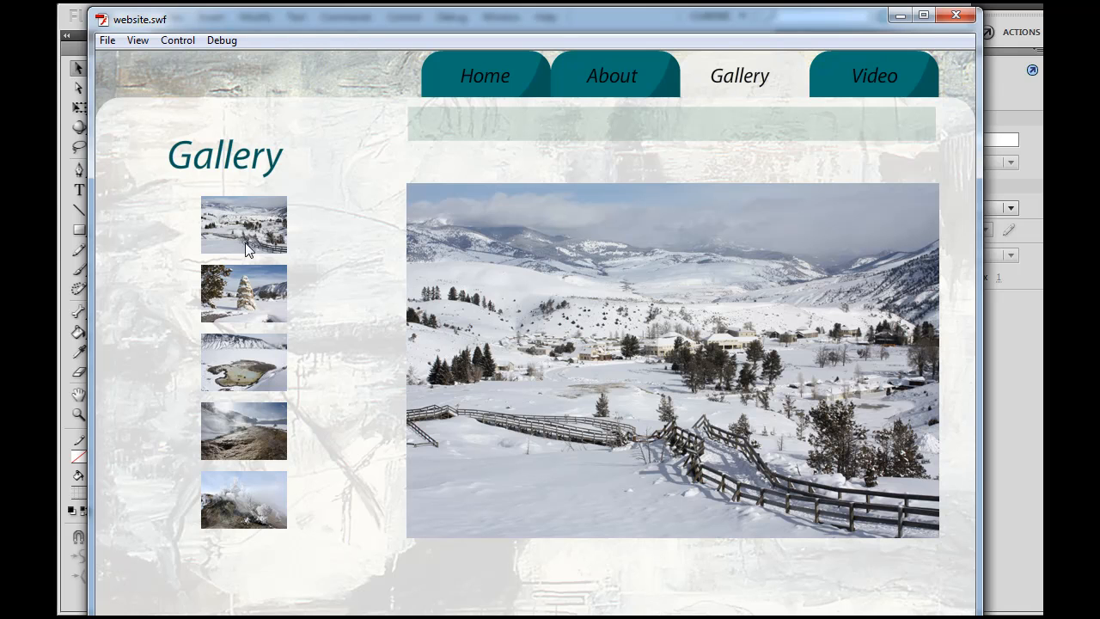
mouse_move(240, 304)
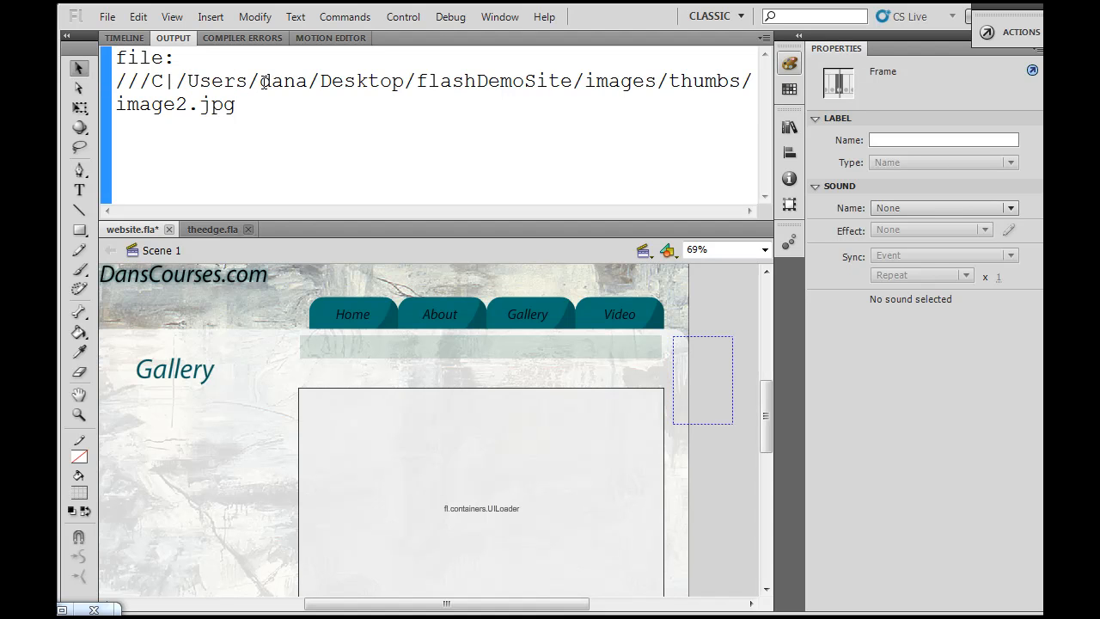
Select the images/thumbs/image2.jpg part of the traced path in the Output panel.
double_click(288, 80)
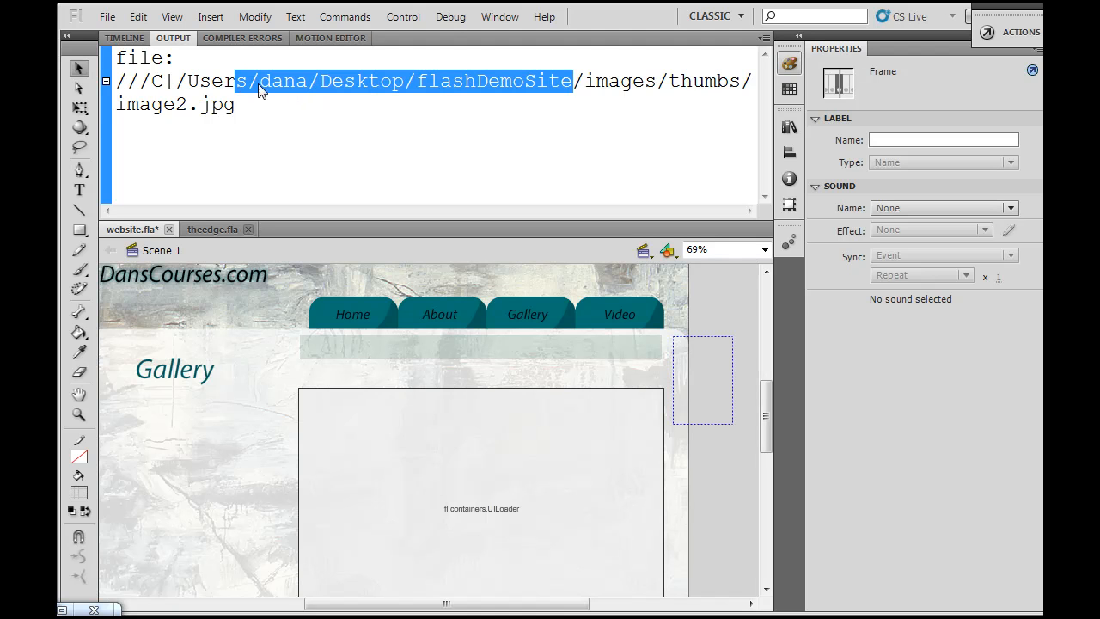
left_click(584, 81)
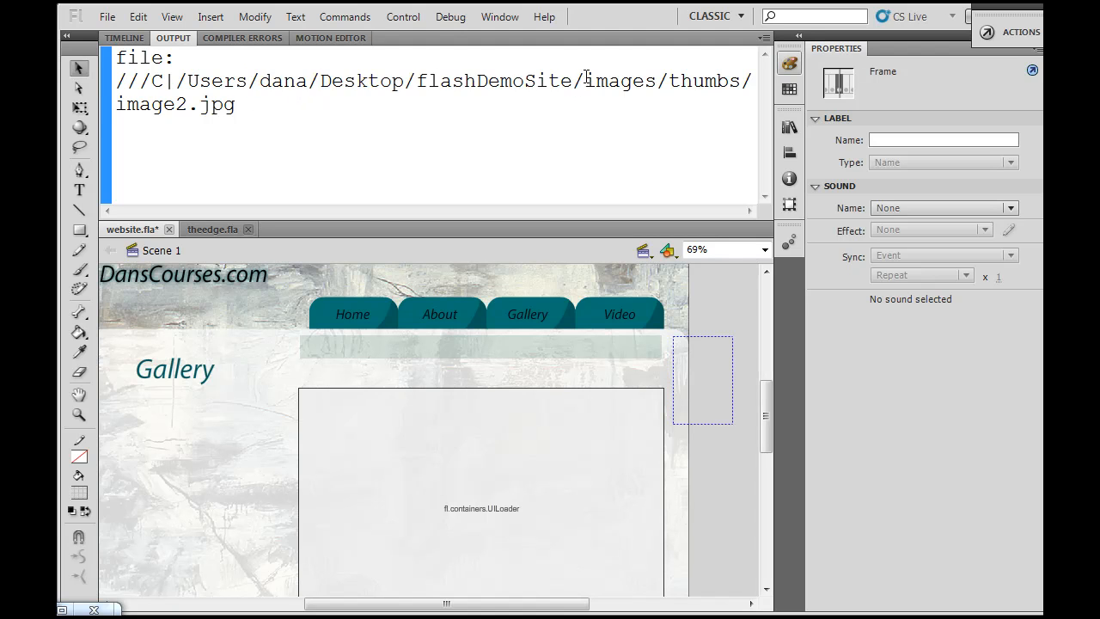
left_click_drag(585, 80, 236, 104)
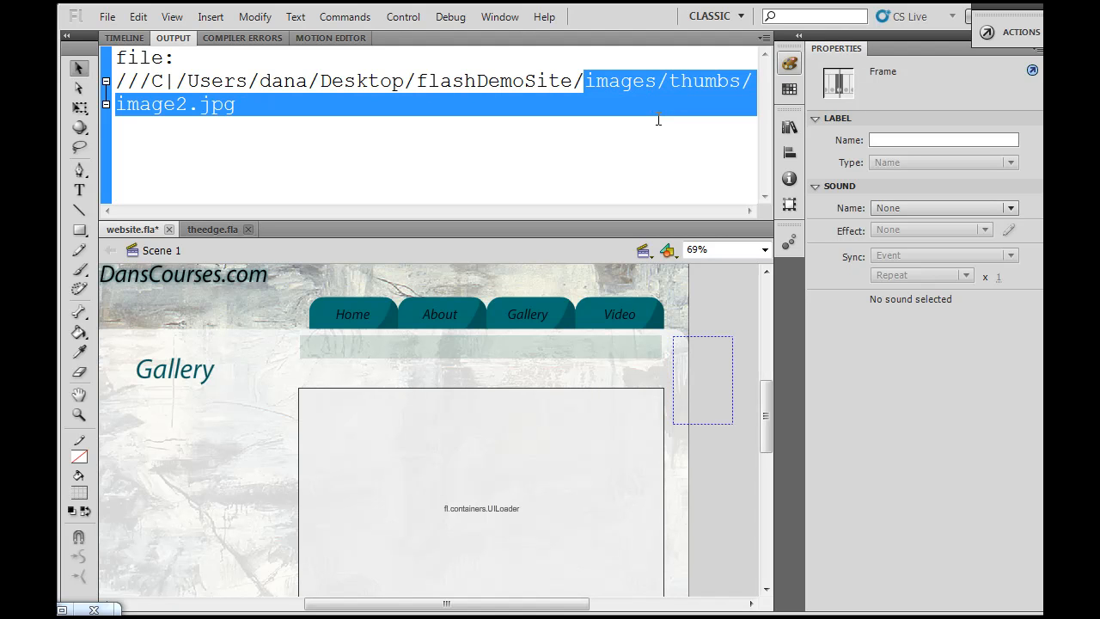
mouse_move(370, 167)
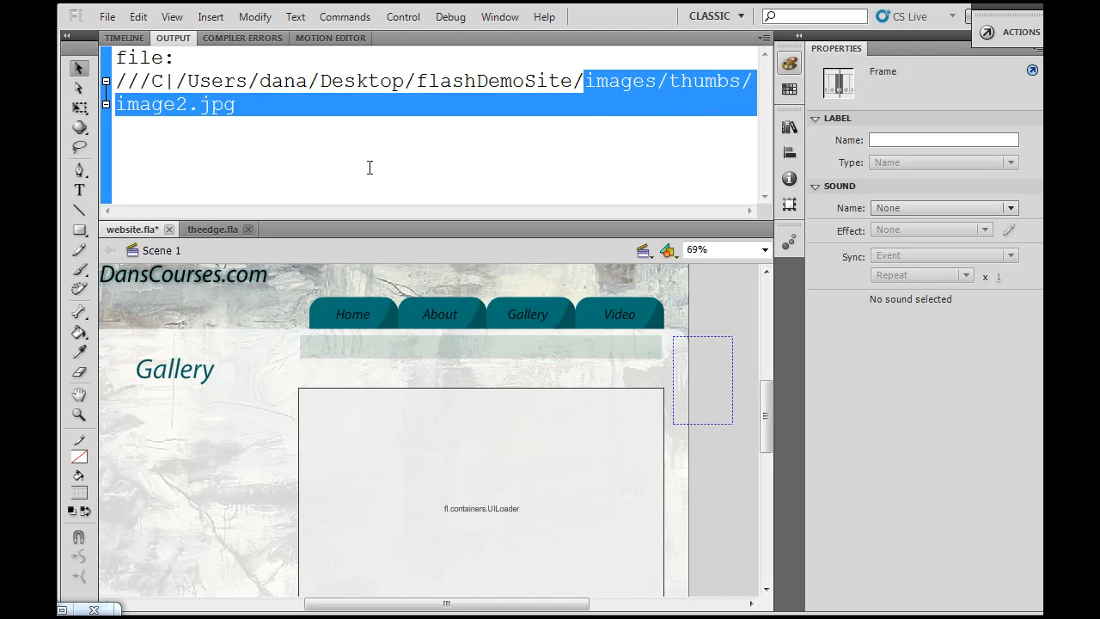
mouse_move(864, 94)
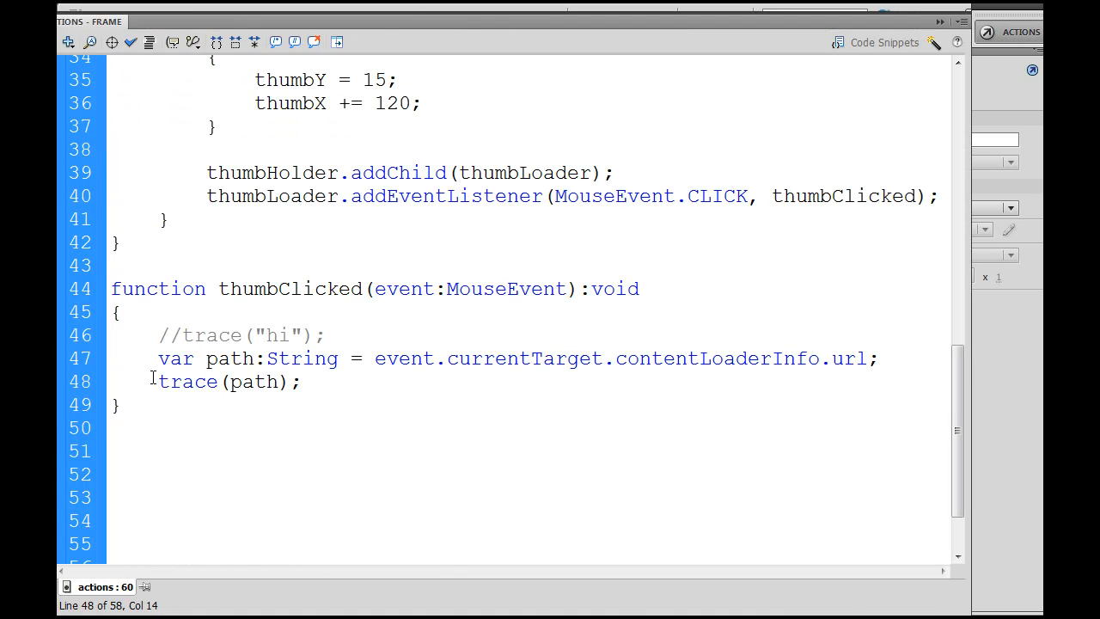
Comment out trace(path) and write path = path.substr(path.lastIndexOf("/") + 1);.
type("//")
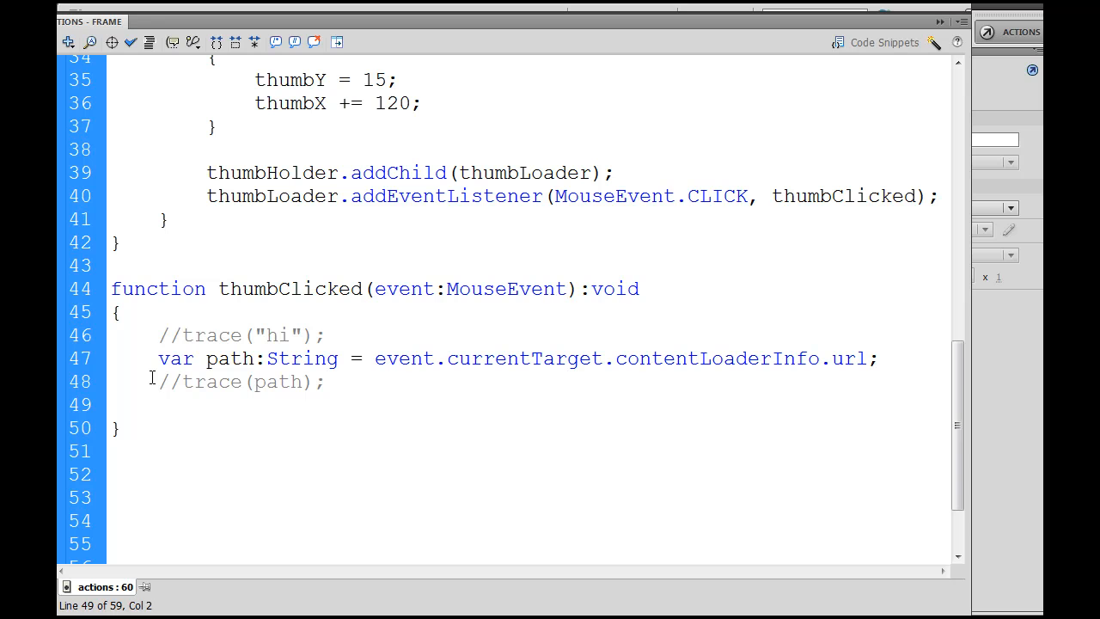
left_click(157, 405)
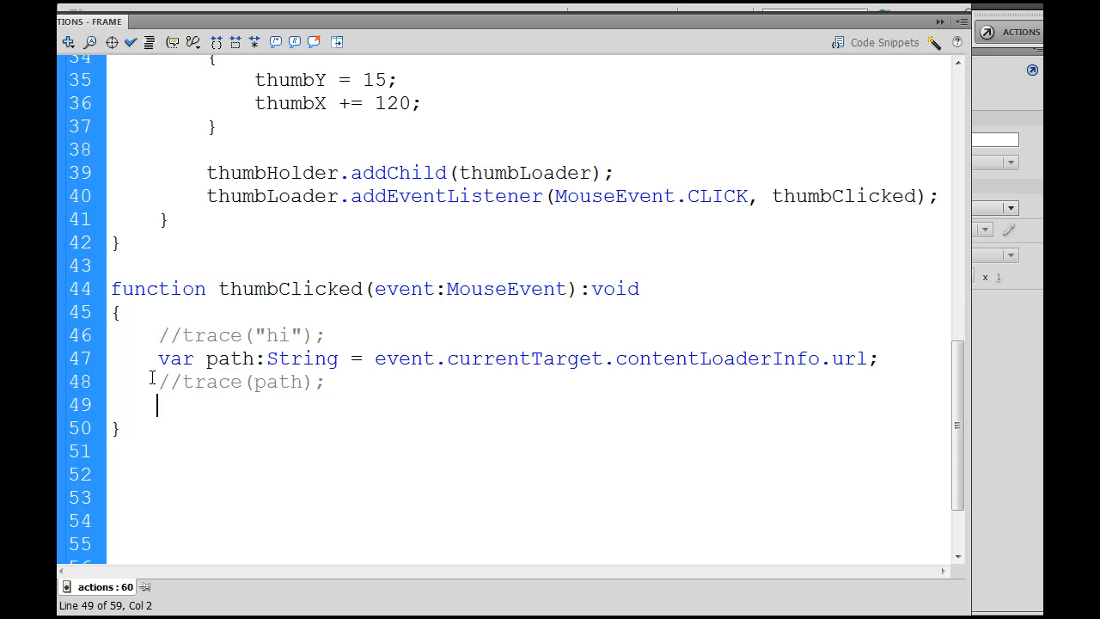
type("pa")
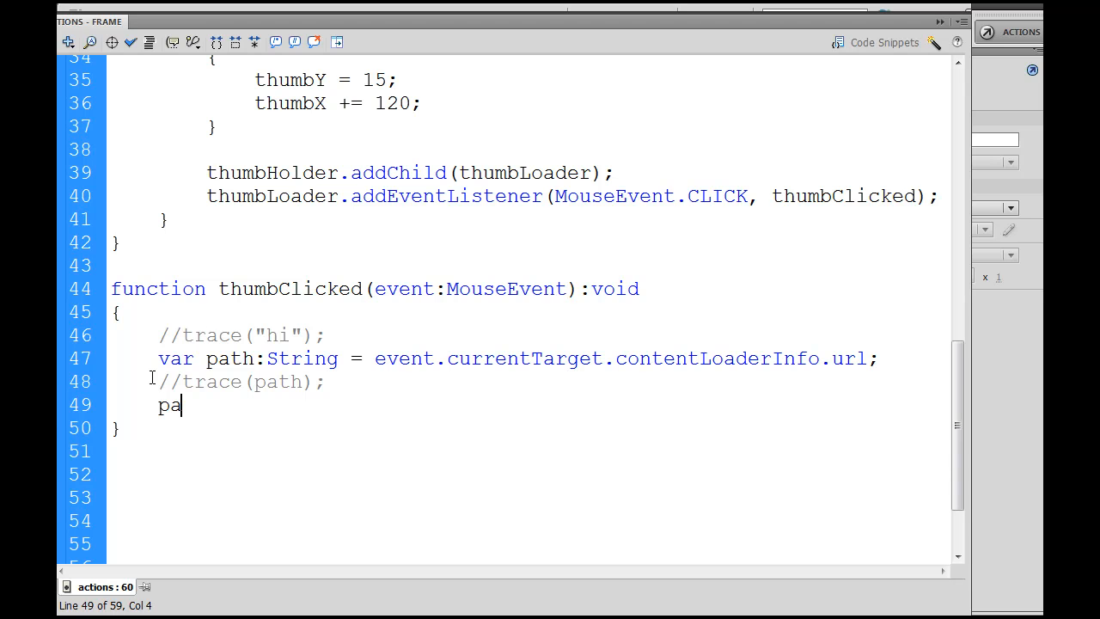
type("th")
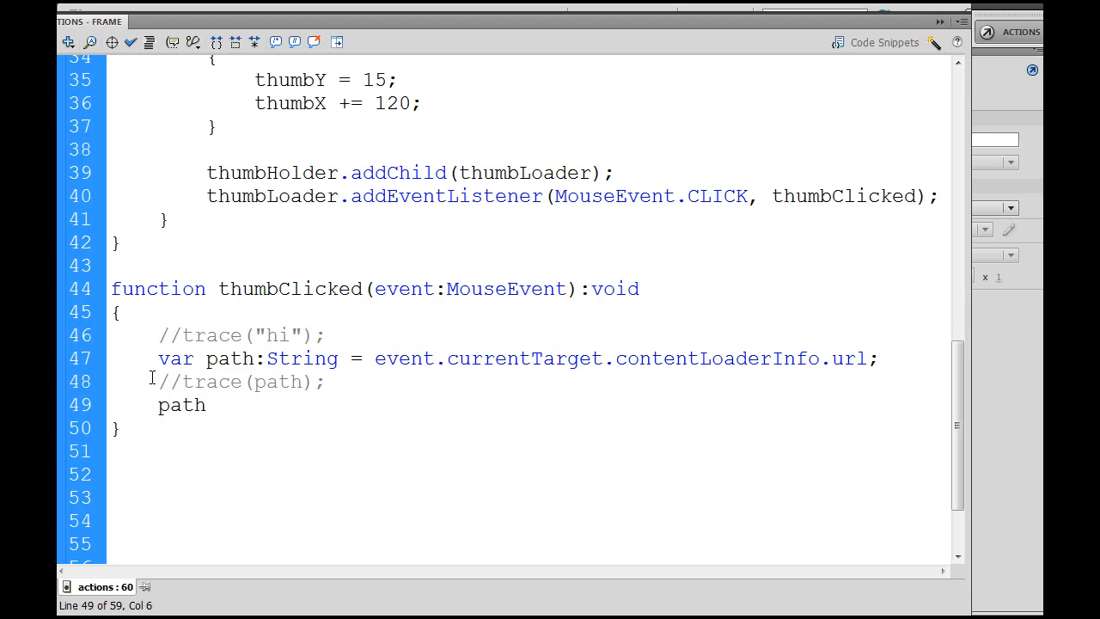
left_click(205, 405)
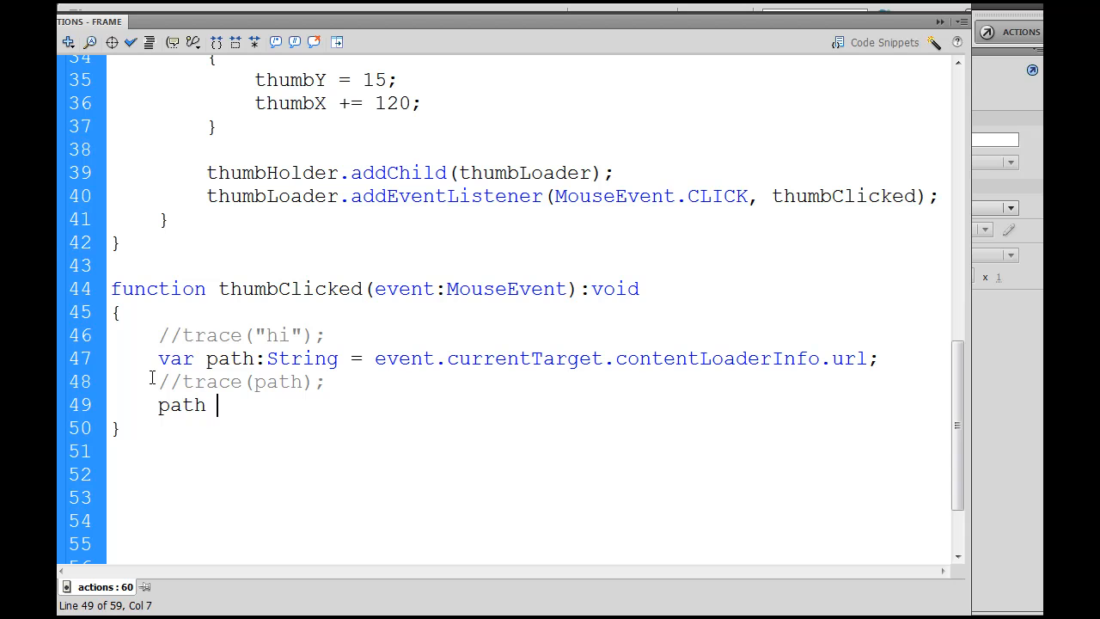
type("= path")
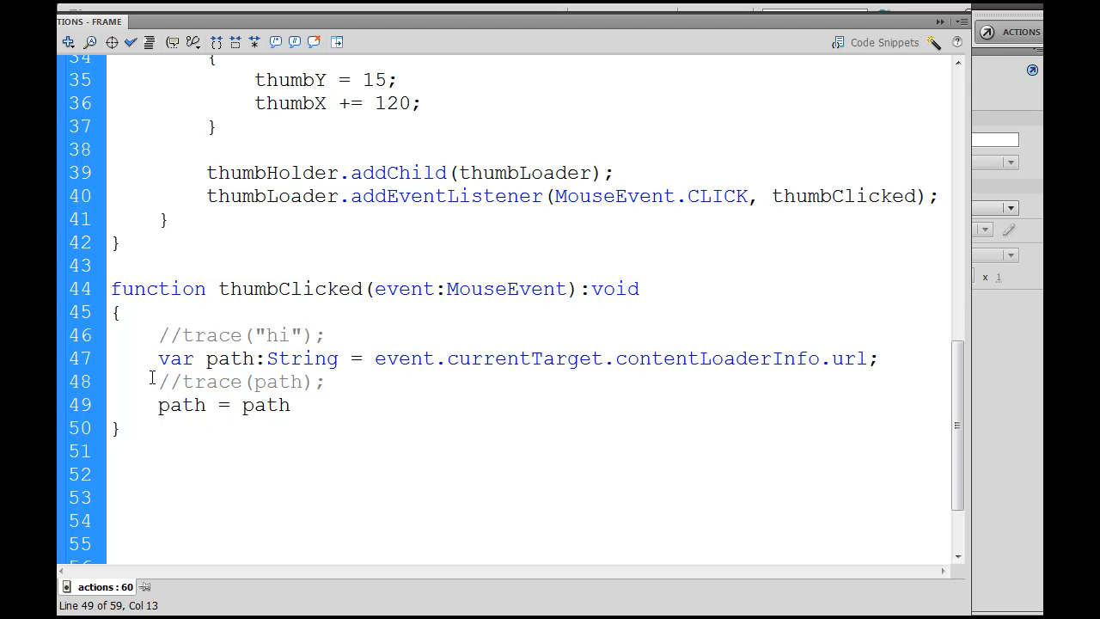
type("substr")
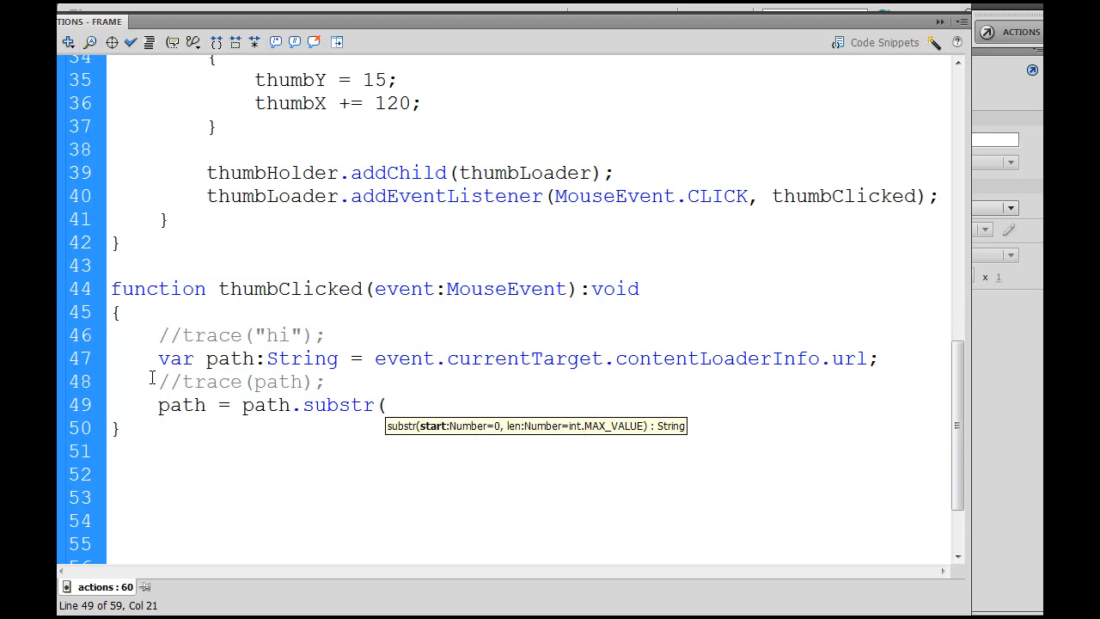
type("(")
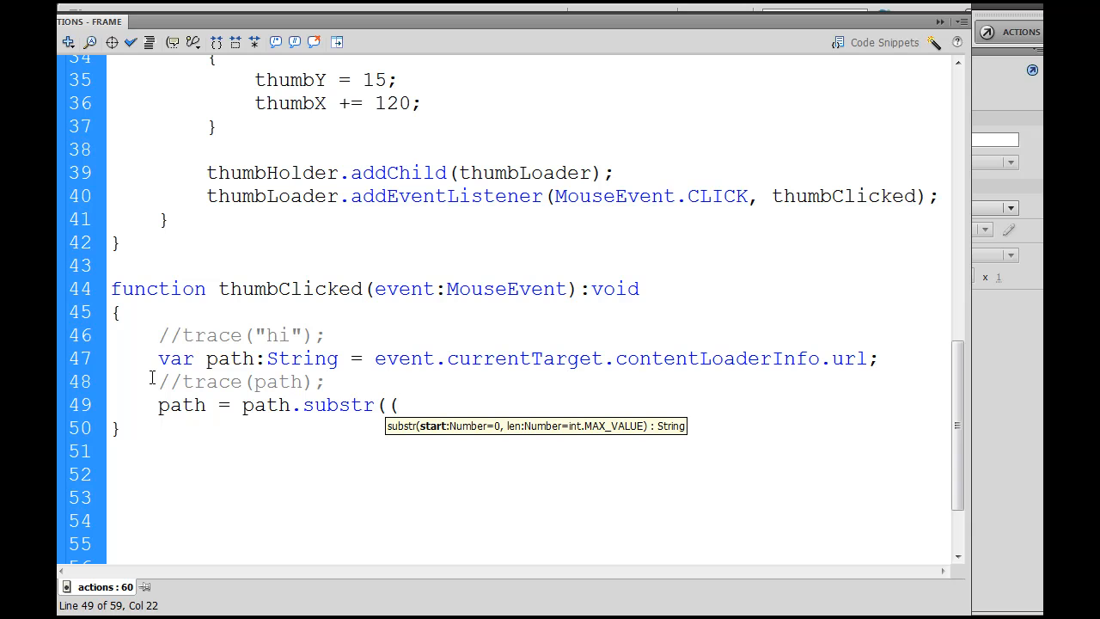
type("path")
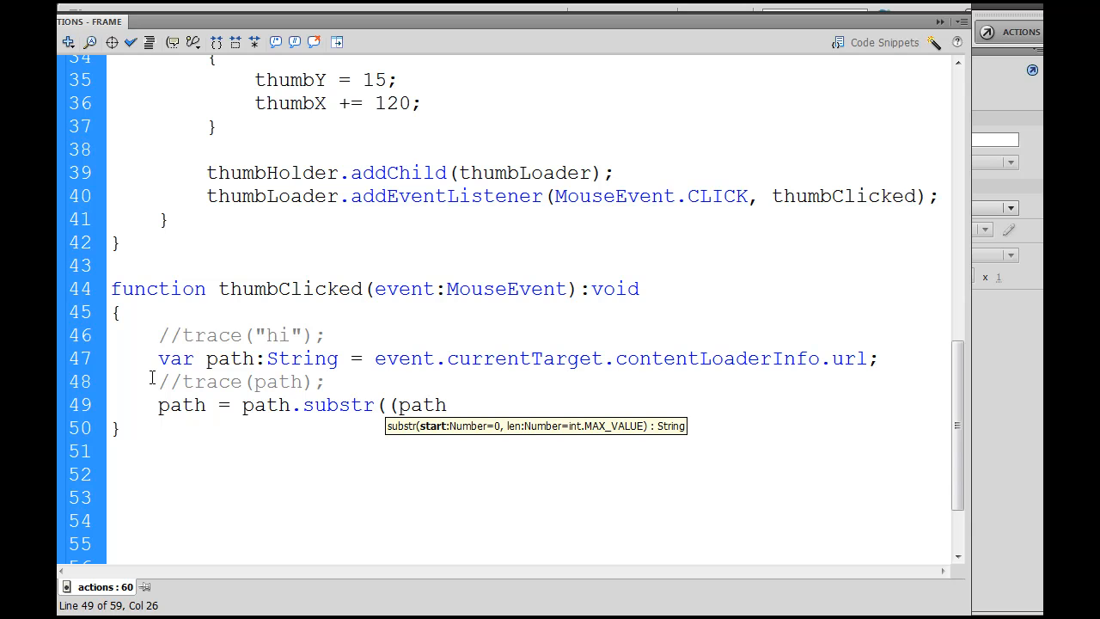
type(".")
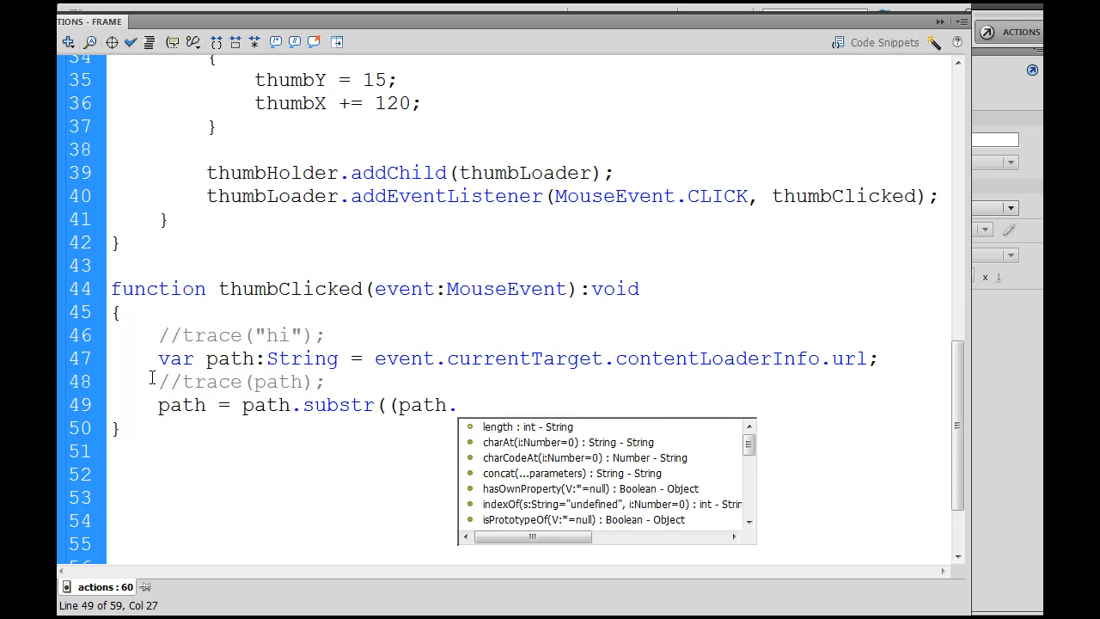
type("lastI")
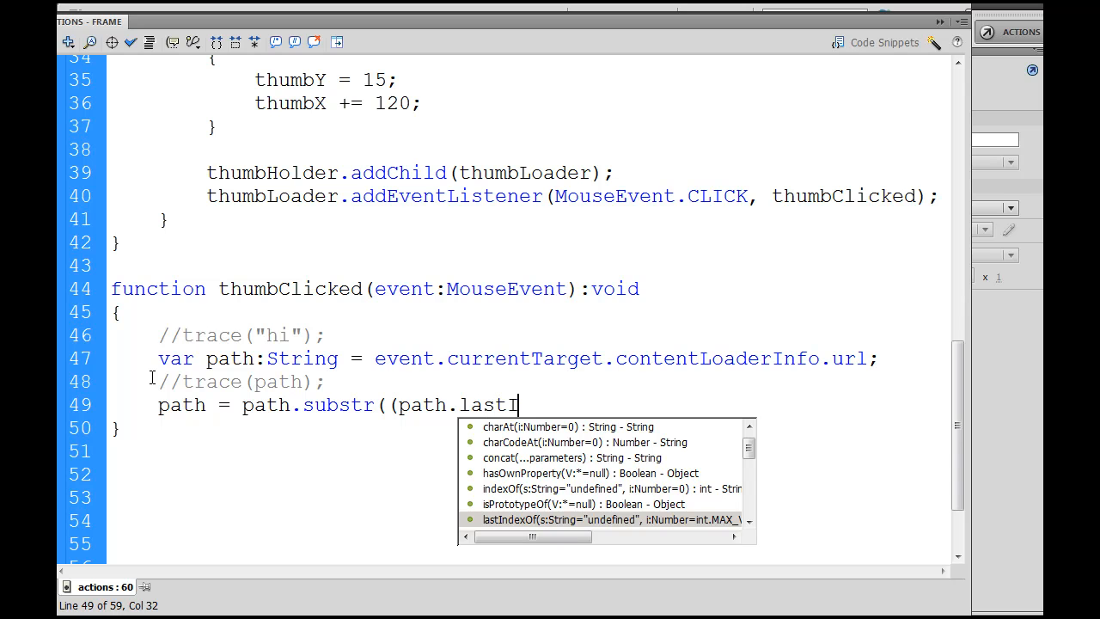
type("ndex")
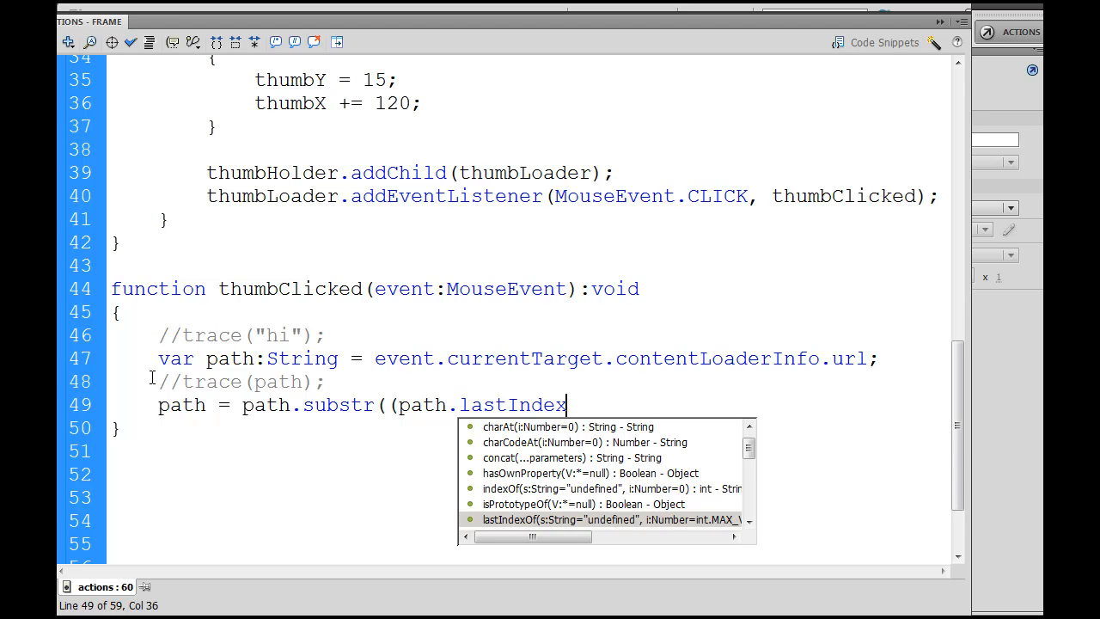
type("Of(\"/")
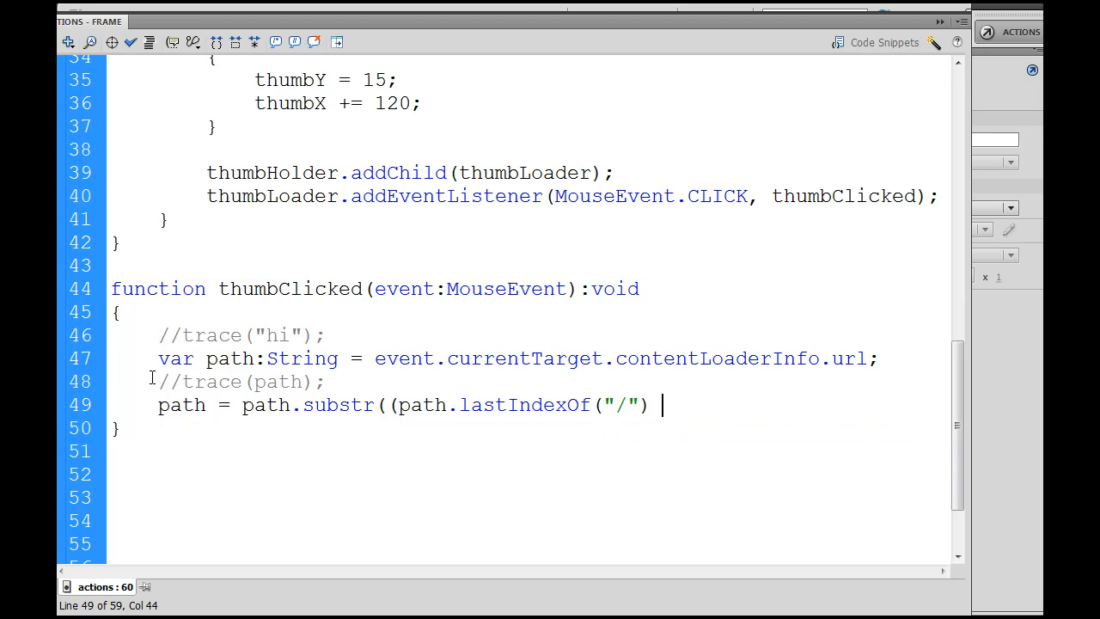
type("+ 1")
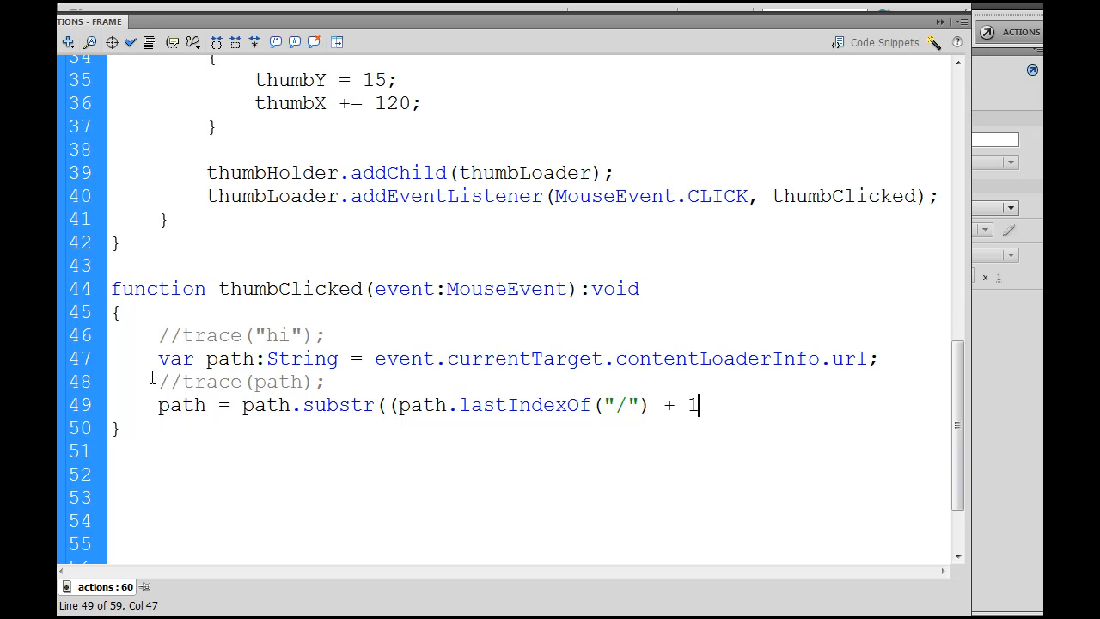
type(";")
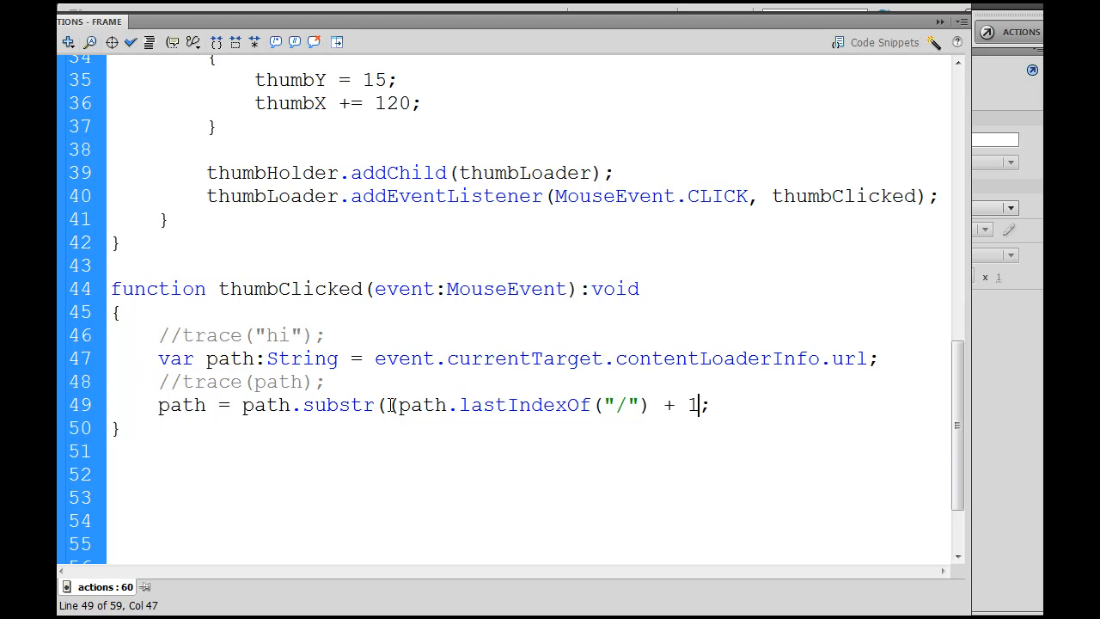
Fix the doubled substr parenthesis and add trace(path); below.
left_click(389, 405)
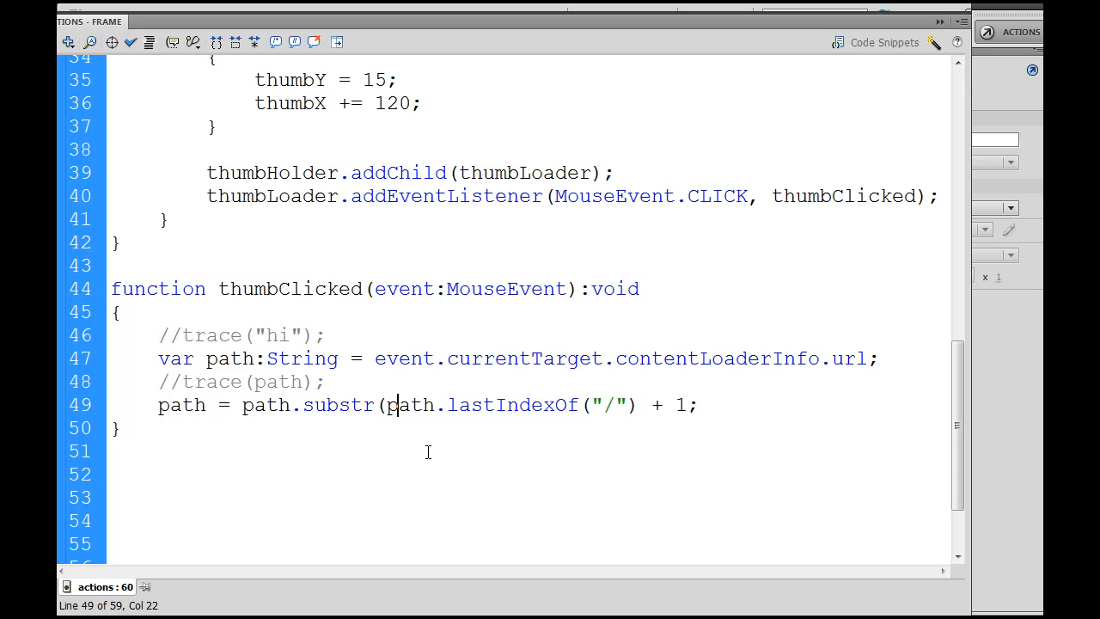
left_click(383, 405)
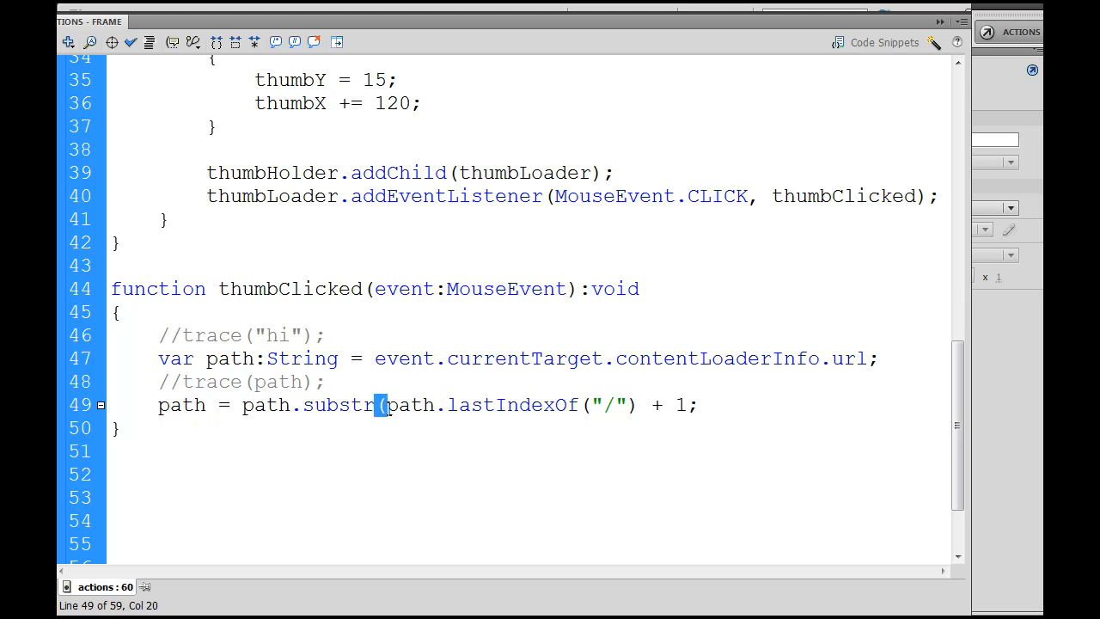
mouse_move(654, 402)
type(")")
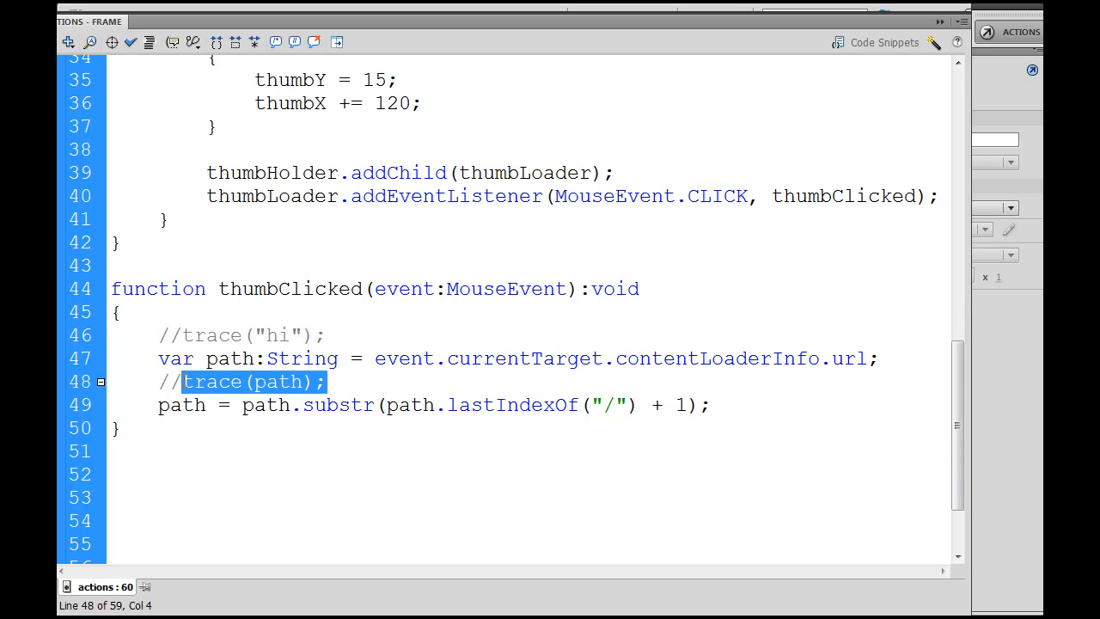
mouse_move(797, 394)
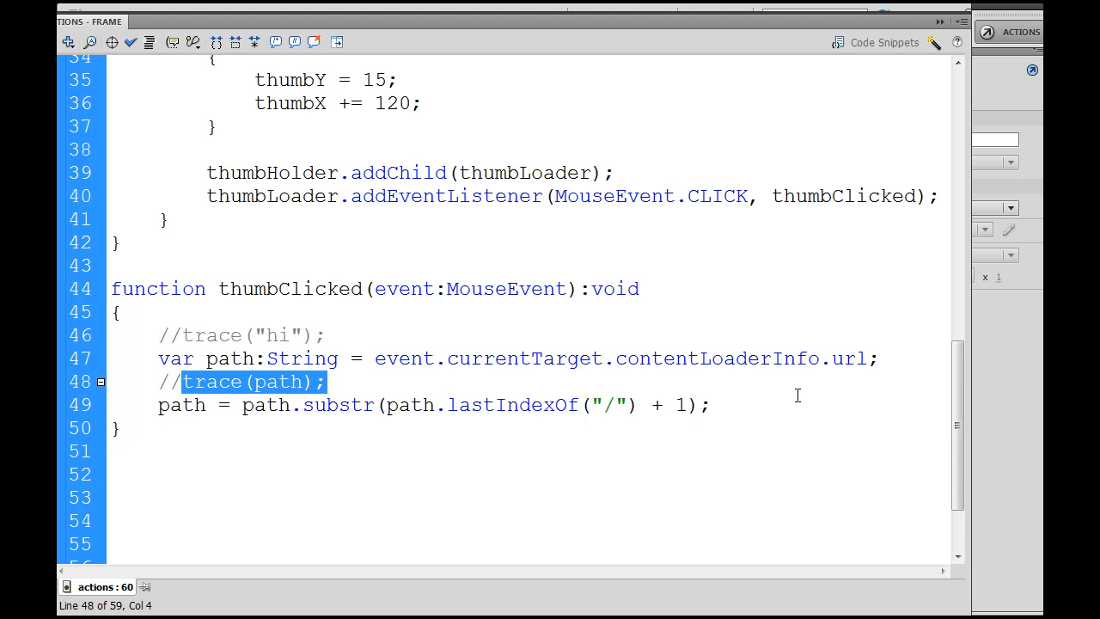
type("trace(path);")
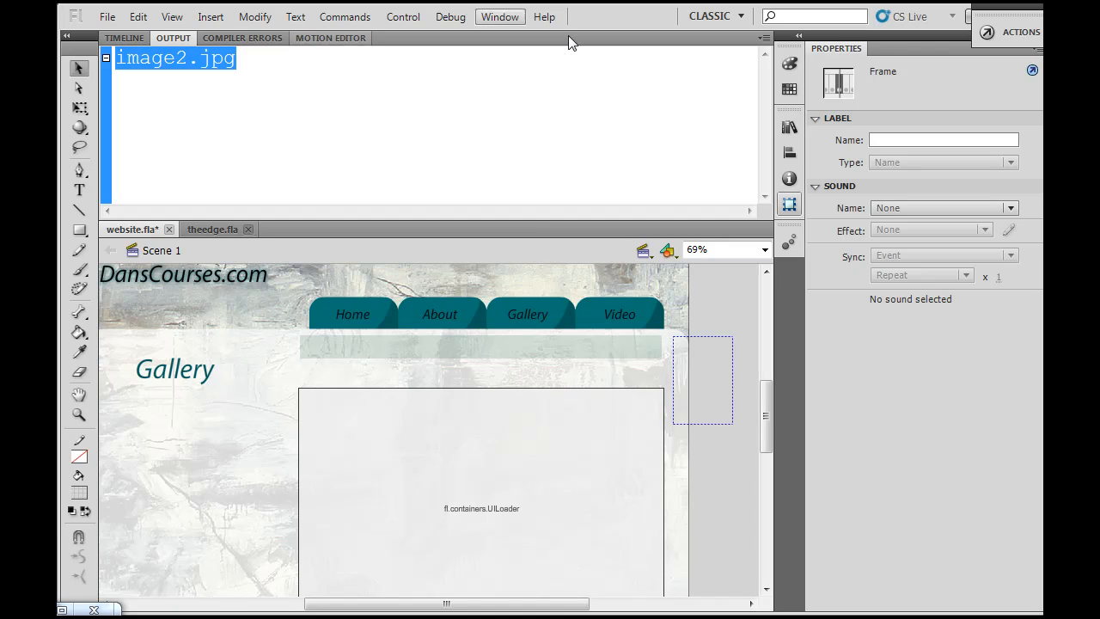
mouse_move(614, 86)
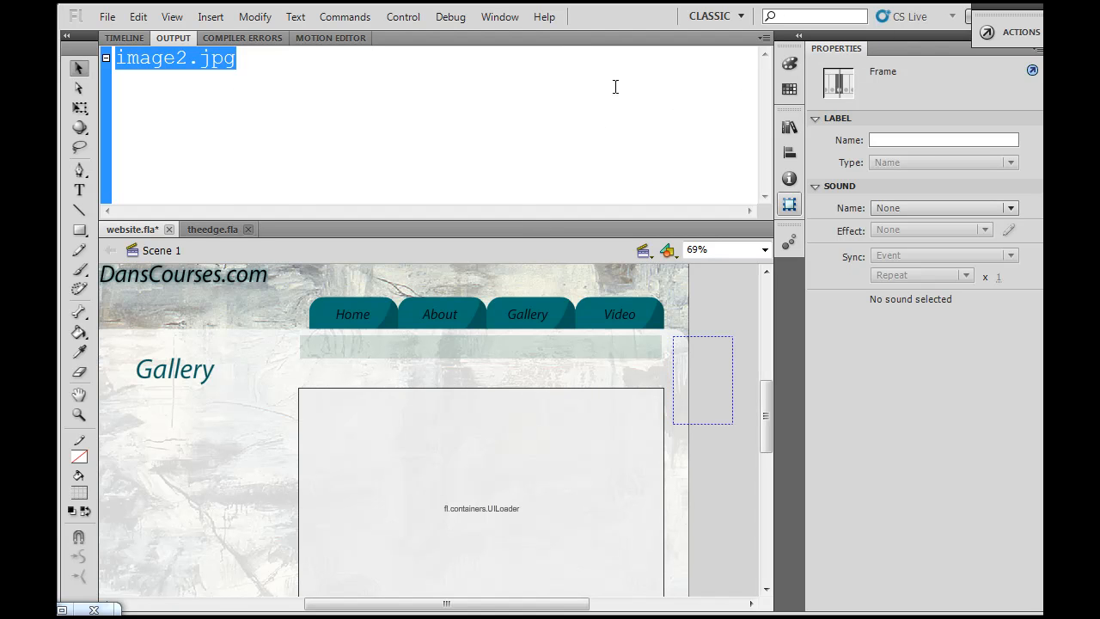
Bring the Timeline back up after the test prints image2.jpg.
left_click(124, 38)
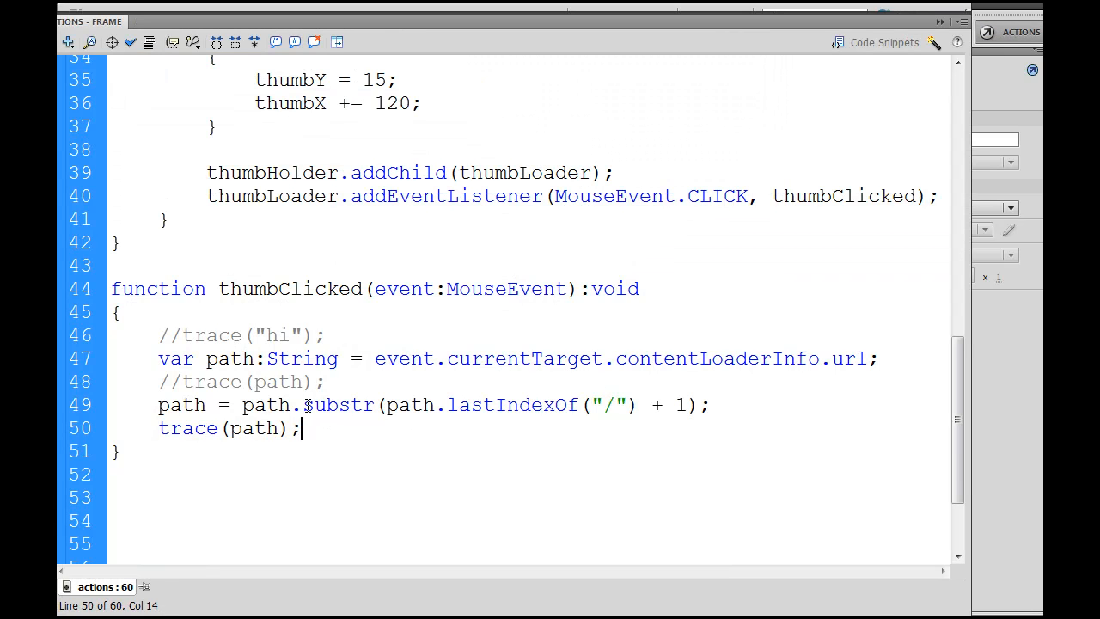
Highlight the substr call, comment out trace(path), and move to empty line 51.
double_click(338, 405)
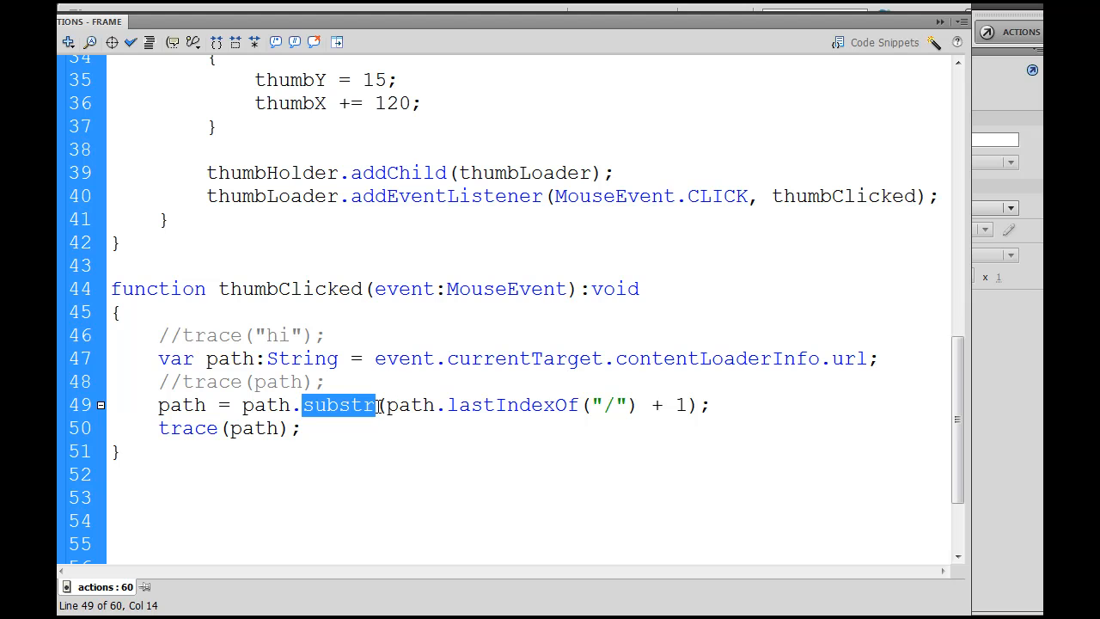
double_click(499, 405)
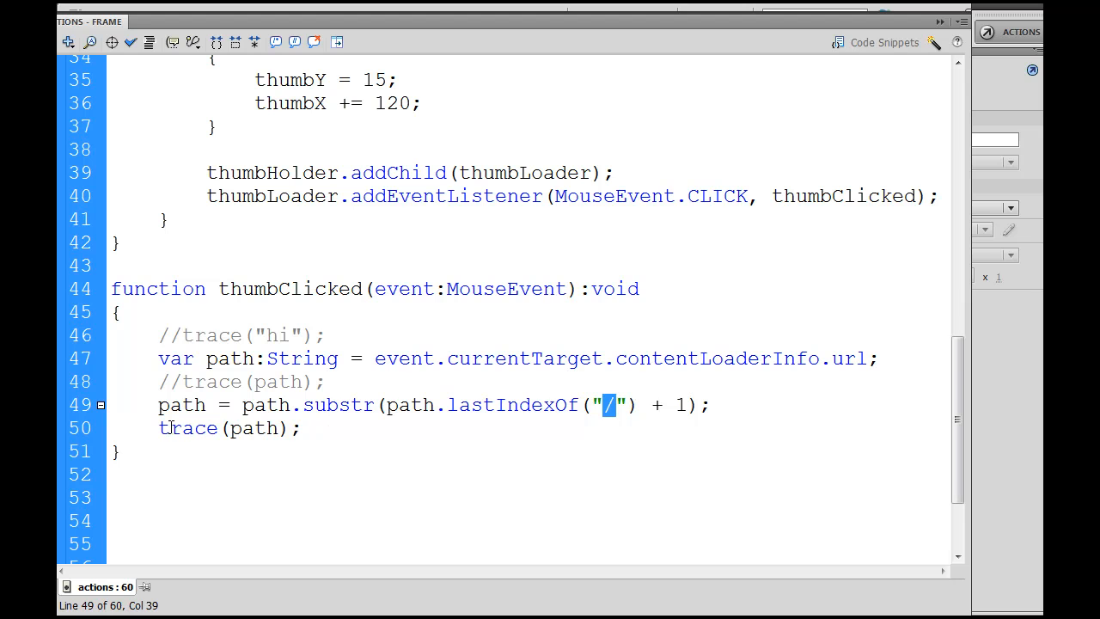
type("//")
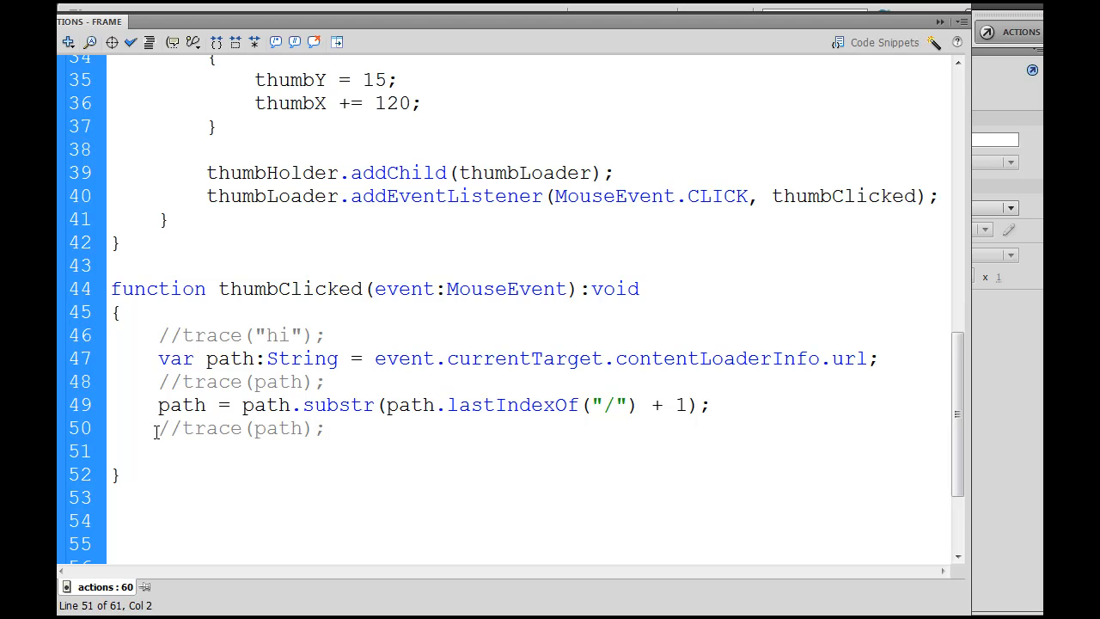
left_click(156, 450)
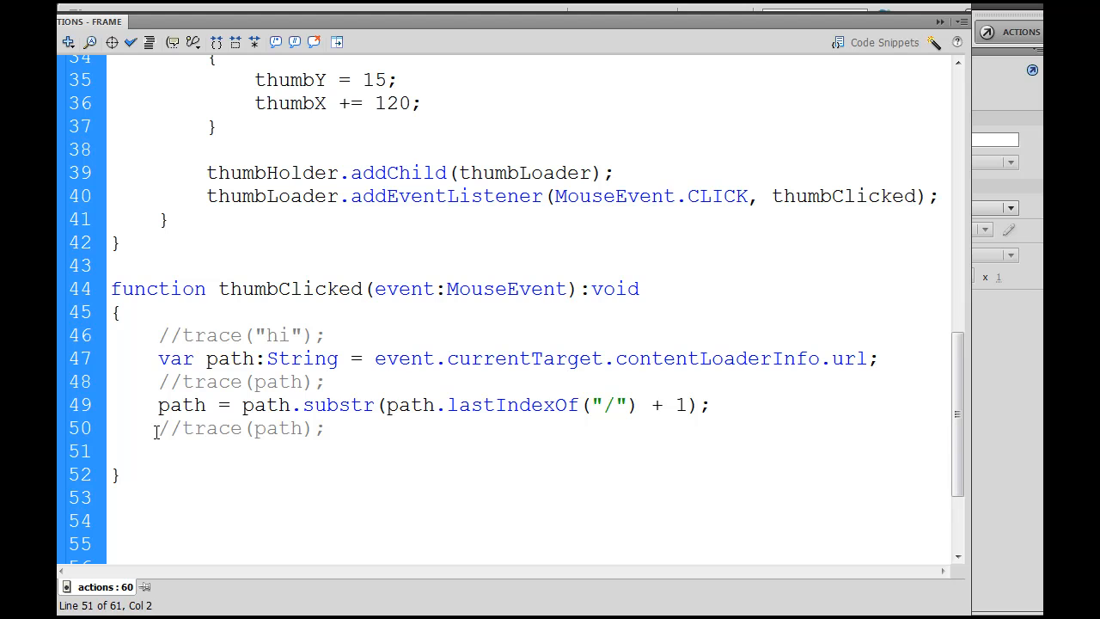
mouse_move(170, 401)
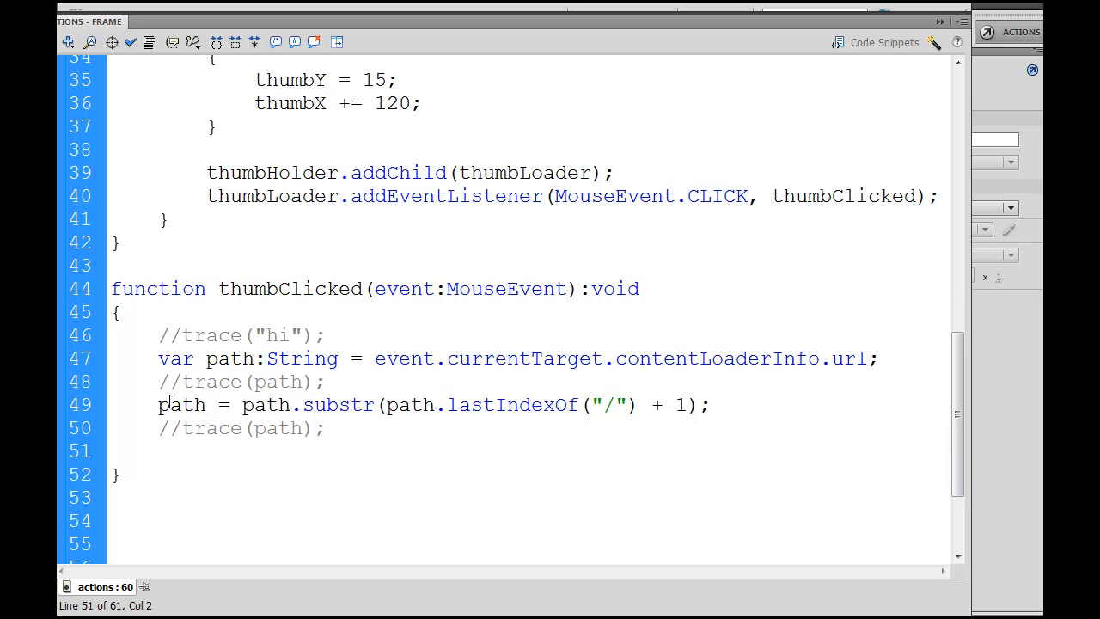
double_click(181, 404)
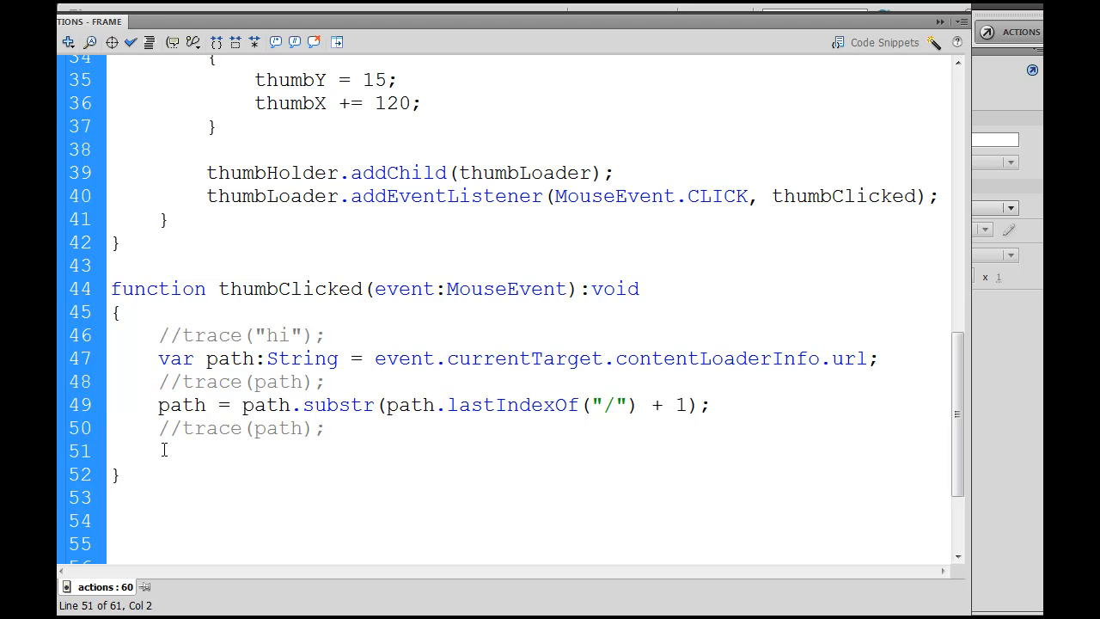
Type loaderMc.loader.load(new URLRequest("images/" + path)); on line 51.
type("loaderM")
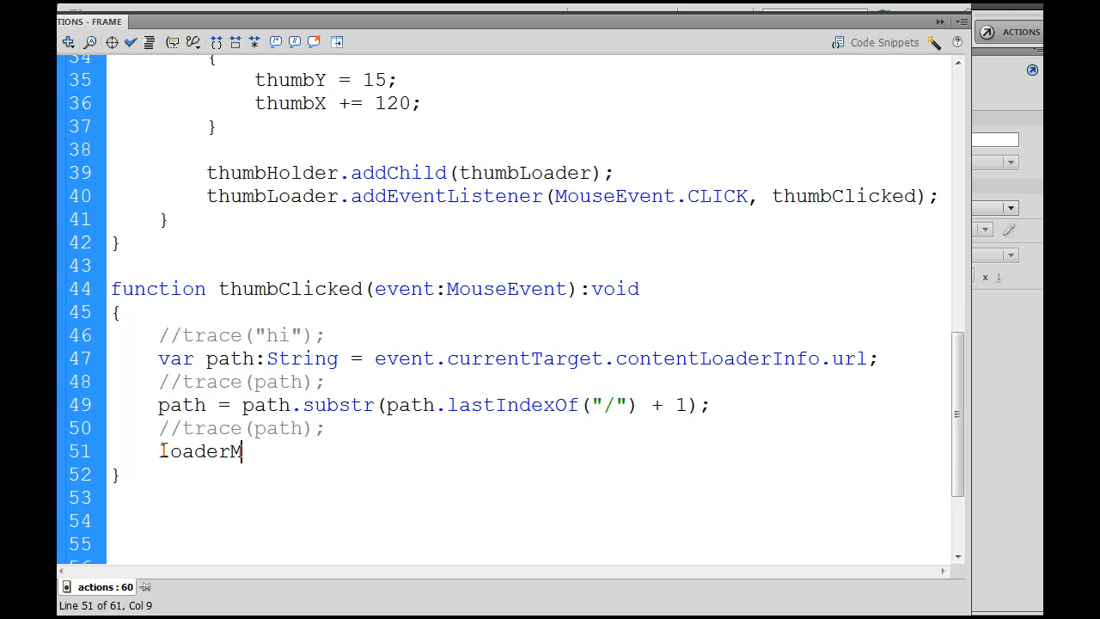
type("c")
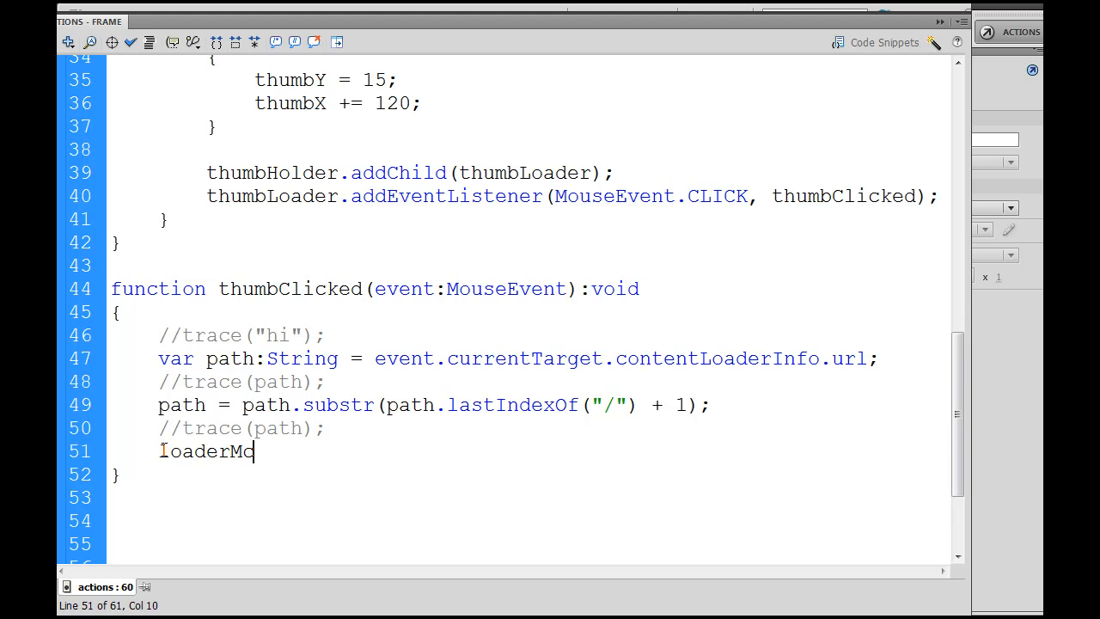
type(".loader")
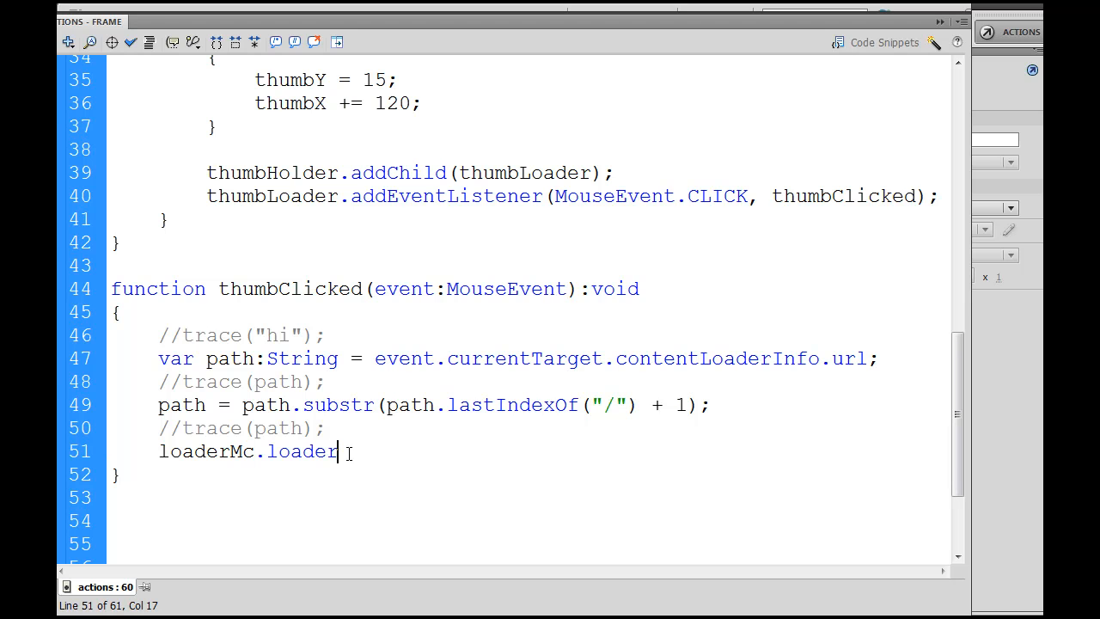
type(".l")
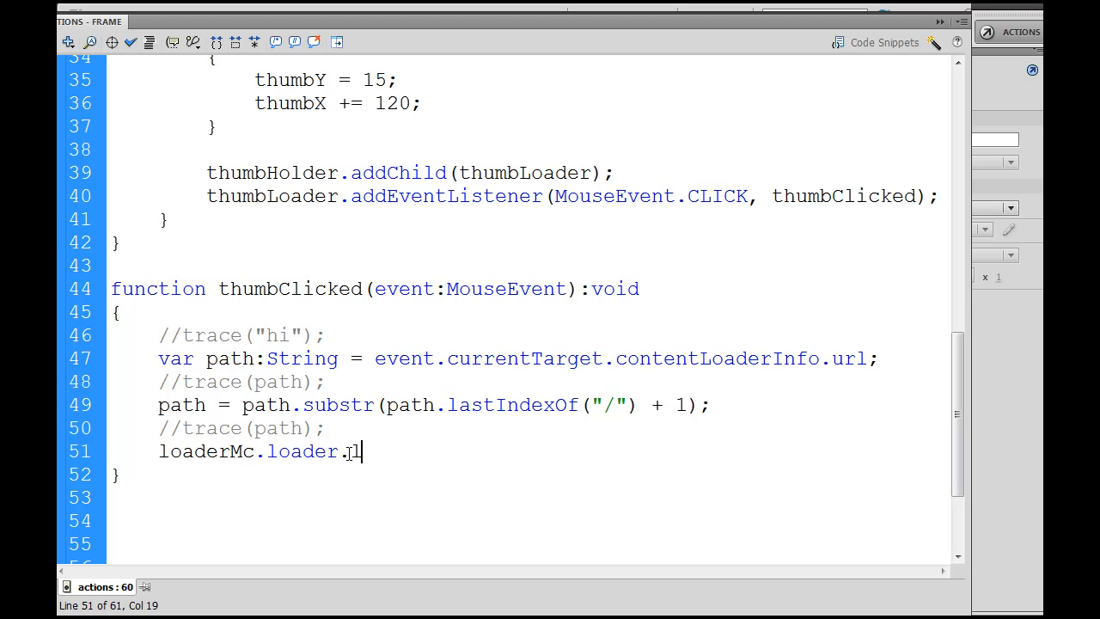
type("oad")
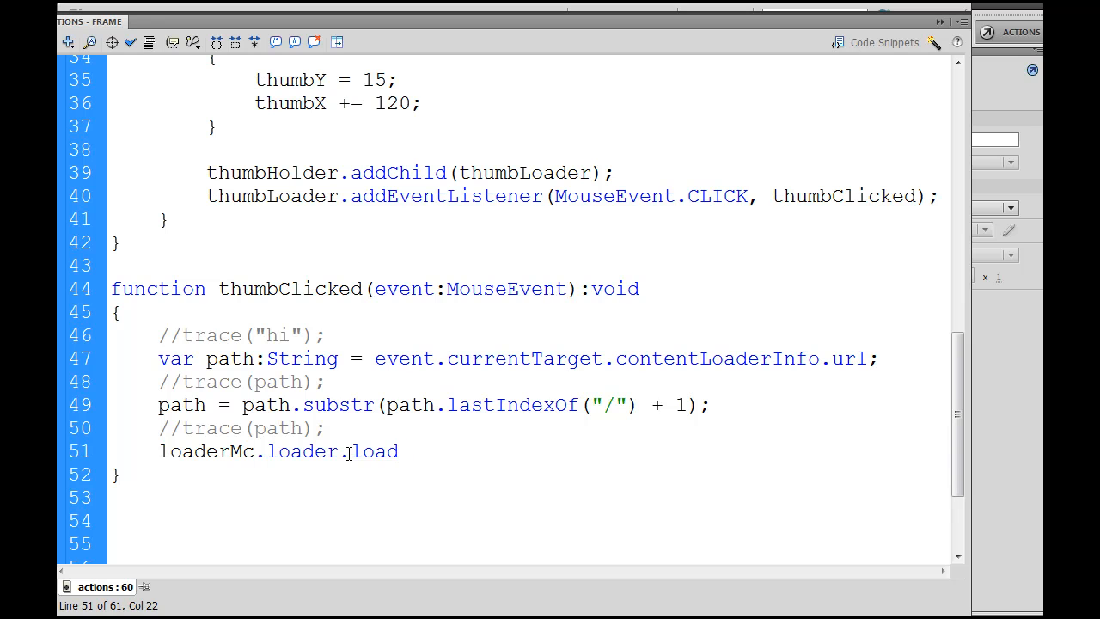
type("();")
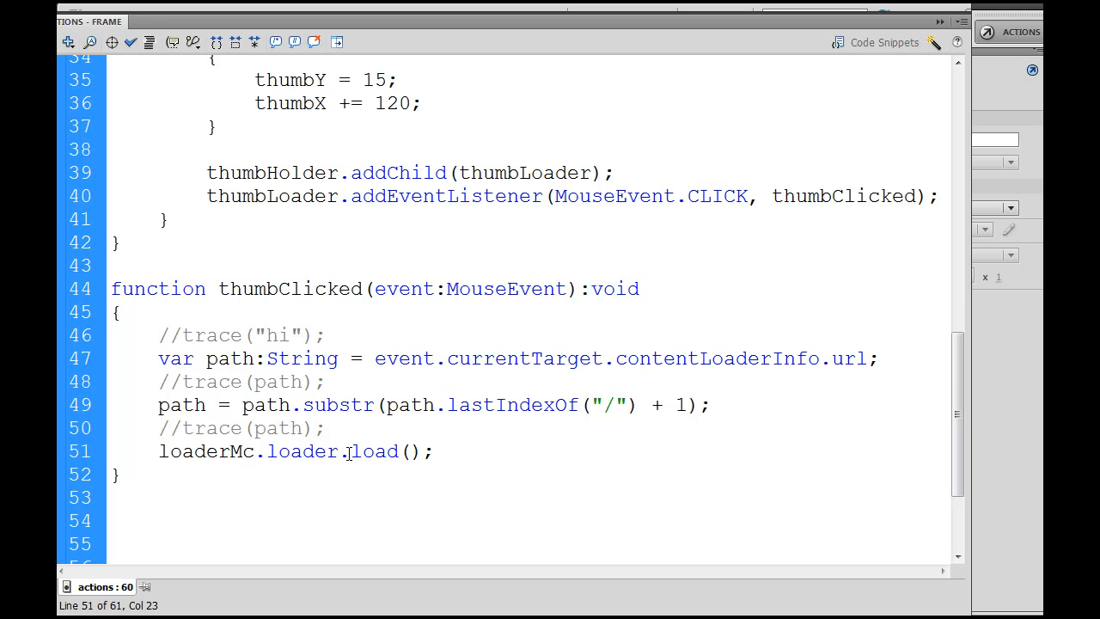
type("new UR")
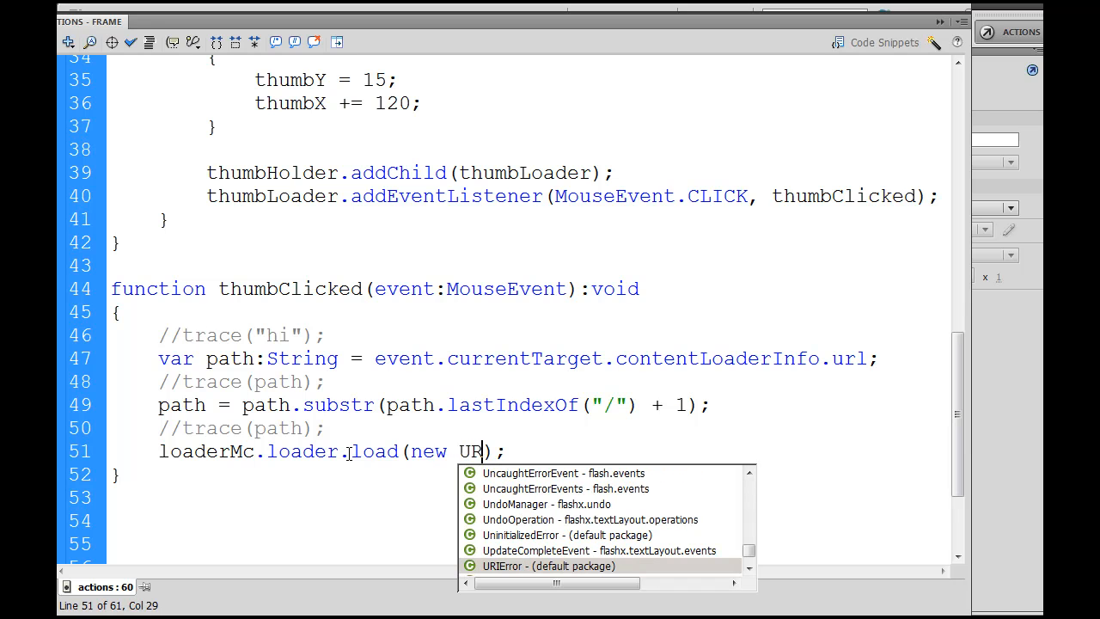
type("LRequest(")
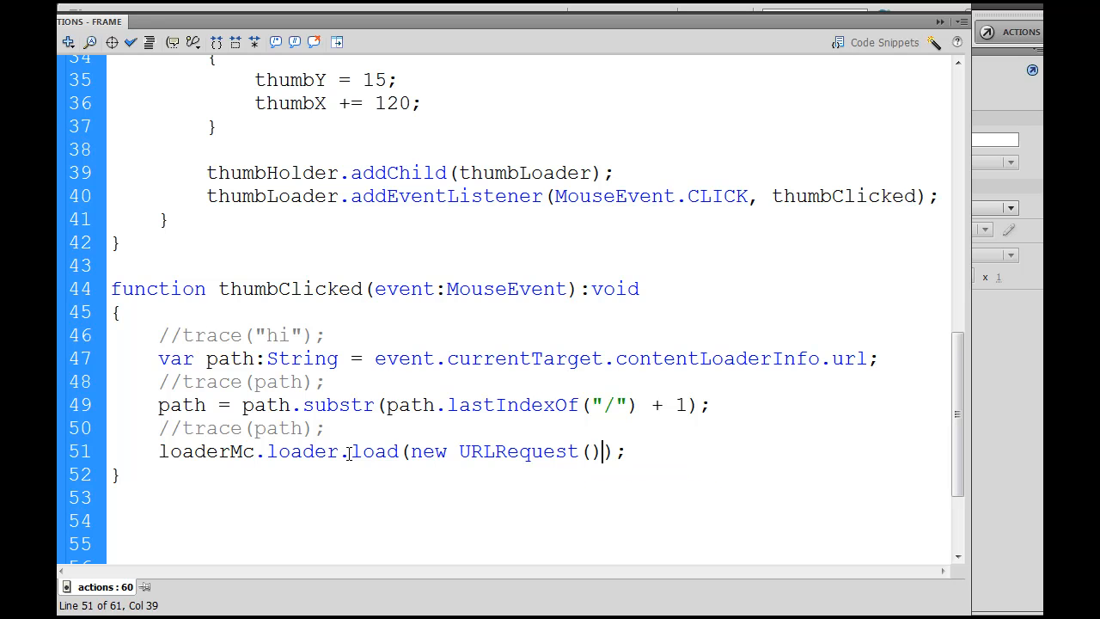
type("\"\"")
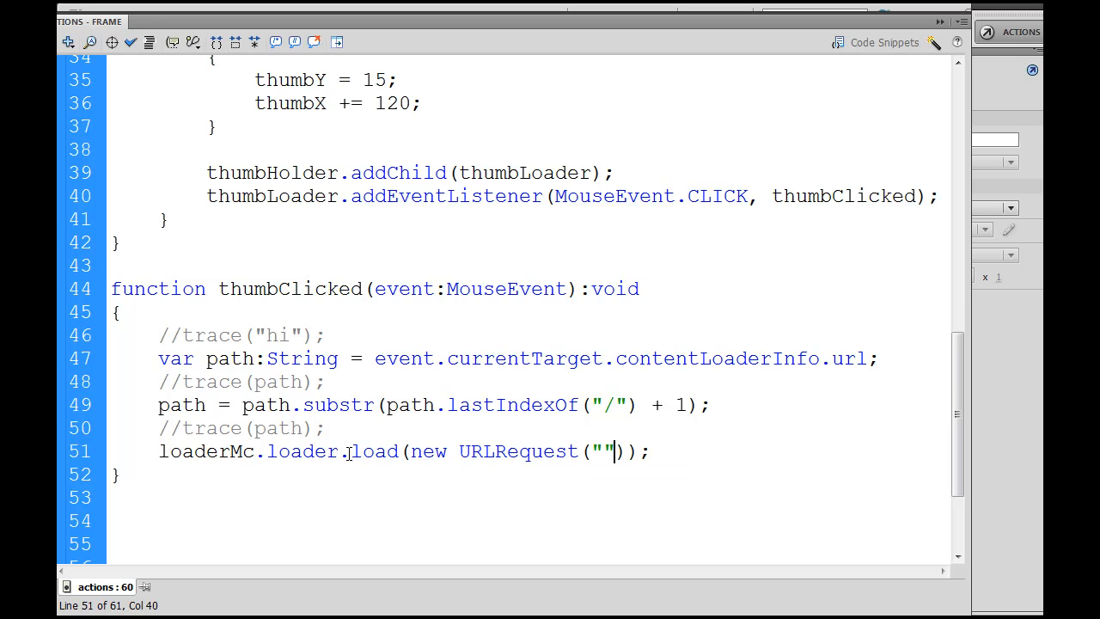
type("images")
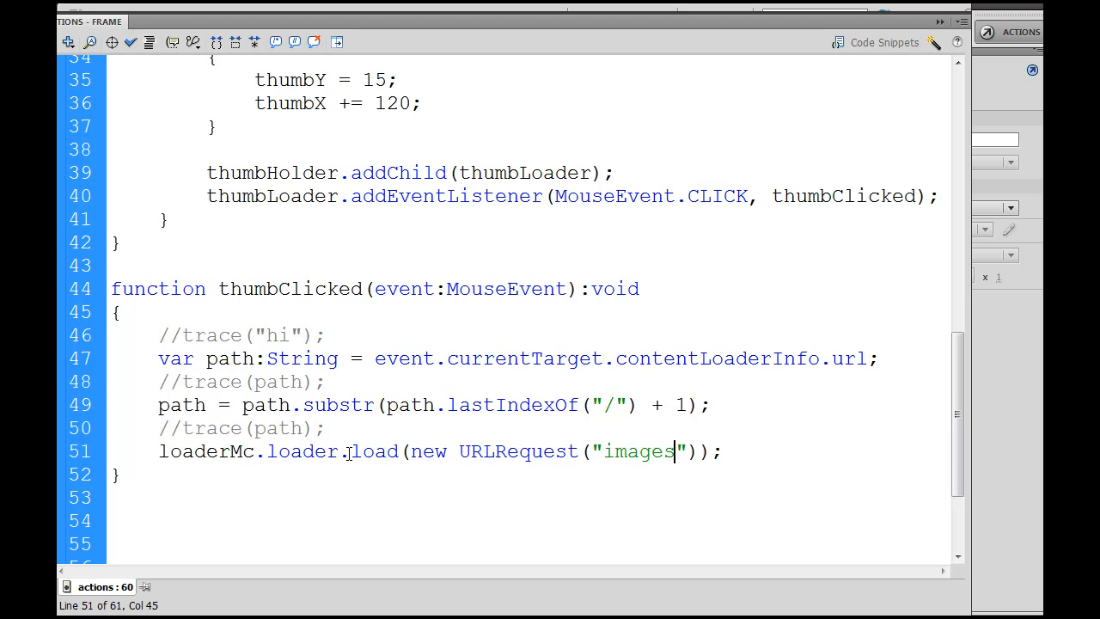
type("/")
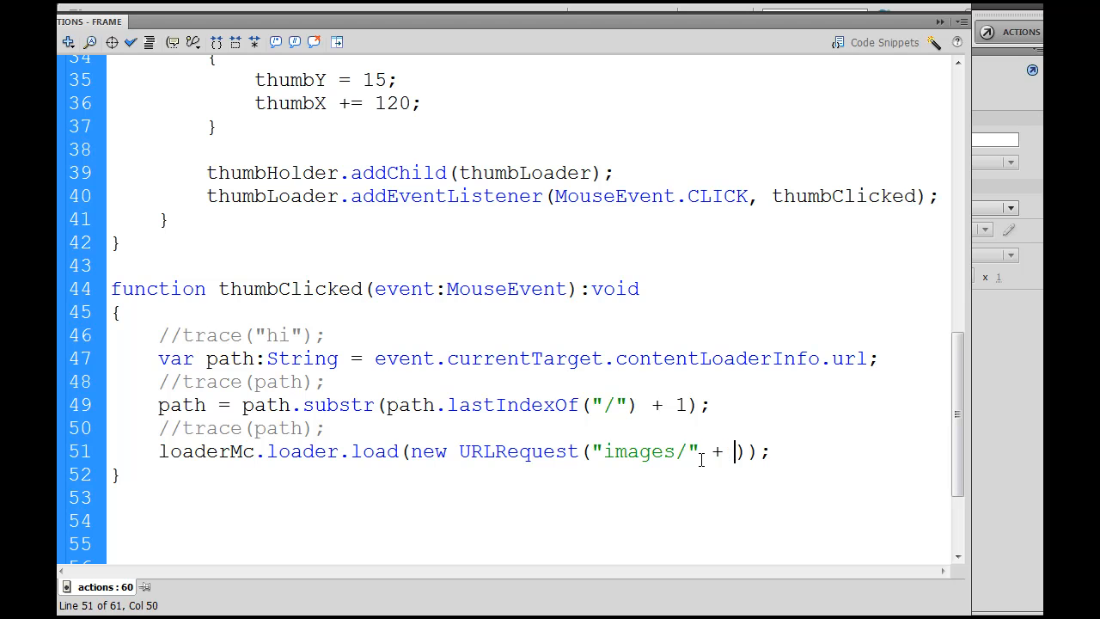
type("path")
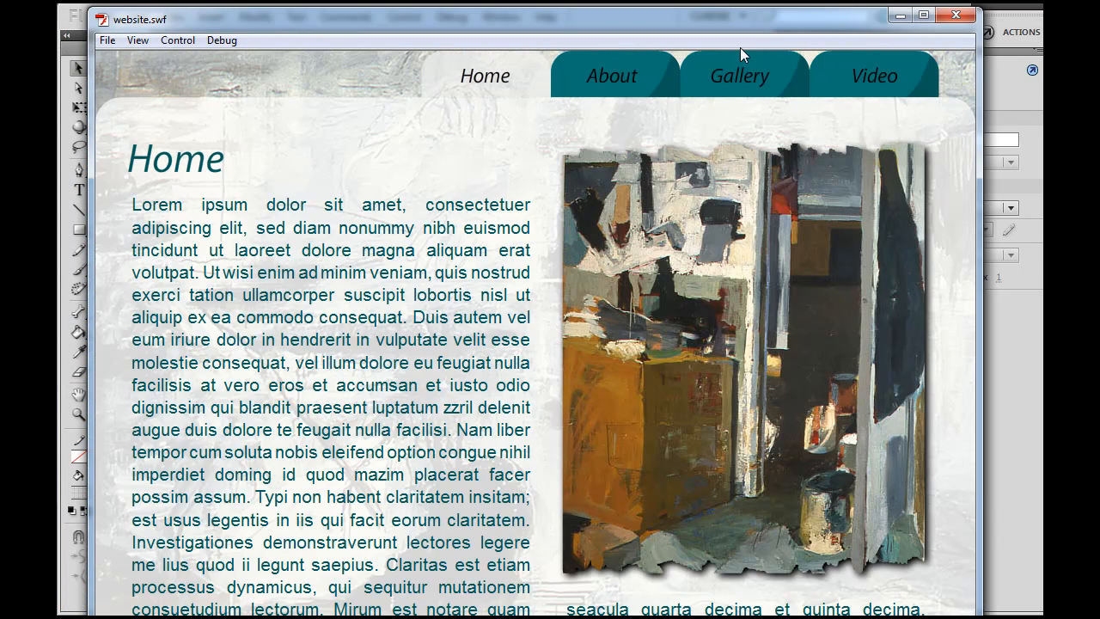
Open the Gallery and click the first thumbnail to load its full-size picture.
left_click(739, 75)
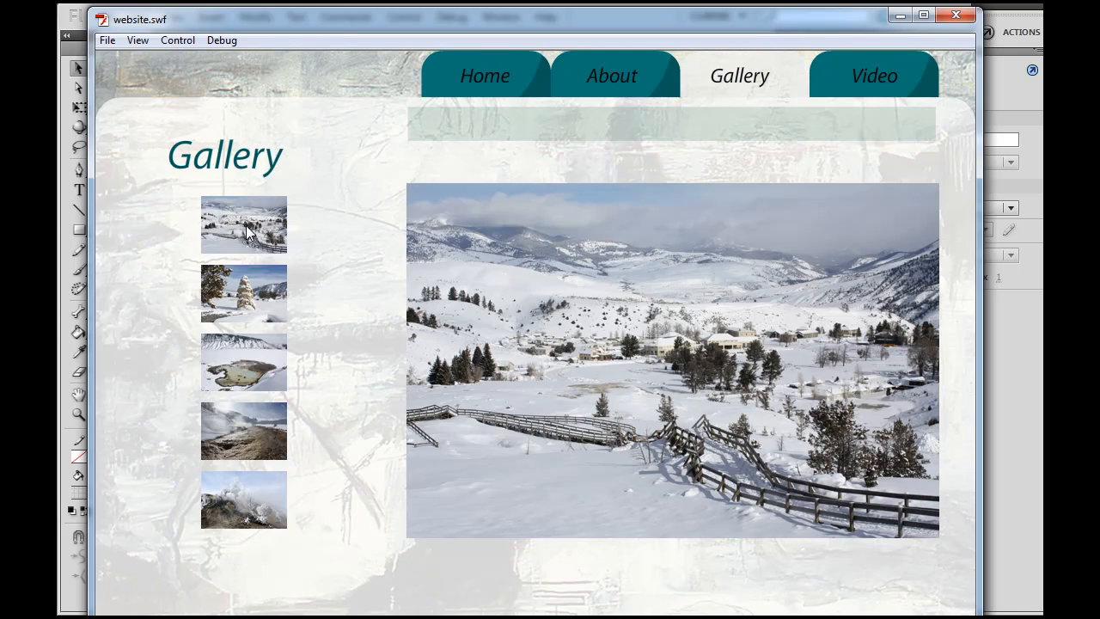
left_click(244, 361)
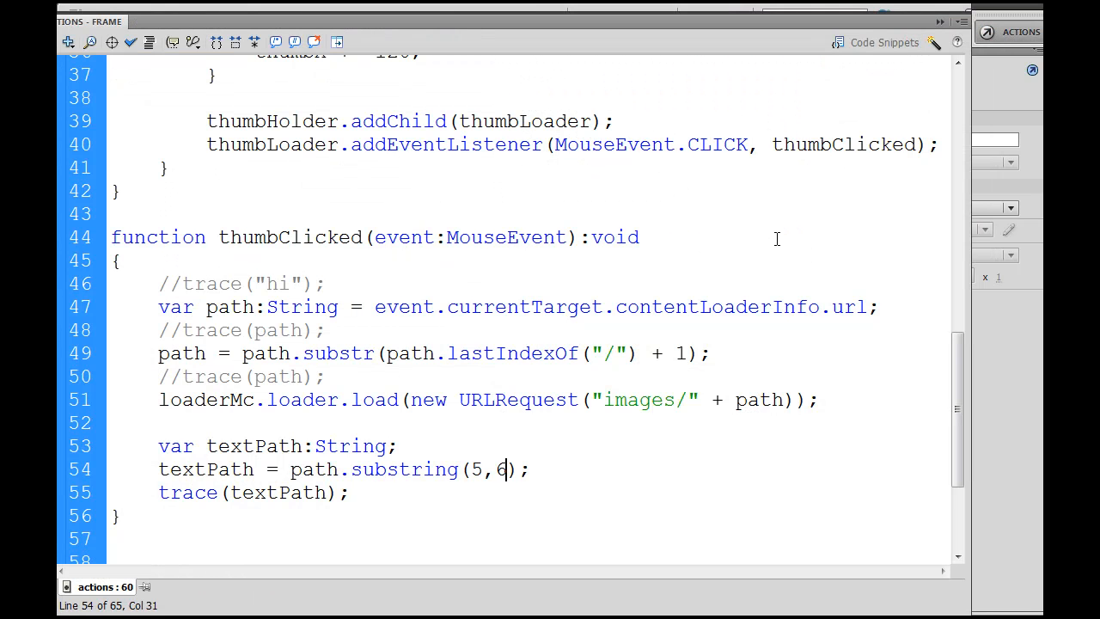
Complete textPath = path.substring(5,6) in the three new textPath lines.
type("6")
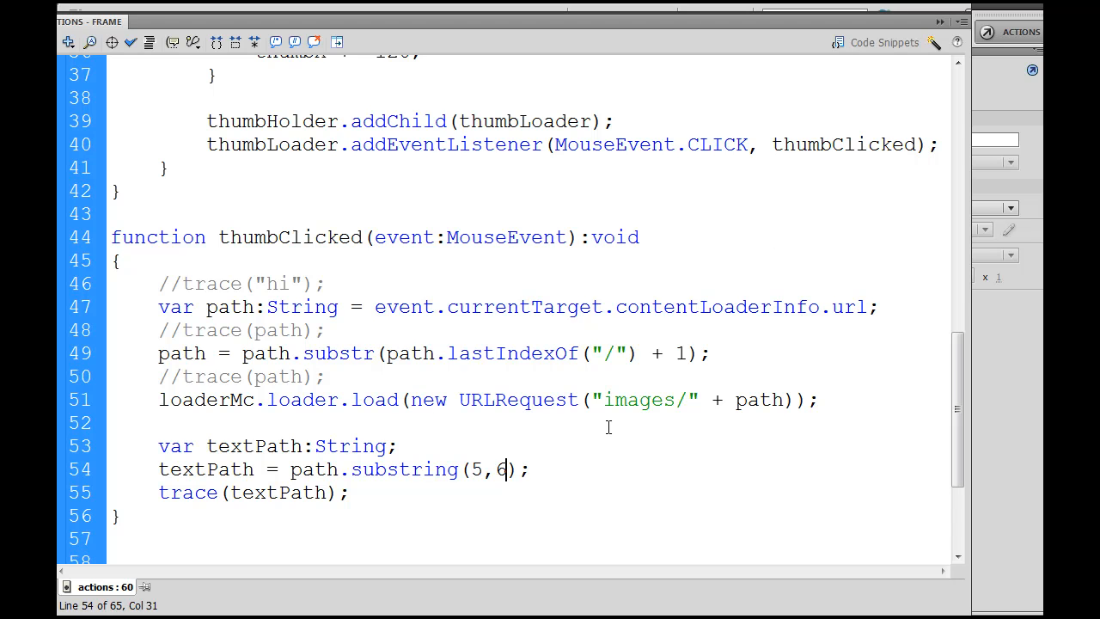
type("6")
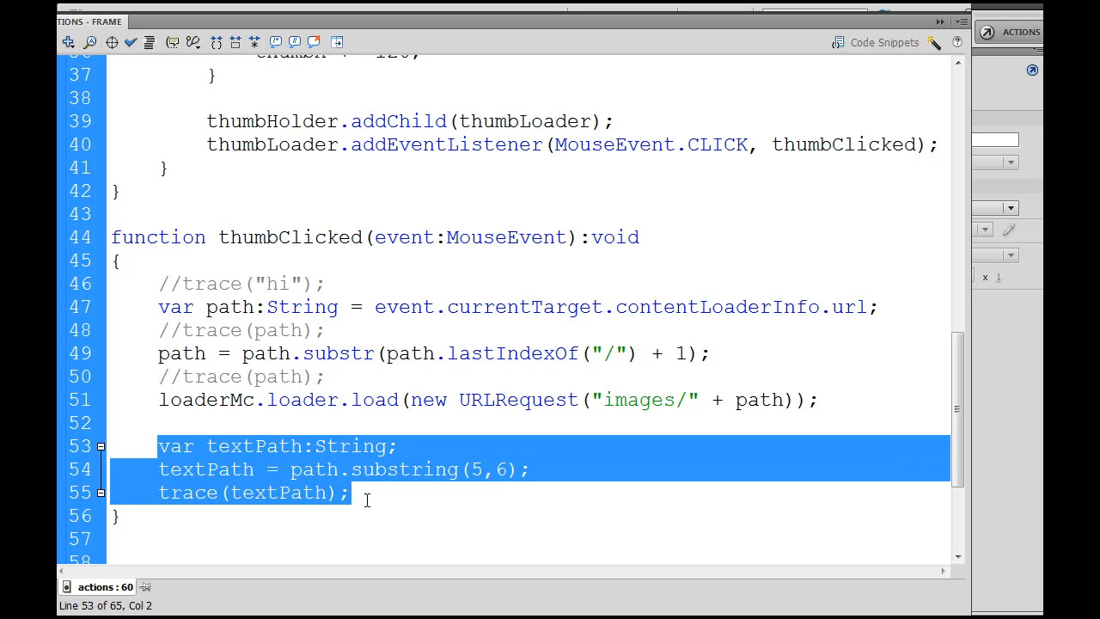
left_click(348, 493)
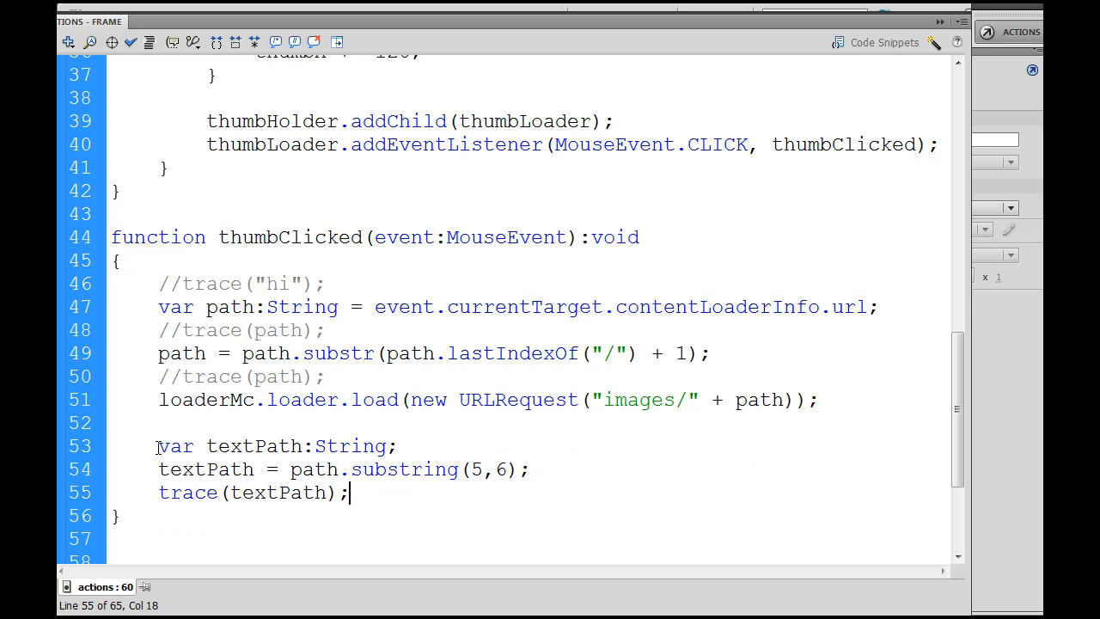
Highlight var, textPath, path and the 6 on lines 53–54 to explain them.
double_click(175, 446)
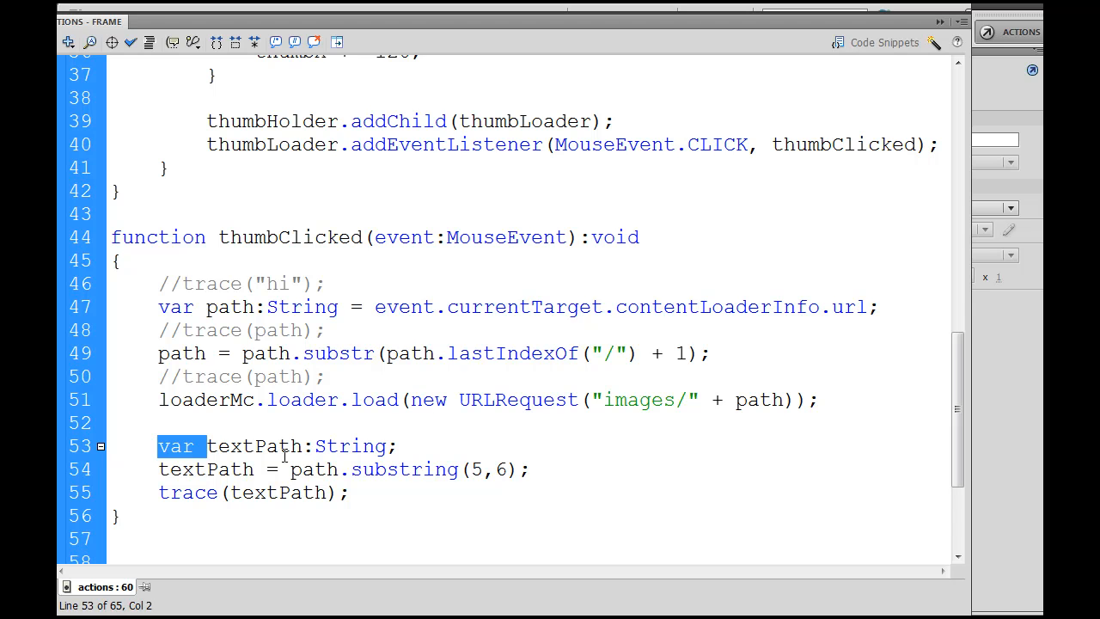
left_click(211, 446)
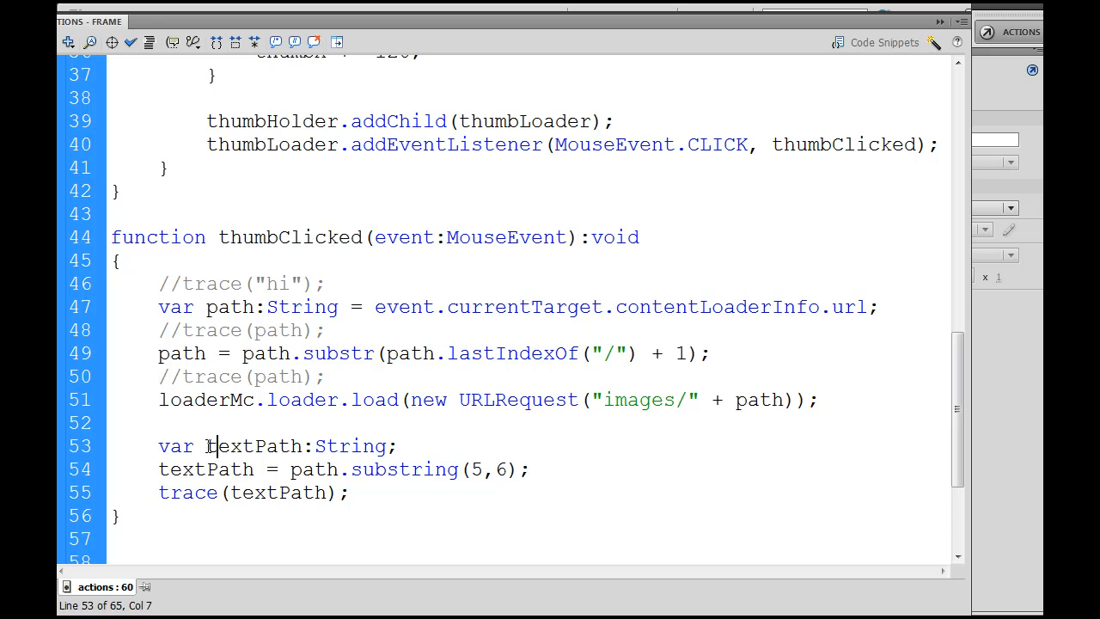
left_click(267, 446)
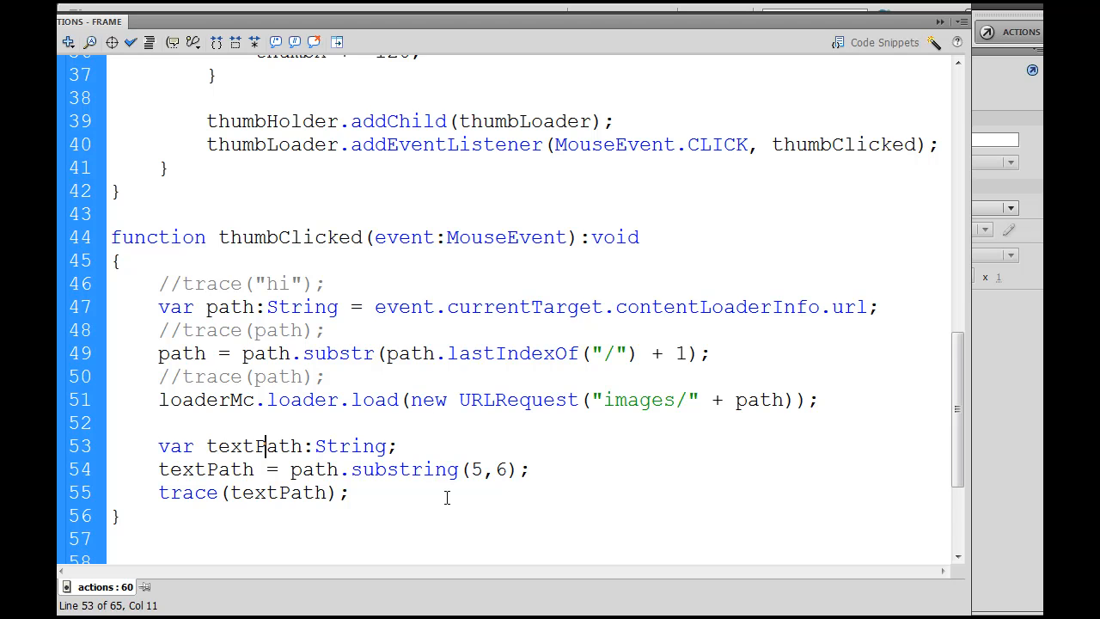
double_click(314, 470)
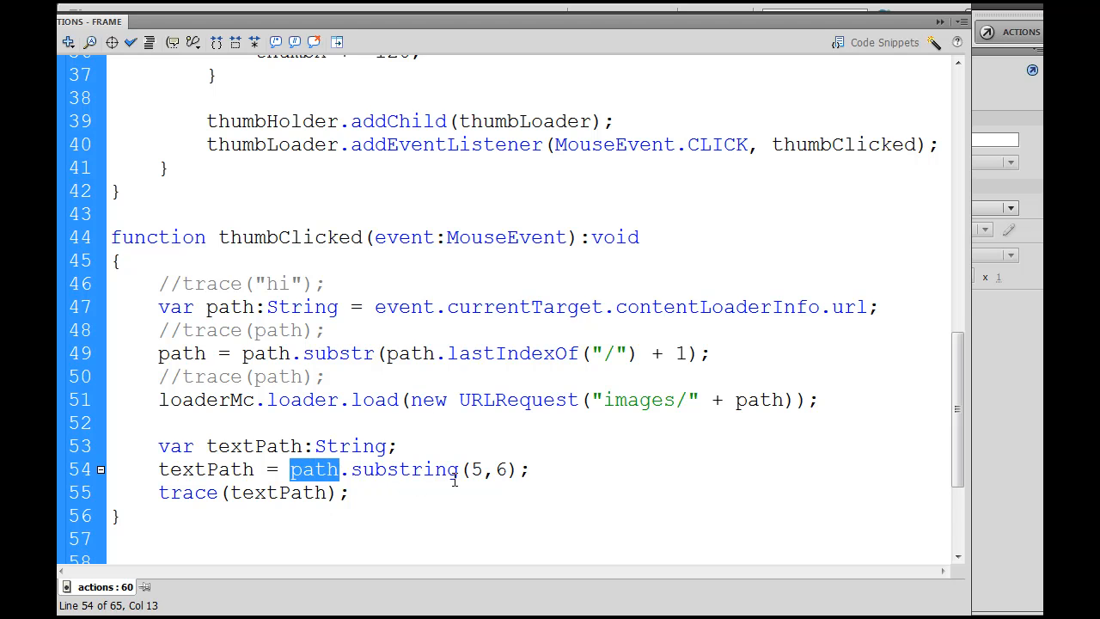
left_click(469, 469)
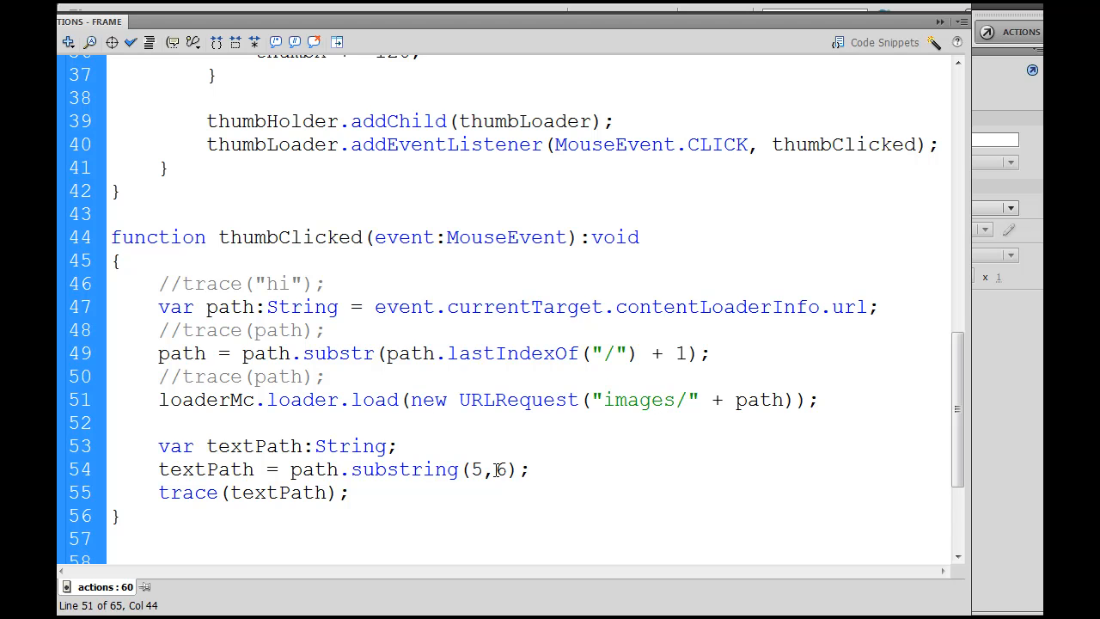
double_click(500, 470)
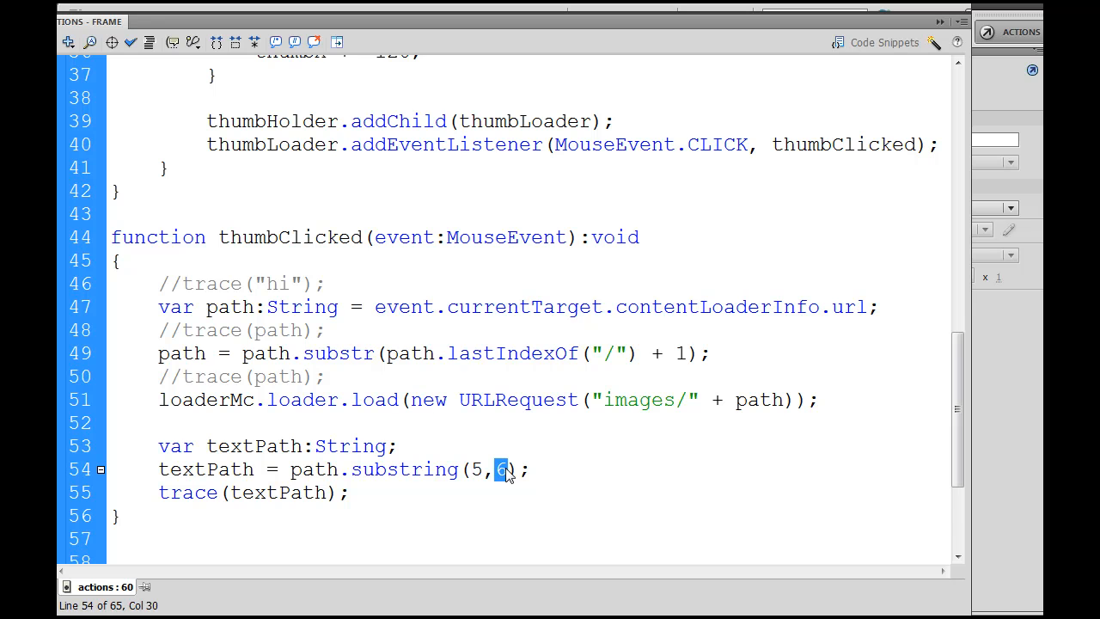
mouse_move(681, 400)
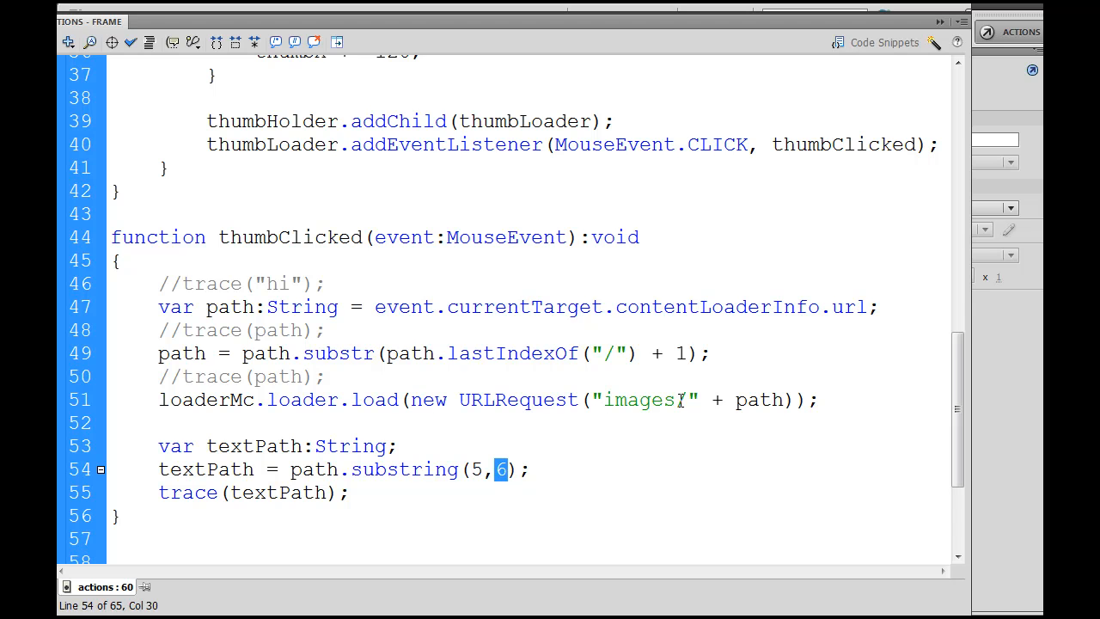
left_click(503, 469)
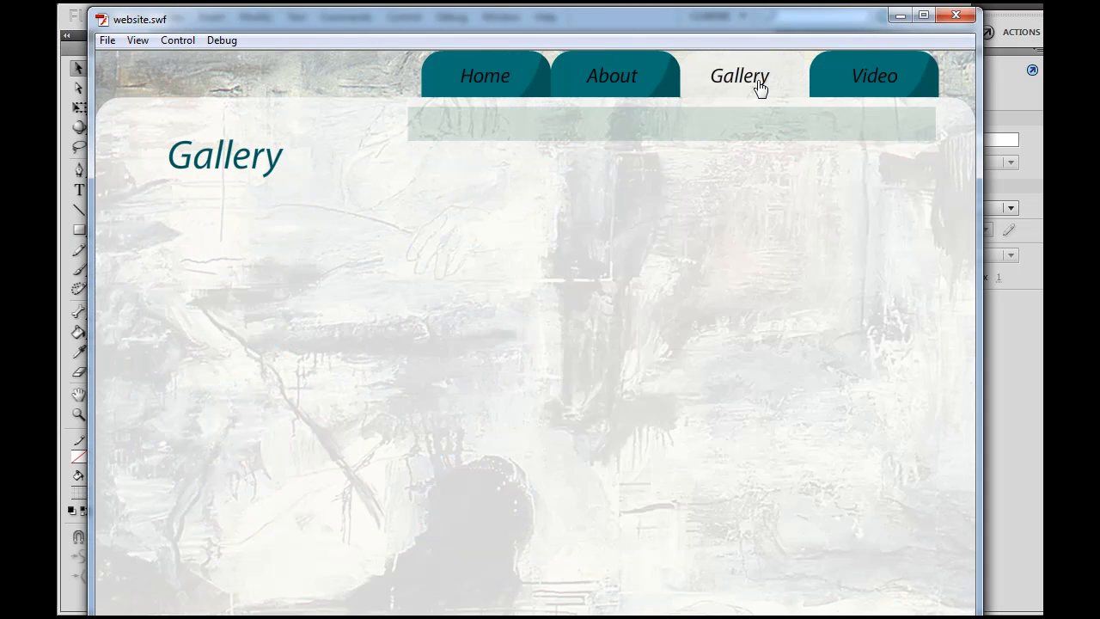
Open the Gallery, view the steaming hillside photo, then close the player.
left_click(739, 76)
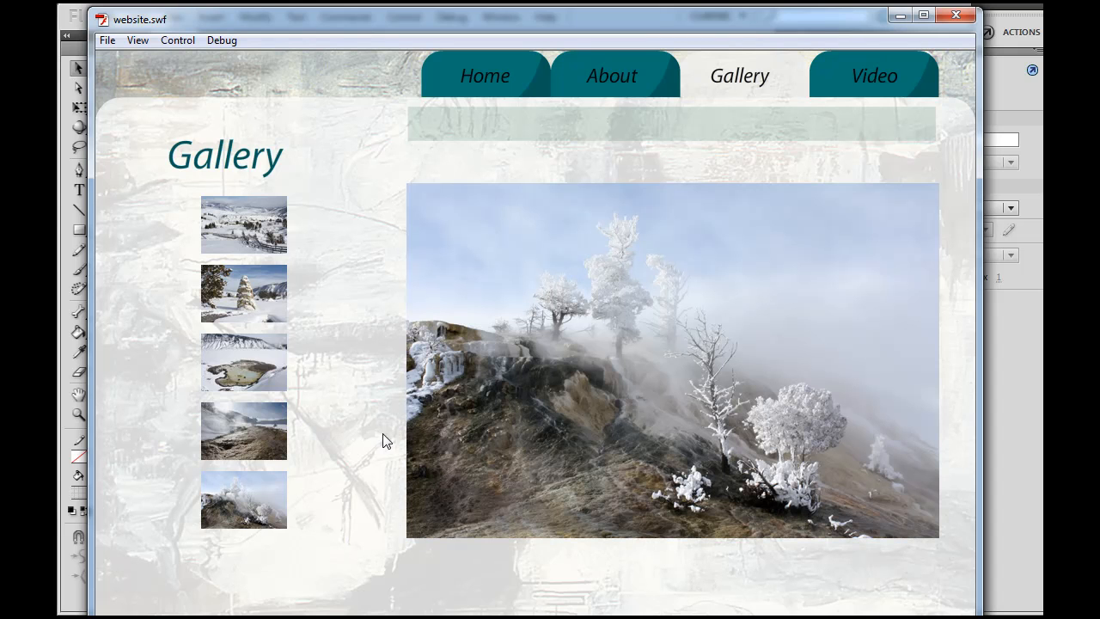
mouse_move(910, 137)
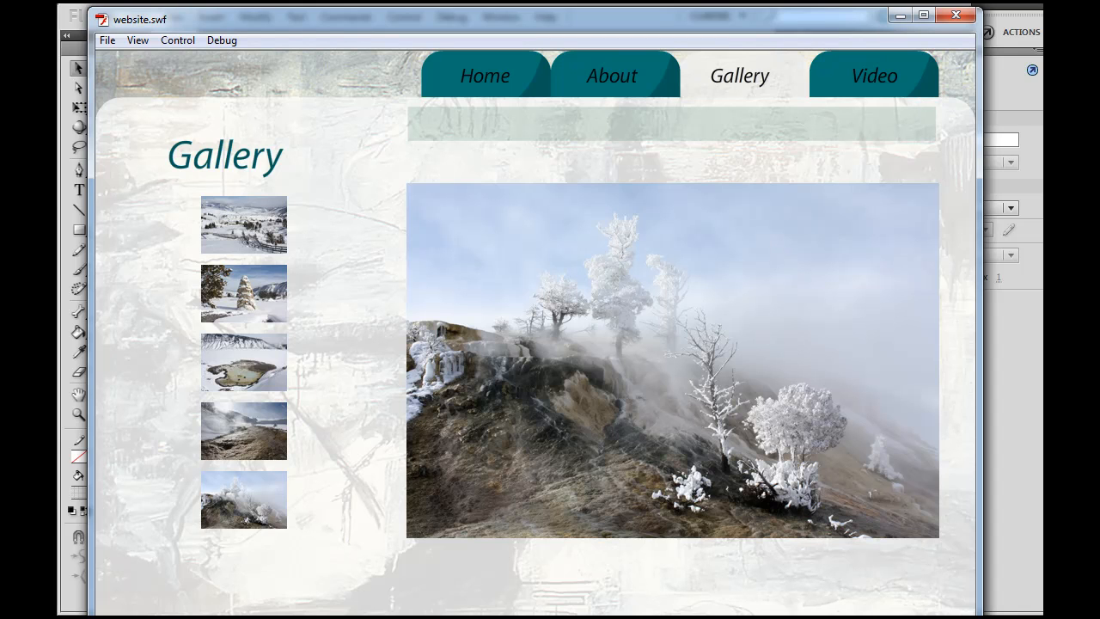
mouse_move(925, 16)
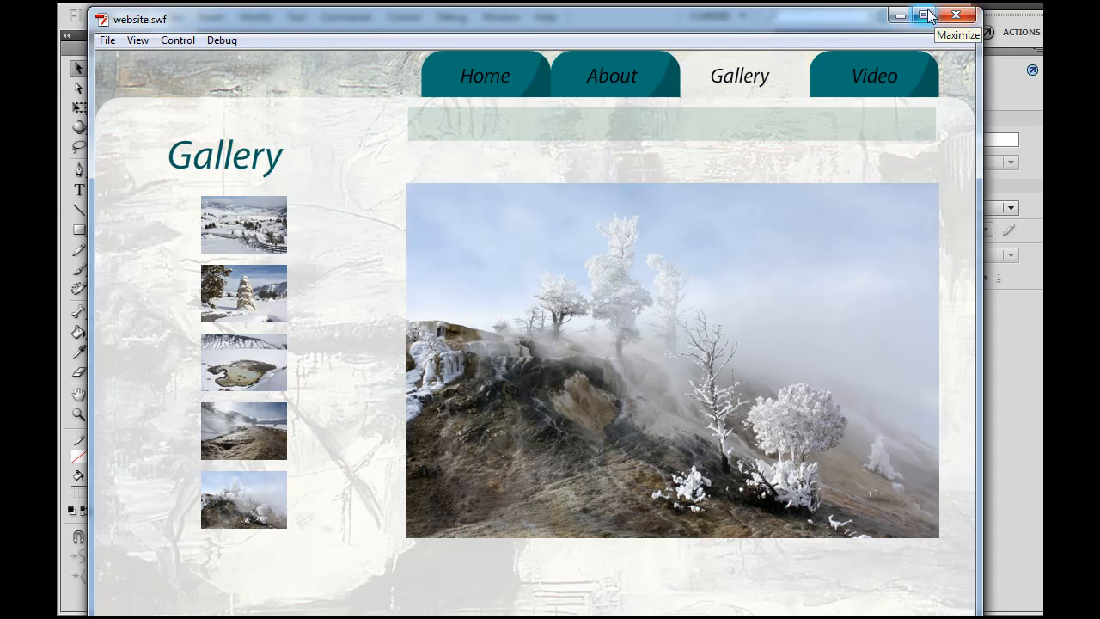
left_click(956, 15)
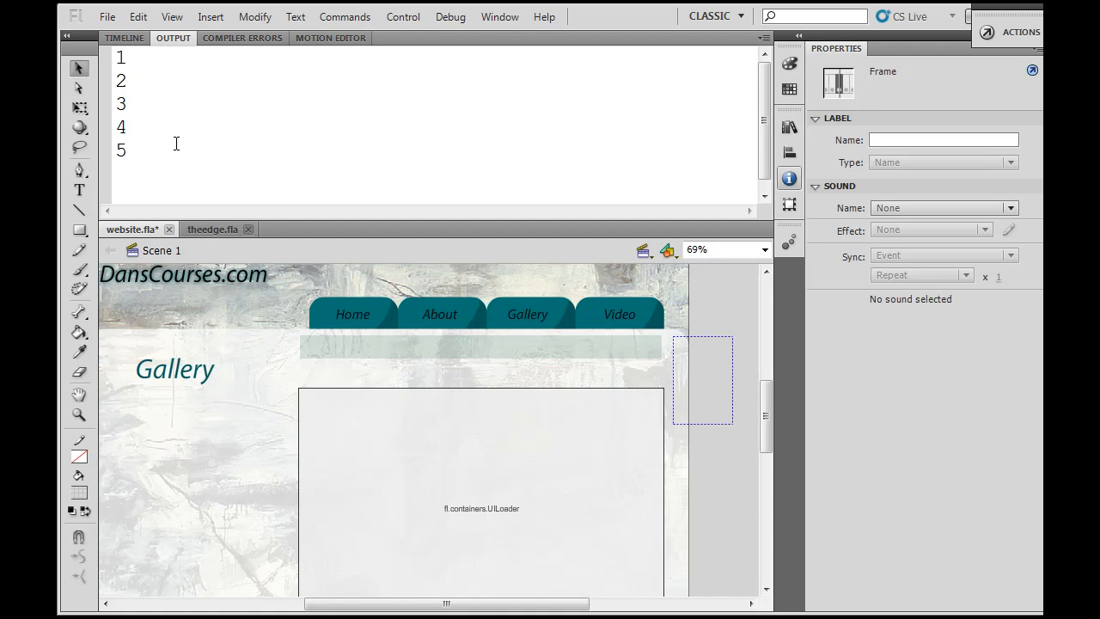
mouse_move(290, 187)
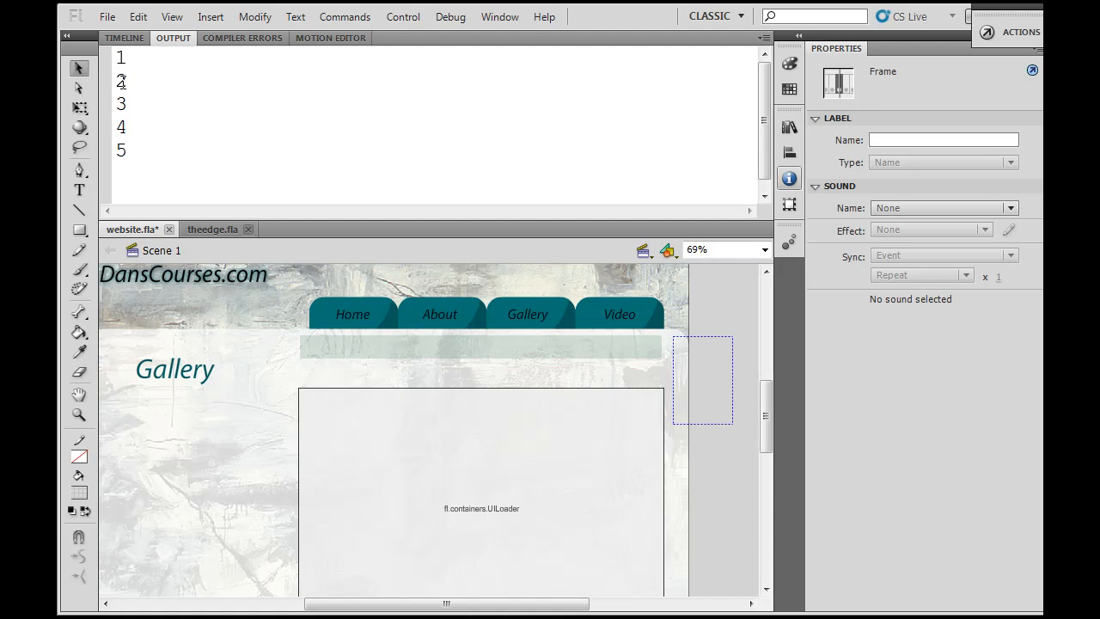
mouse_move(123, 126)
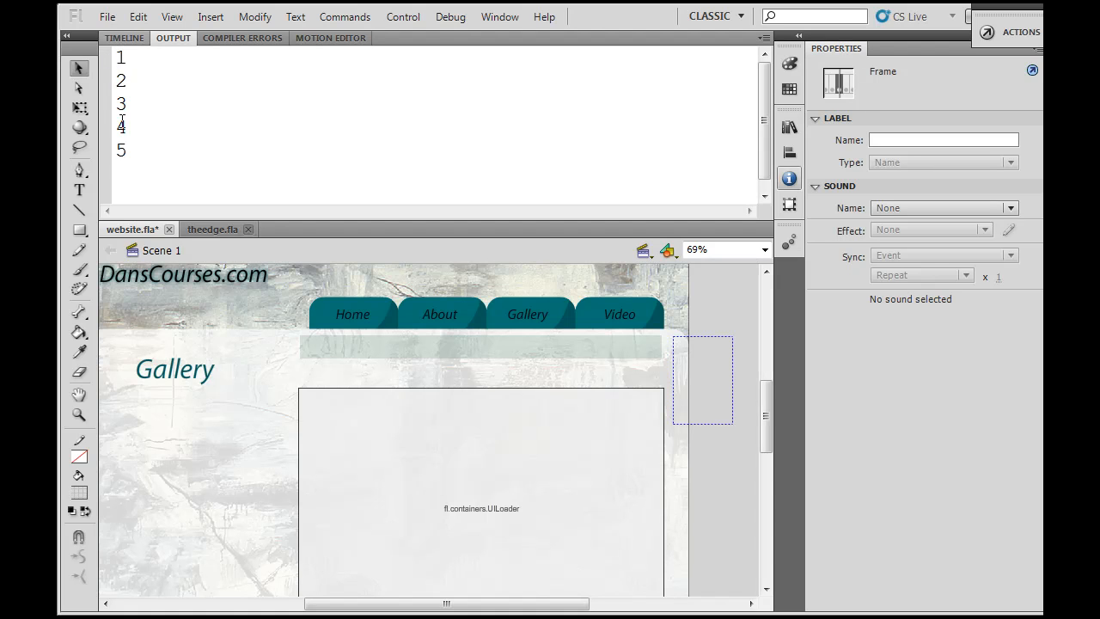
mouse_move(123, 149)
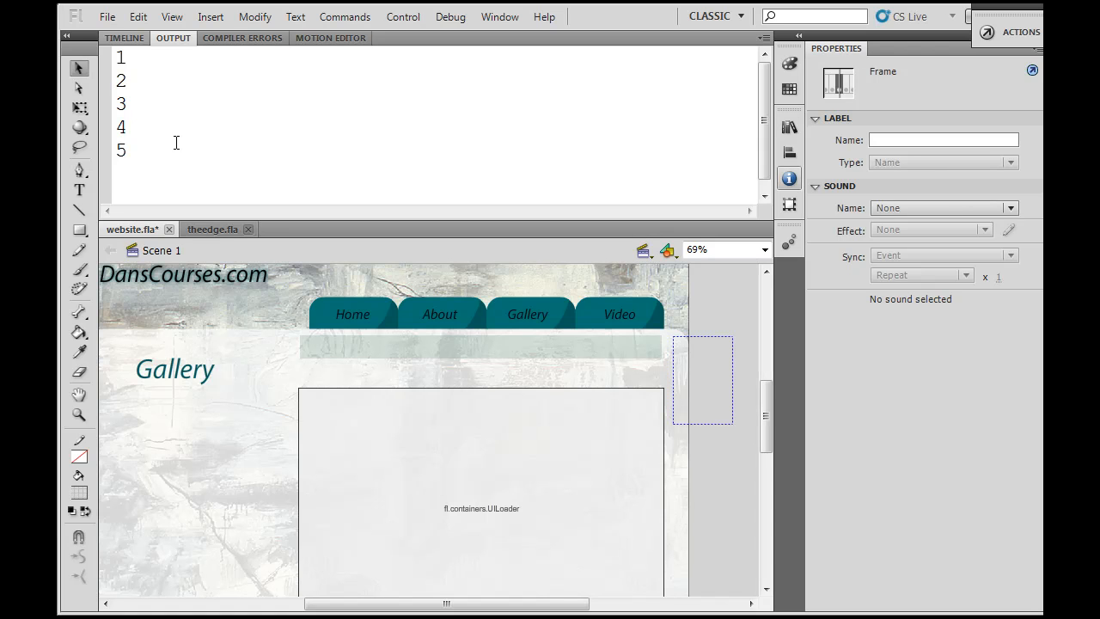
mouse_move(441, 397)
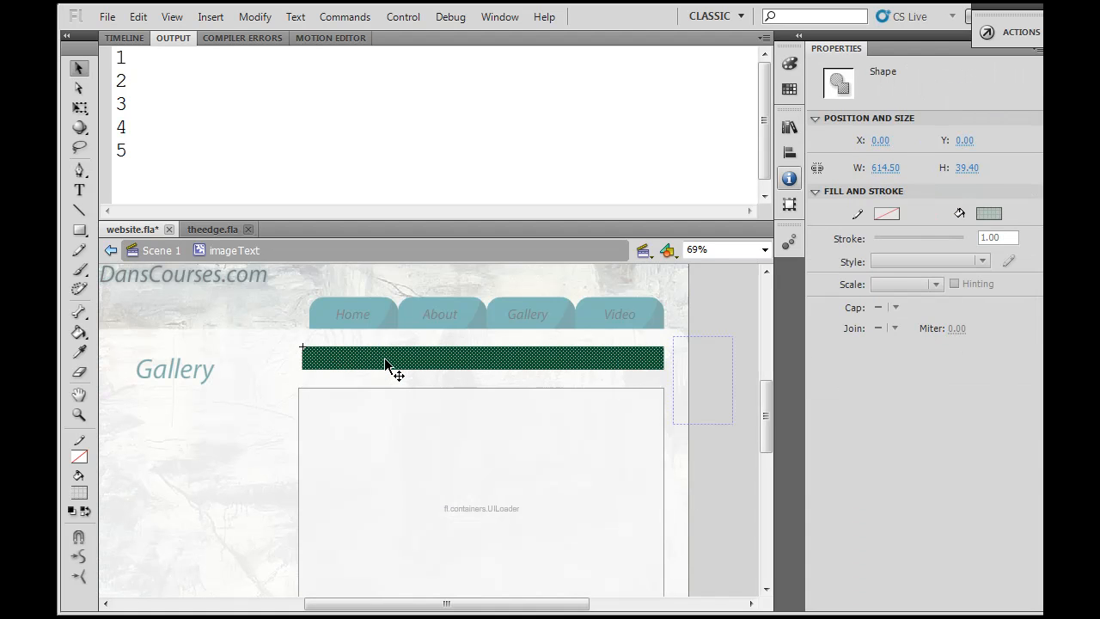
Add a new layer named 'actions' to imageText with a stop(); script.
left_click(124, 38)
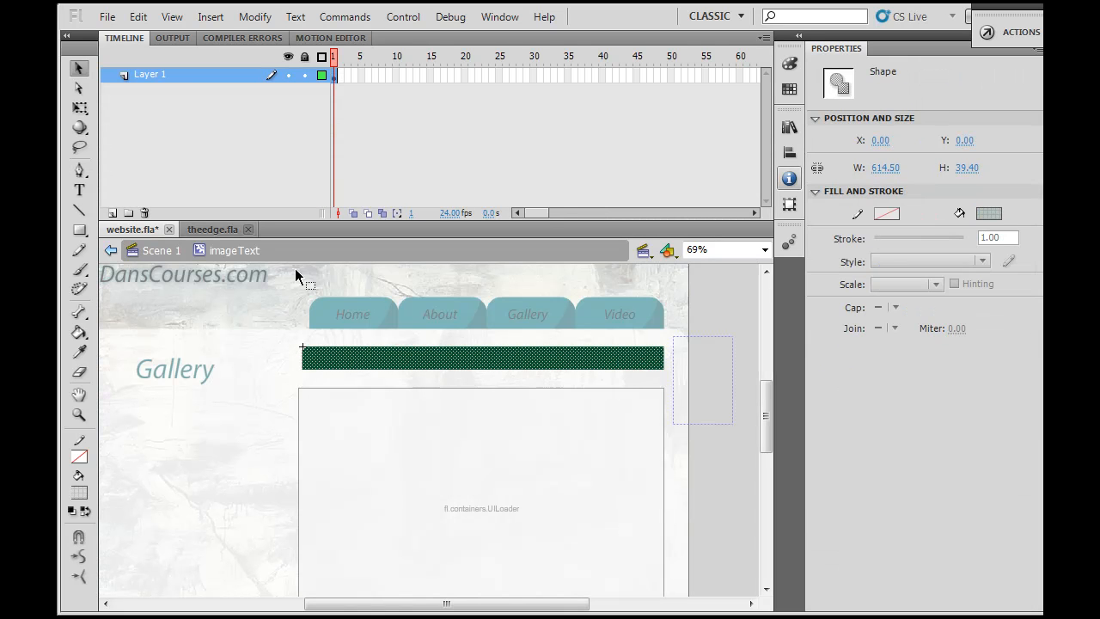
mouse_move(327, 398)
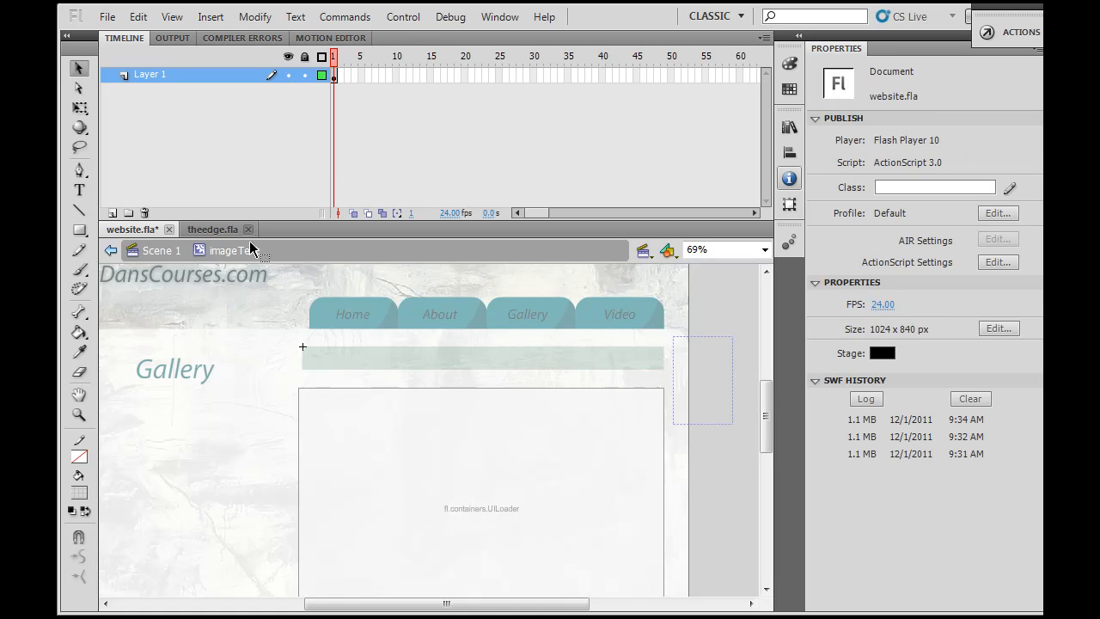
left_click(112, 213)
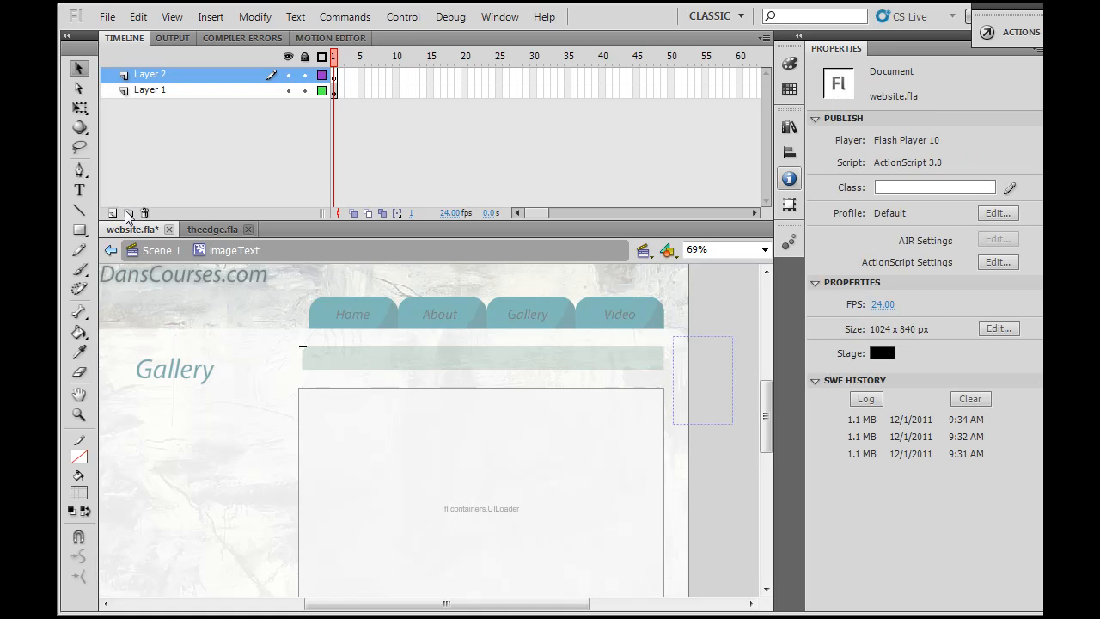
double_click(150, 74)
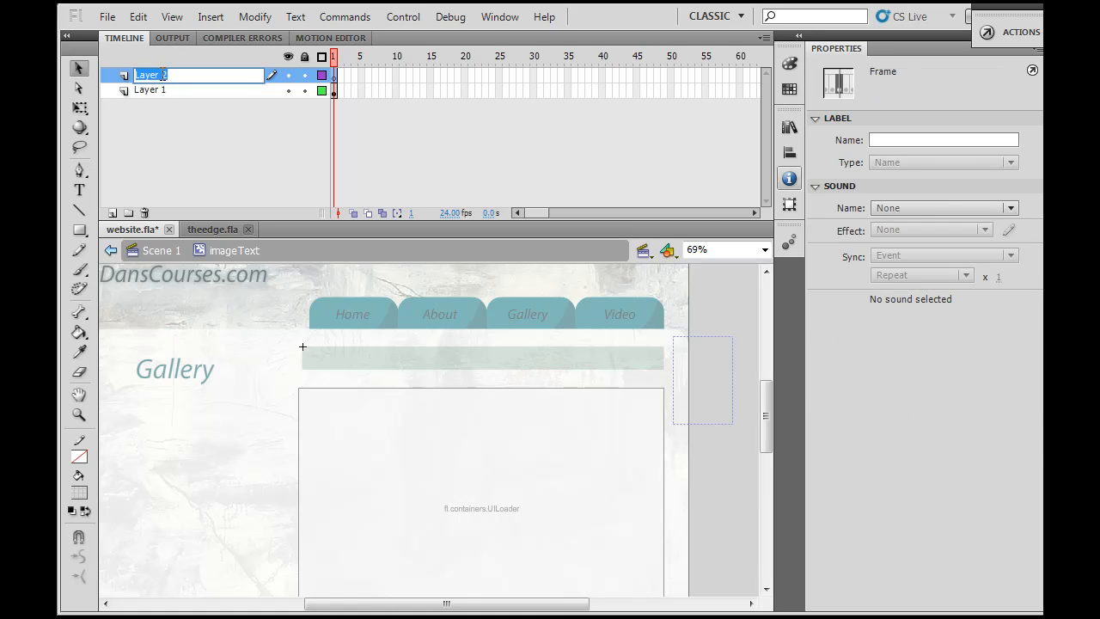
type("actions")
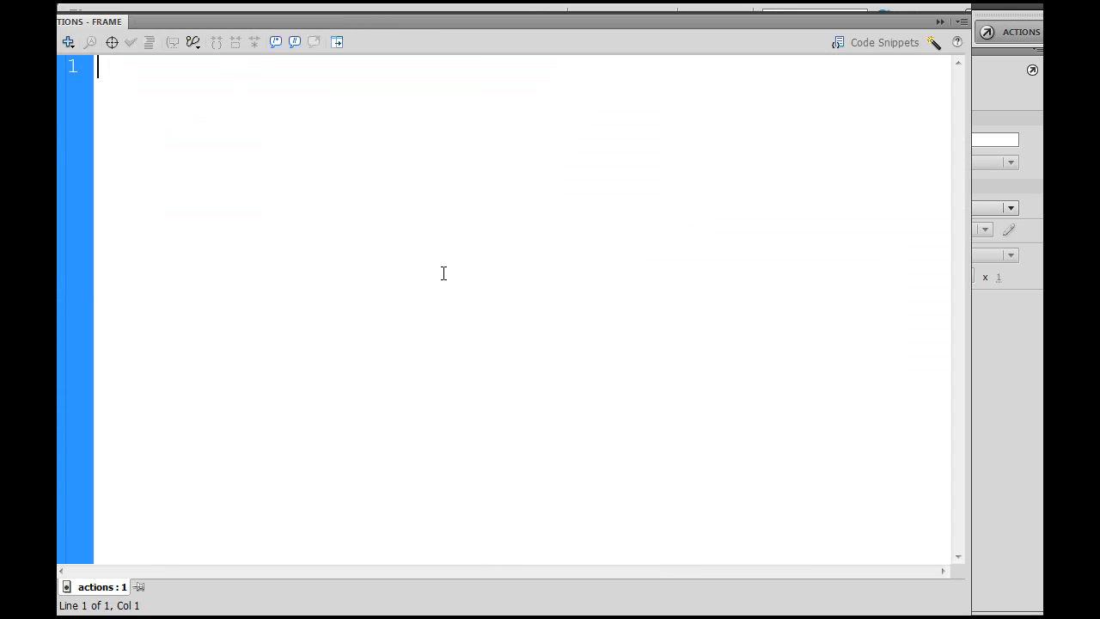
type("stop()")
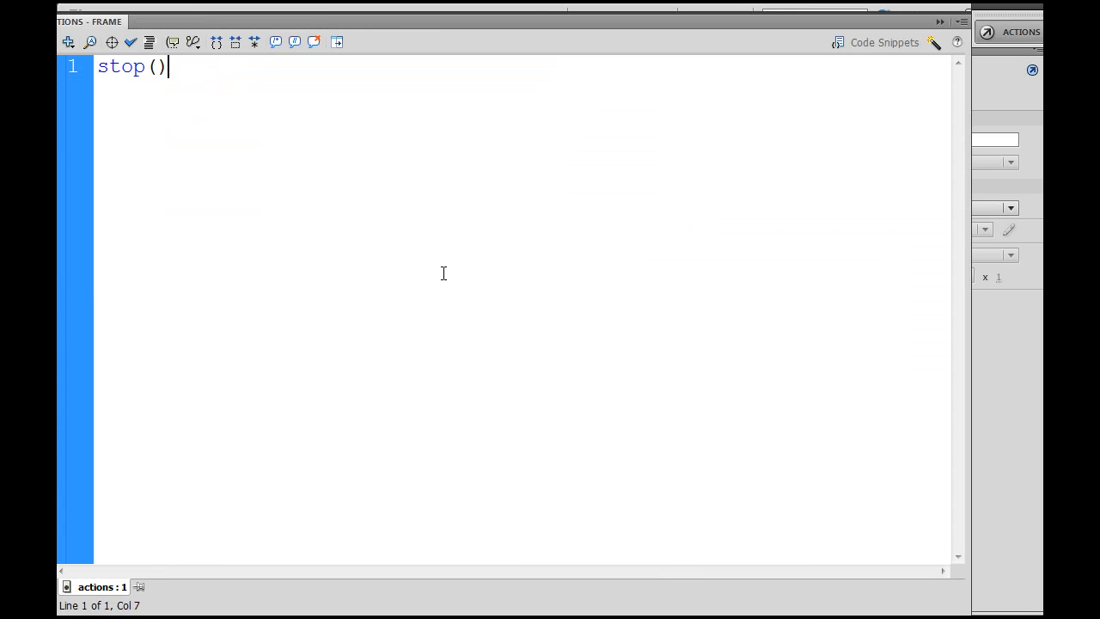
type(";")
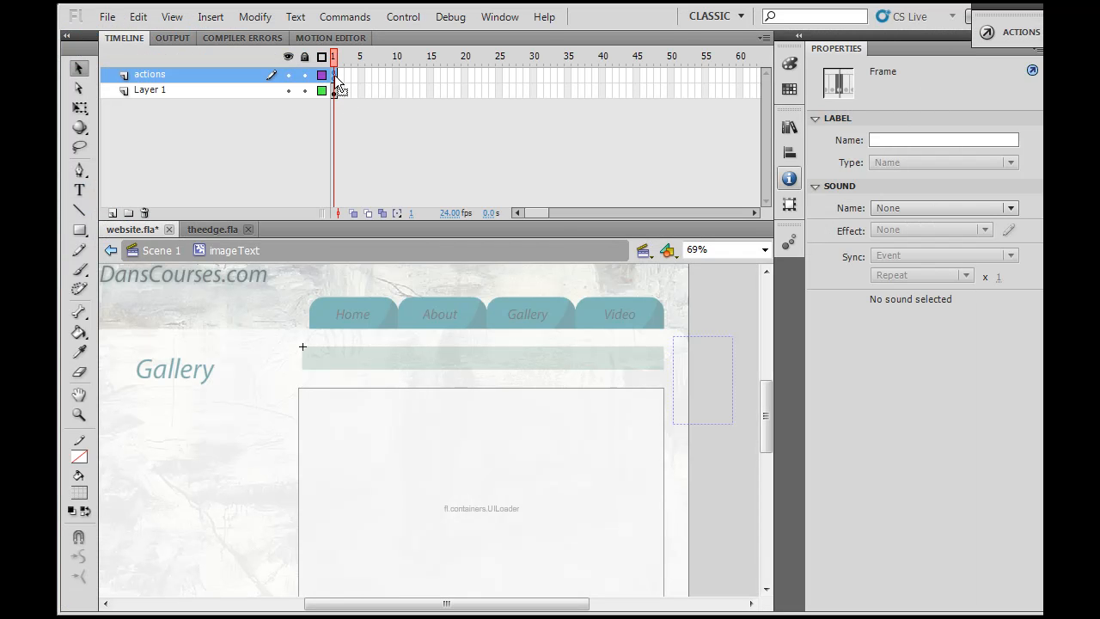
Copy the stop() frame and paste it into later frames on the actions layer.
right_click(334, 77)
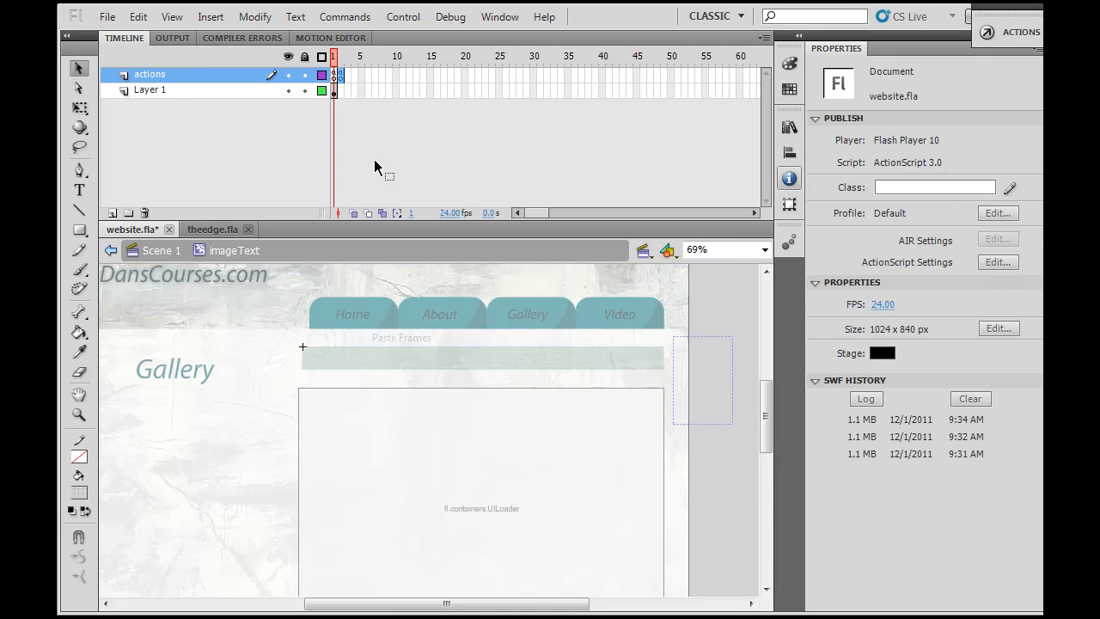
right_click(338, 74)
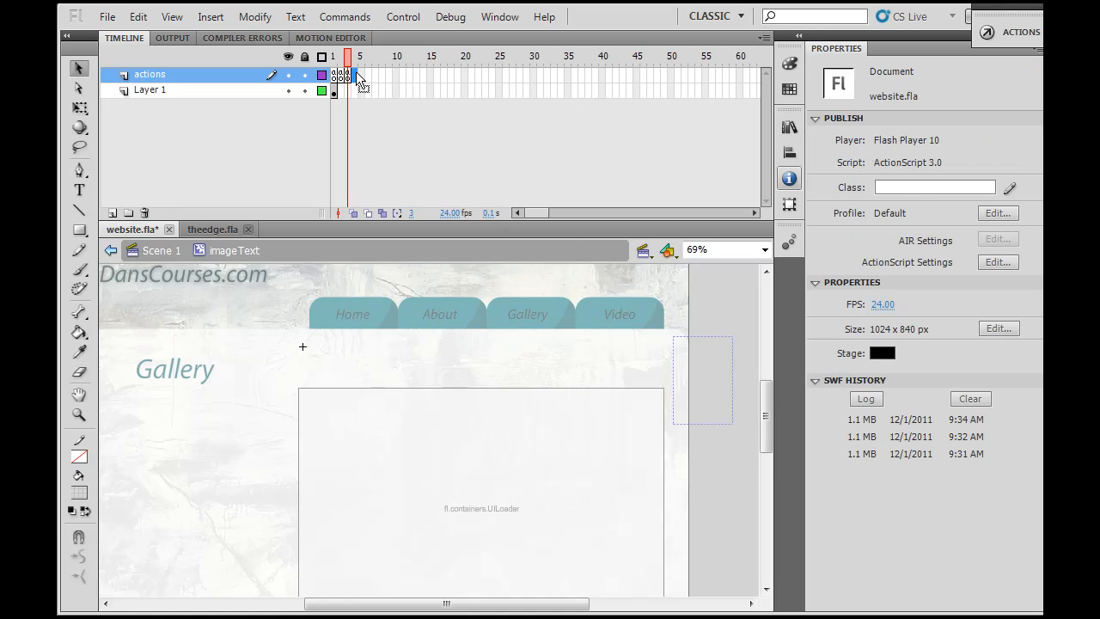
left_click(348, 75)
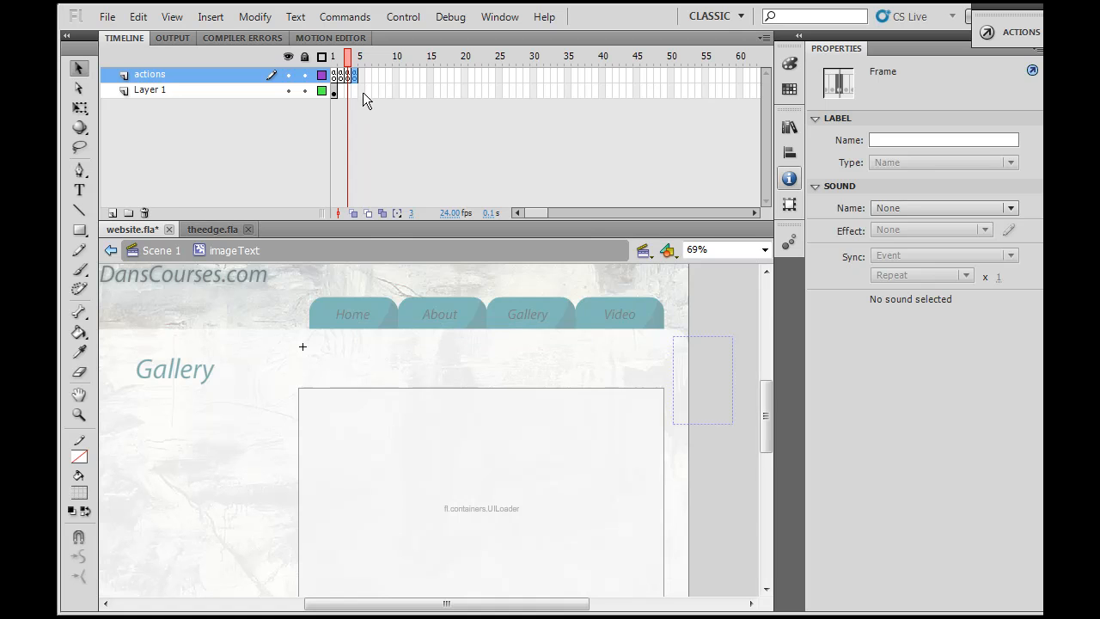
right_click(352, 77)
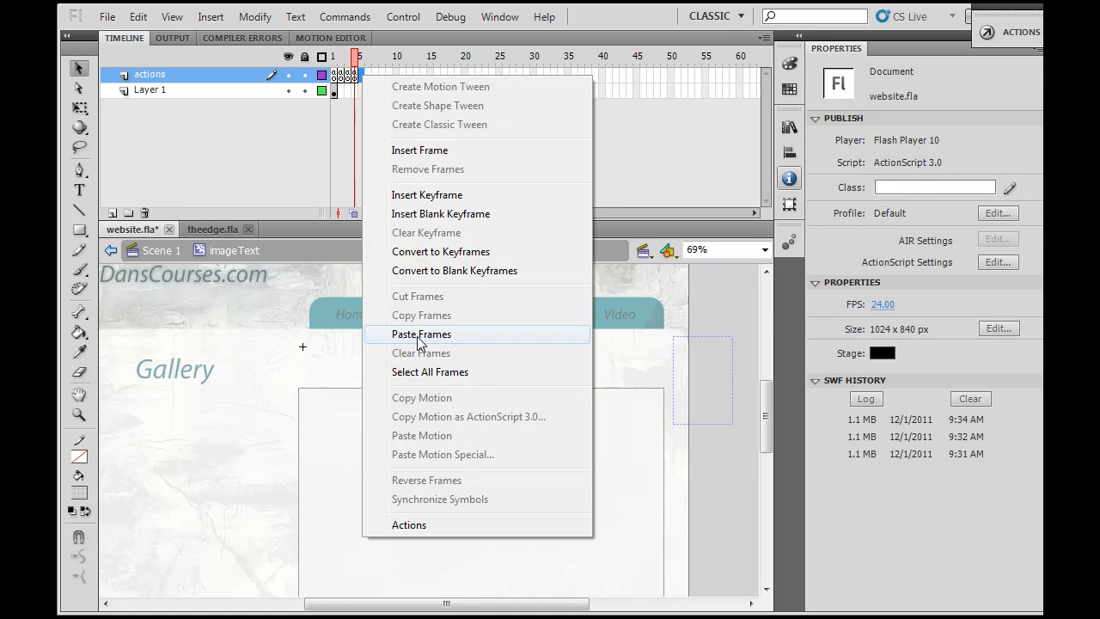
left_click(421, 333)
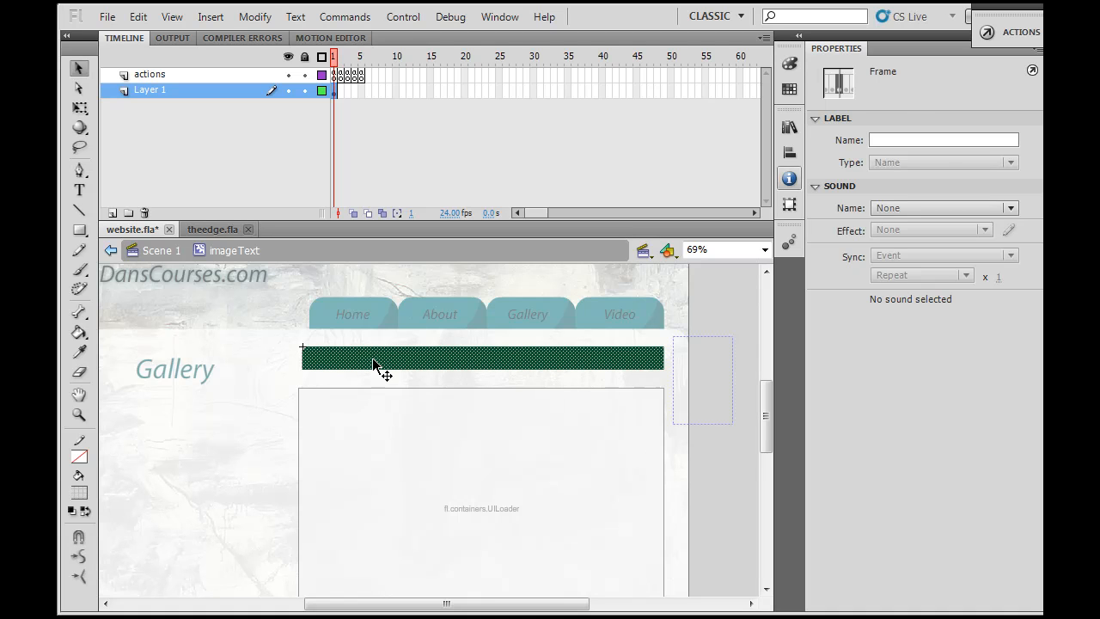
Delete the green bar and pick the Text tool with black colour.
left_click(481, 357)
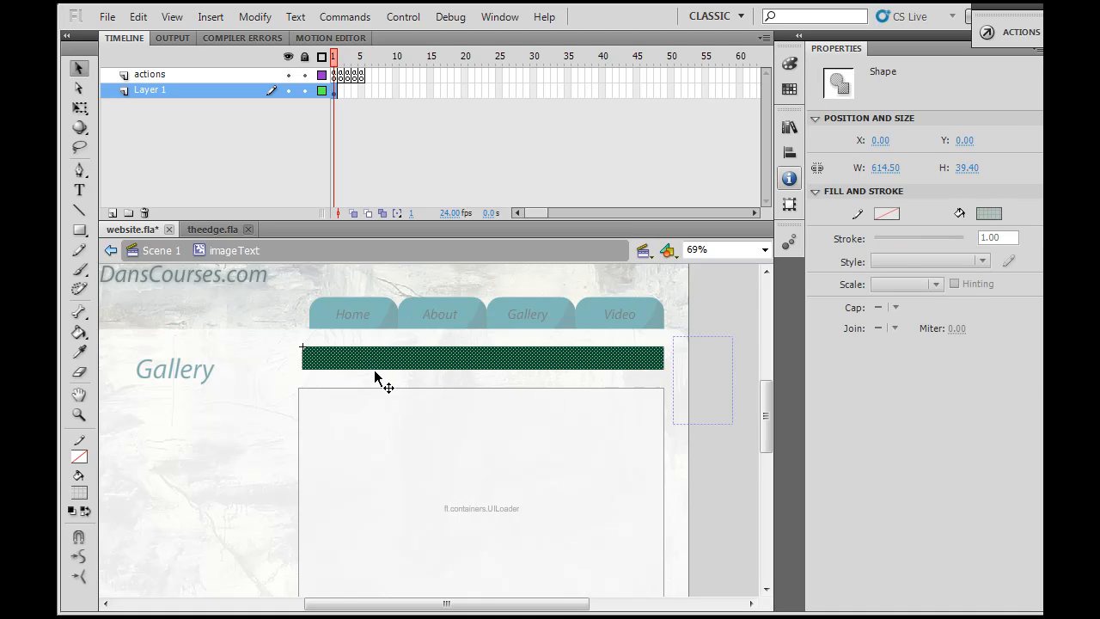
left_click(348, 156)
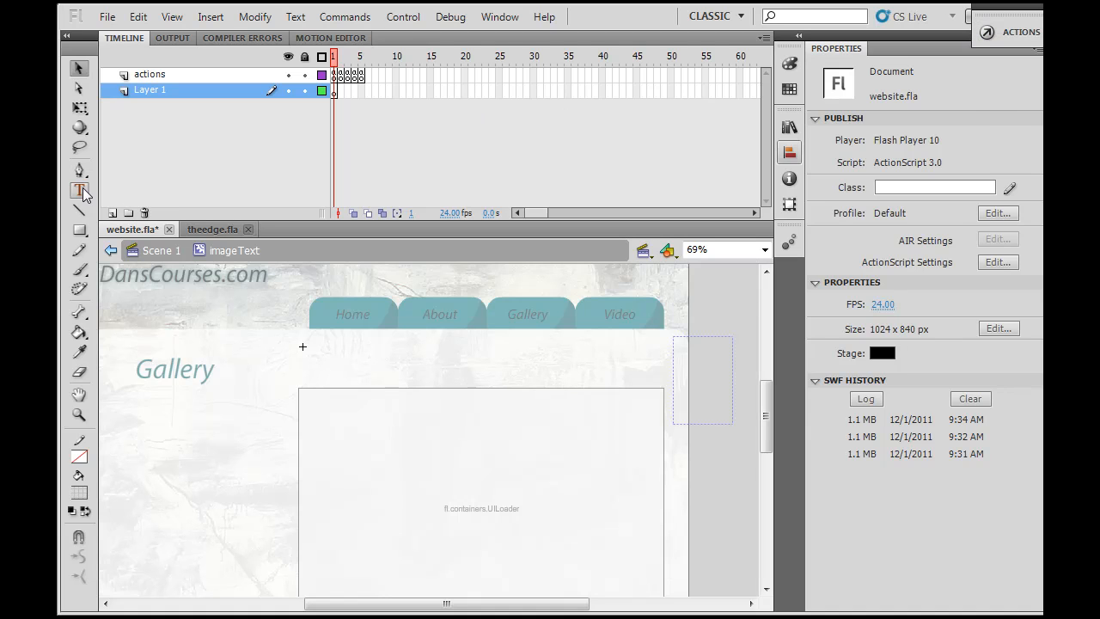
left_click(79, 190)
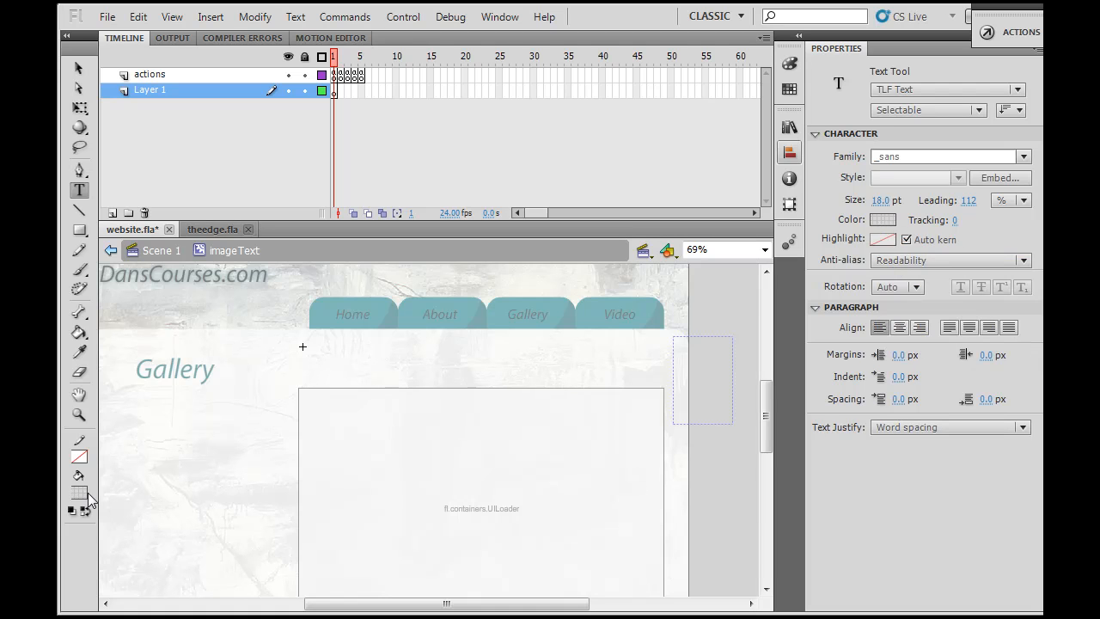
left_click(70, 492)
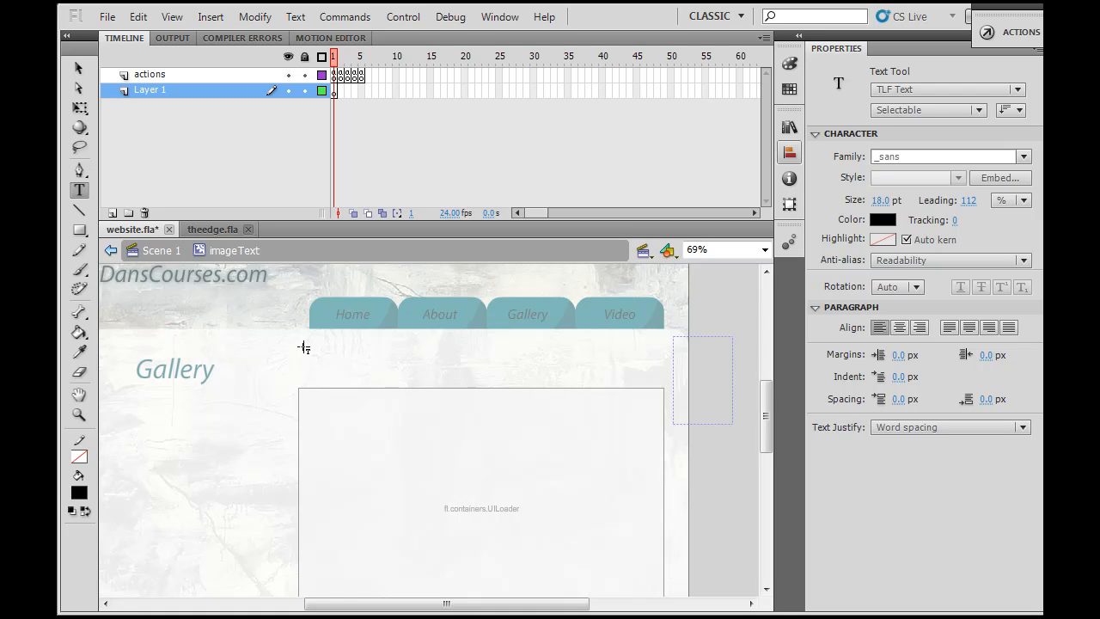
Draw a text box across the caption strip reading 'Mammoth Yellowstone 1'.
left_click_drag(303, 348, 661, 378)
type("Mammoth G")
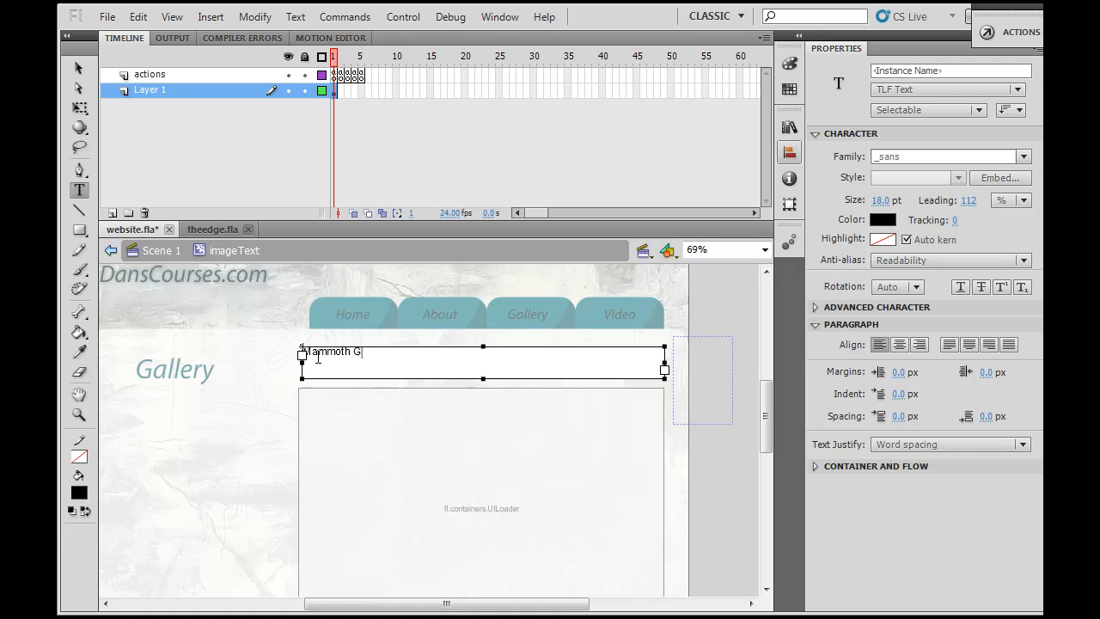
type("yse")
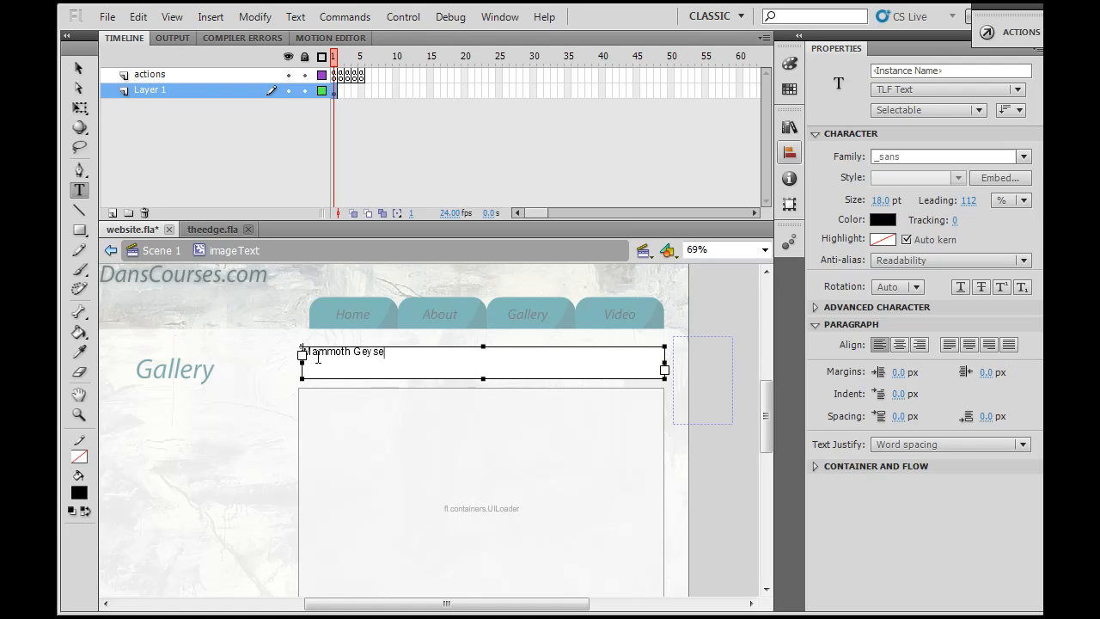
key("Backspace")
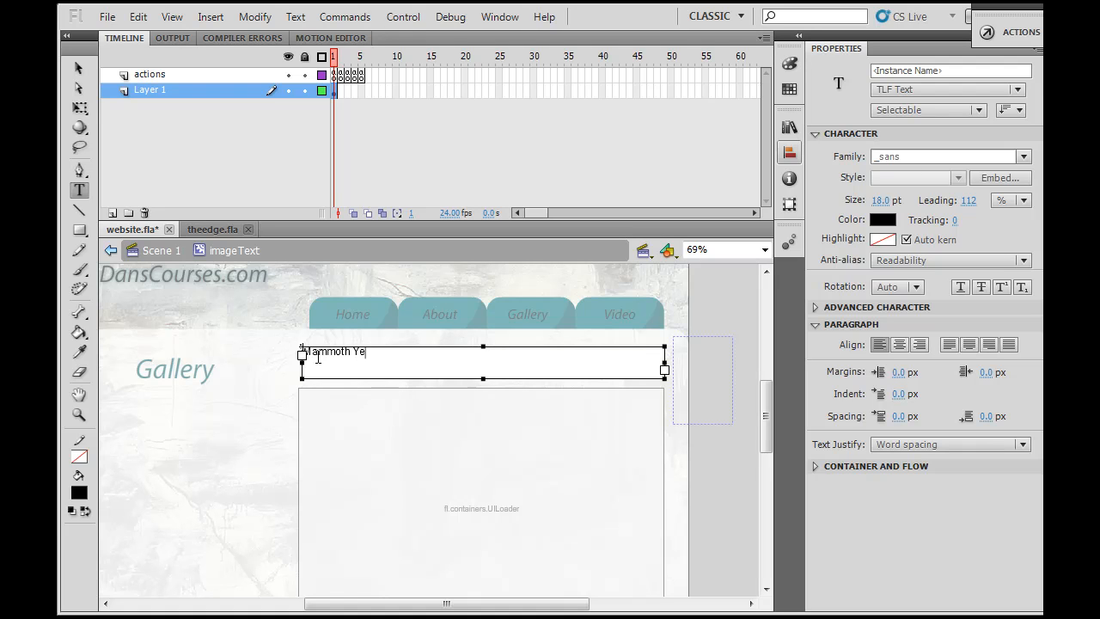
type("llowstone 1")
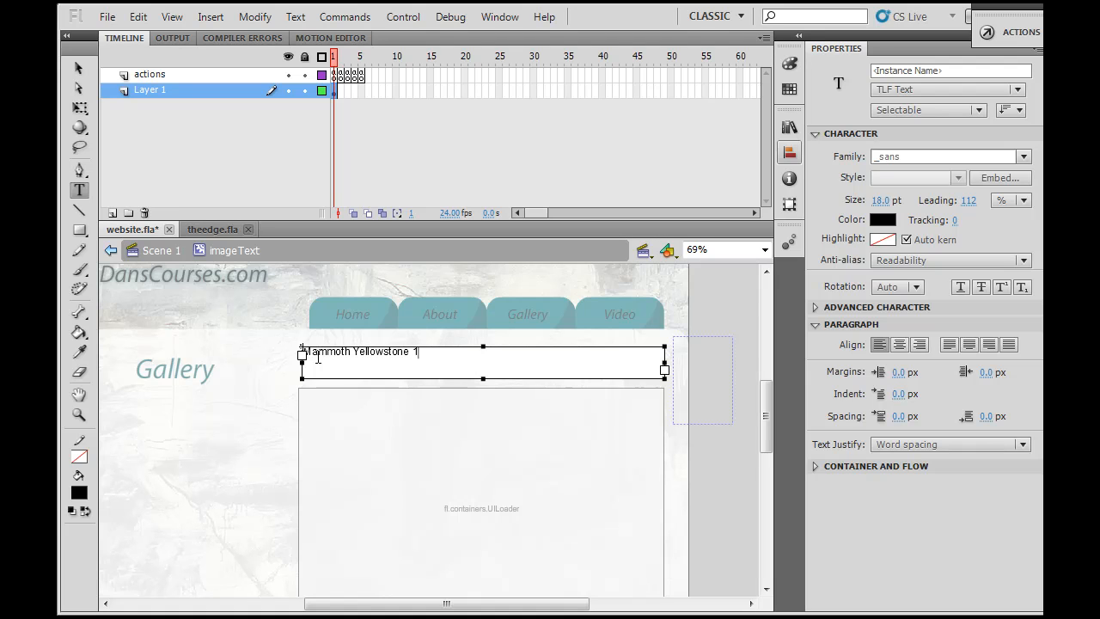
mouse_move(454, 360)
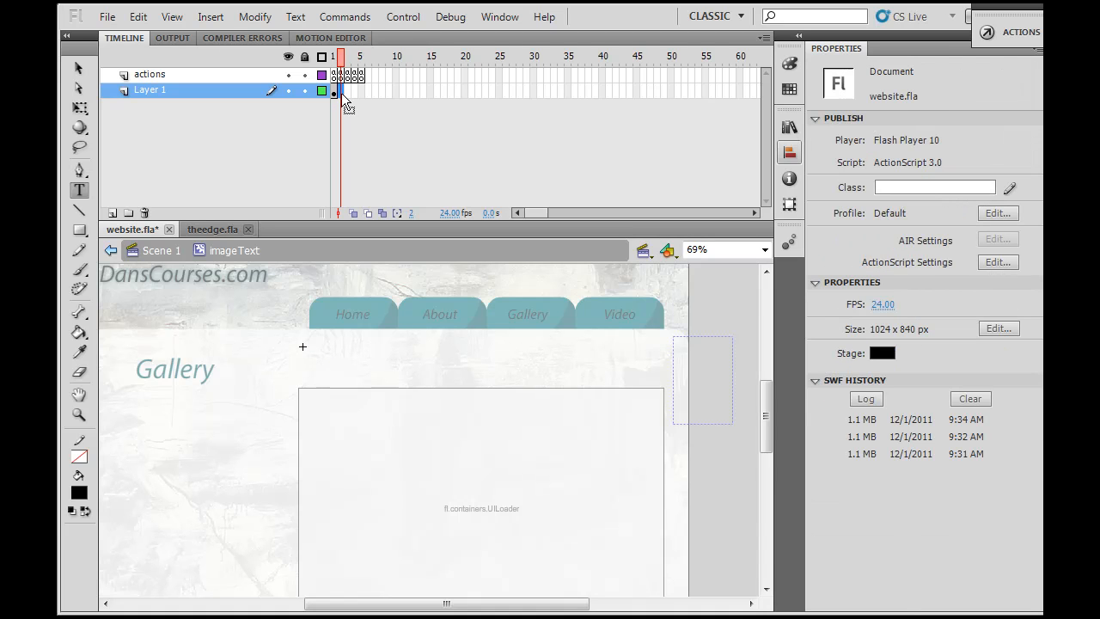
Caption frames 2 and 3 'liberty cap' and 'geyser 1', then return to Scene 1.
left_click(333, 90)
type("Mammoth Yellowstone 1")
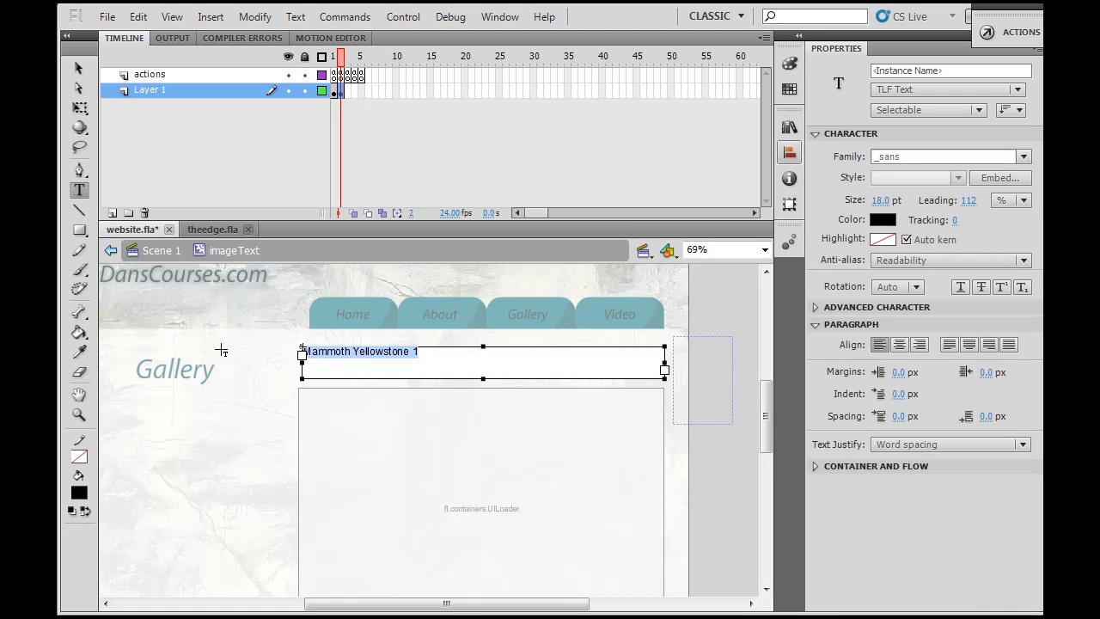
type("berty cap")
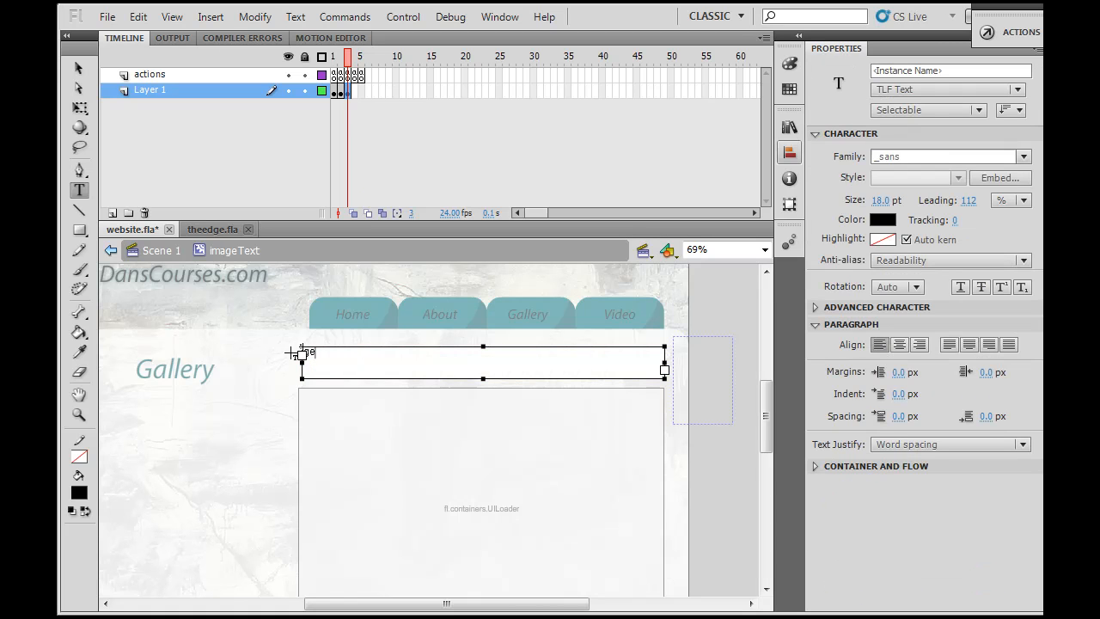
type("ey ser 1")
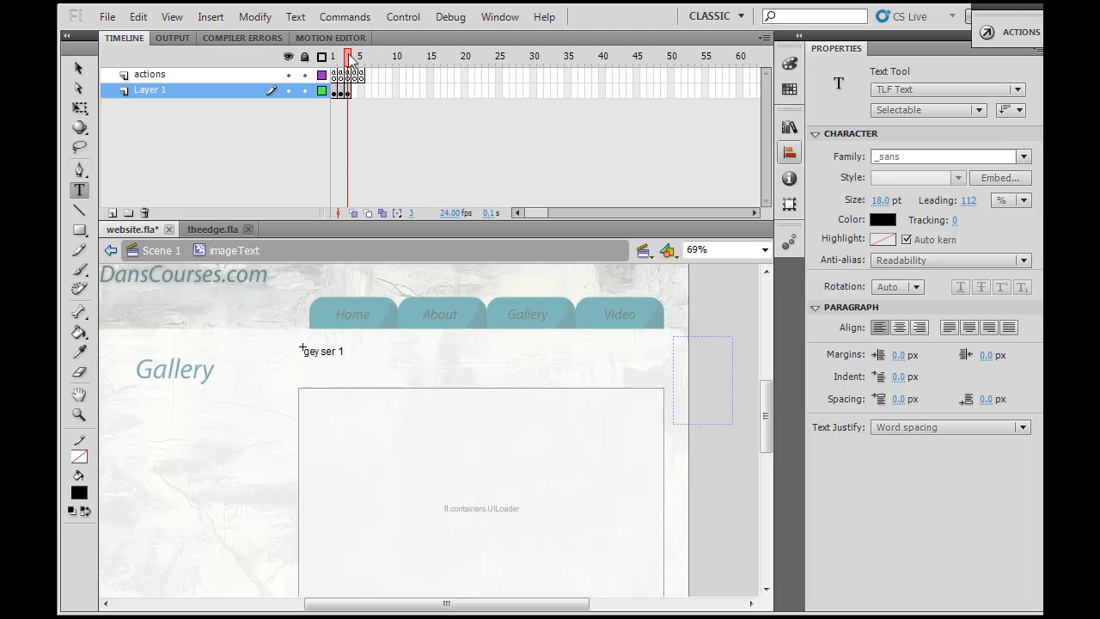
left_click(333, 56)
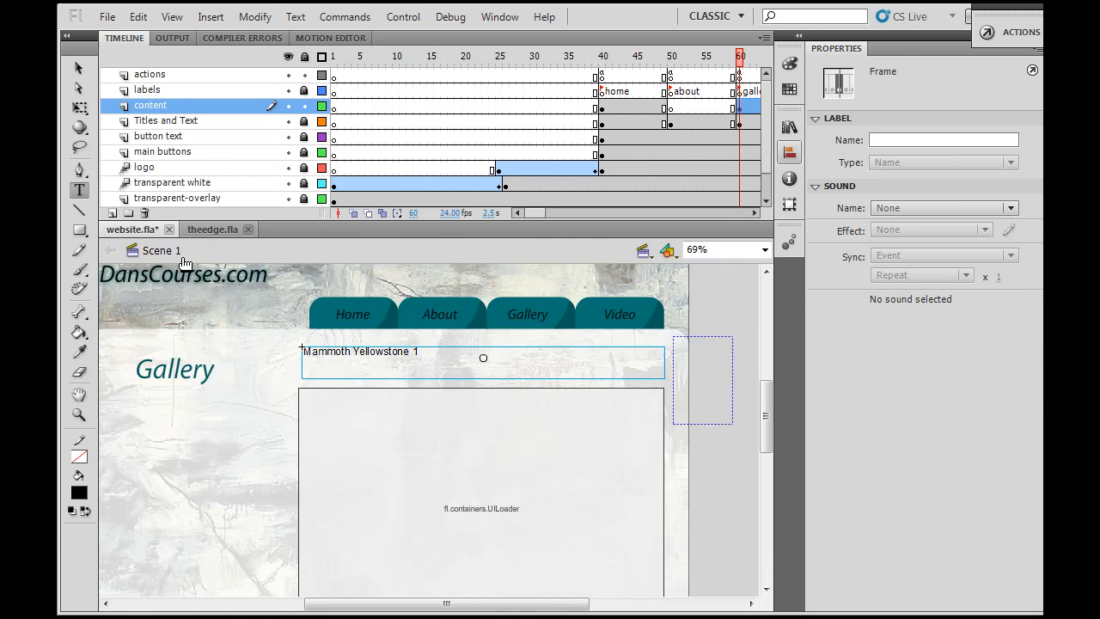
mouse_move(579, 178)
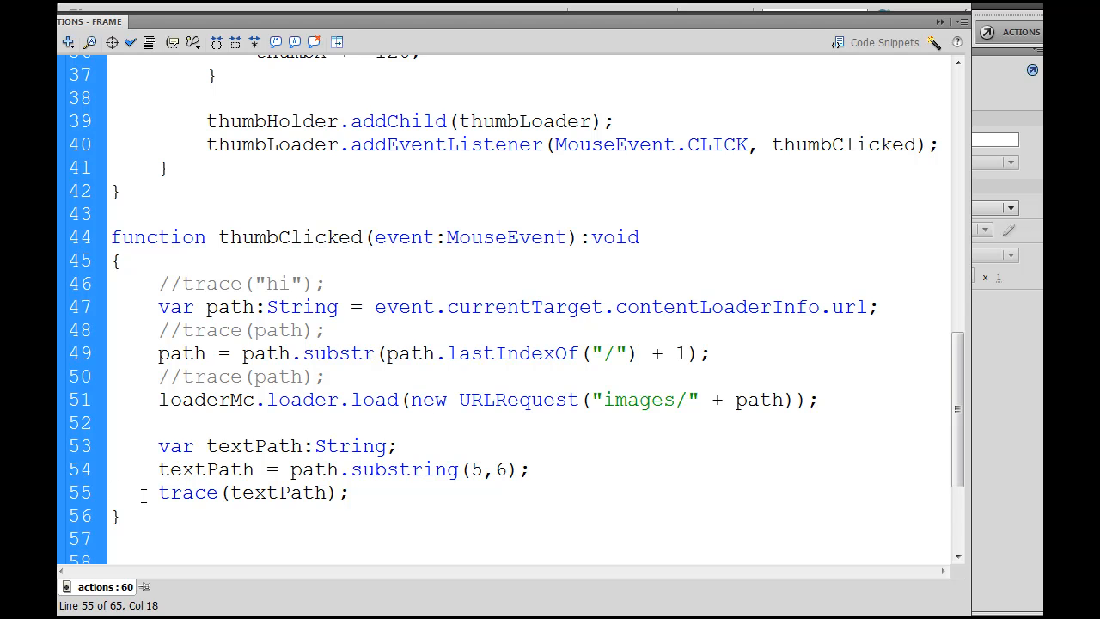
Comment out the trace(textPath) line with //.
type("//")
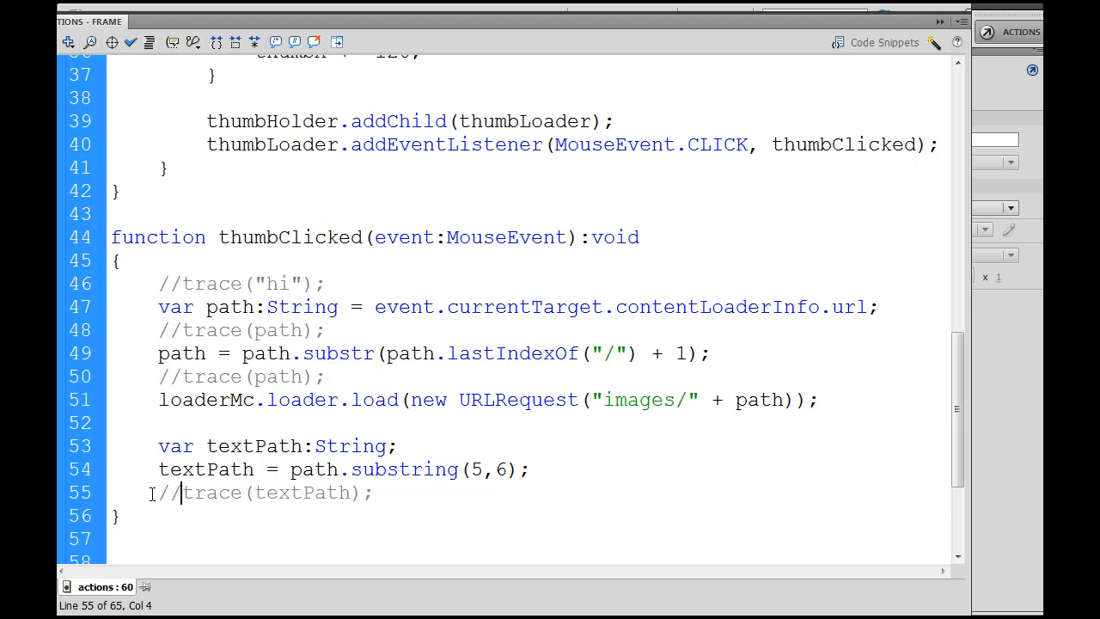
left_click(111, 538)
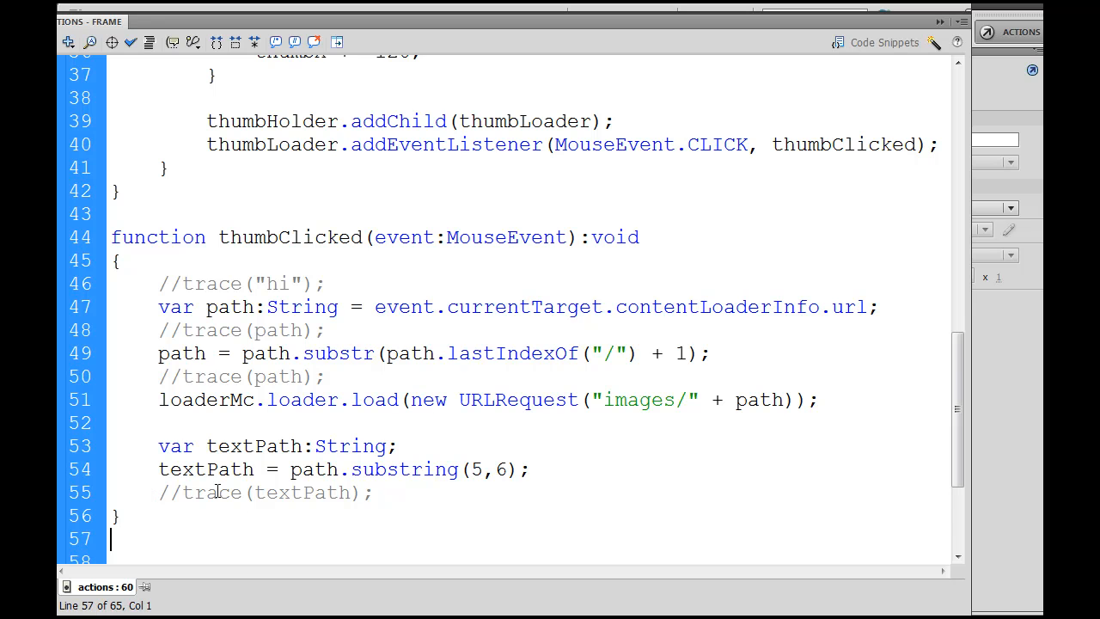
left_click(371, 492)
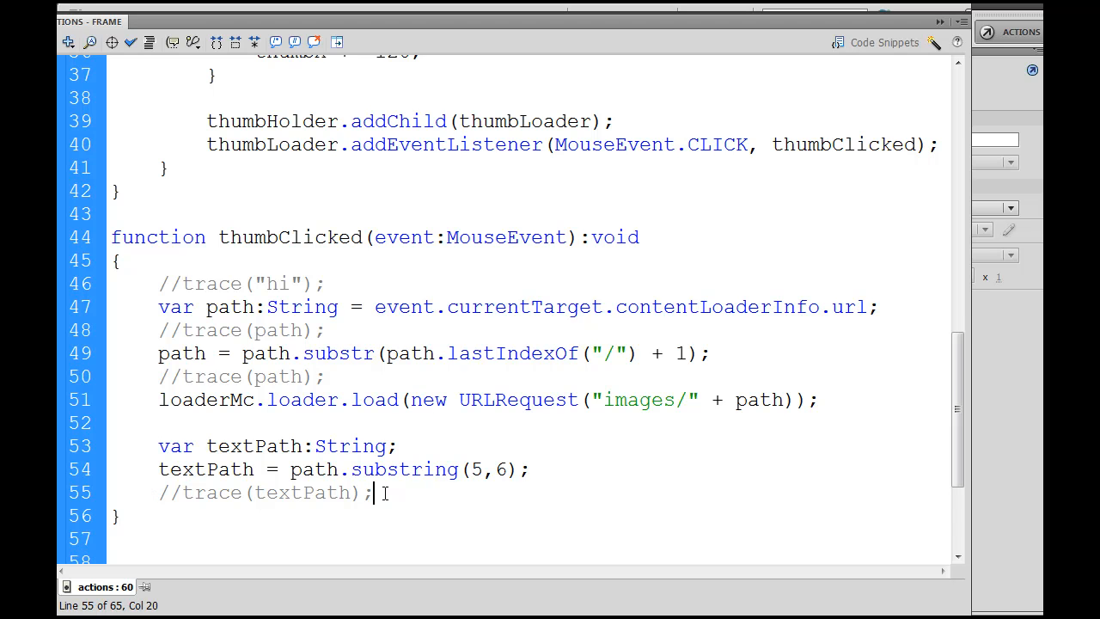
Add imageText.gotoAndStop(textPath) on a new line and test the movie.
key("Return")
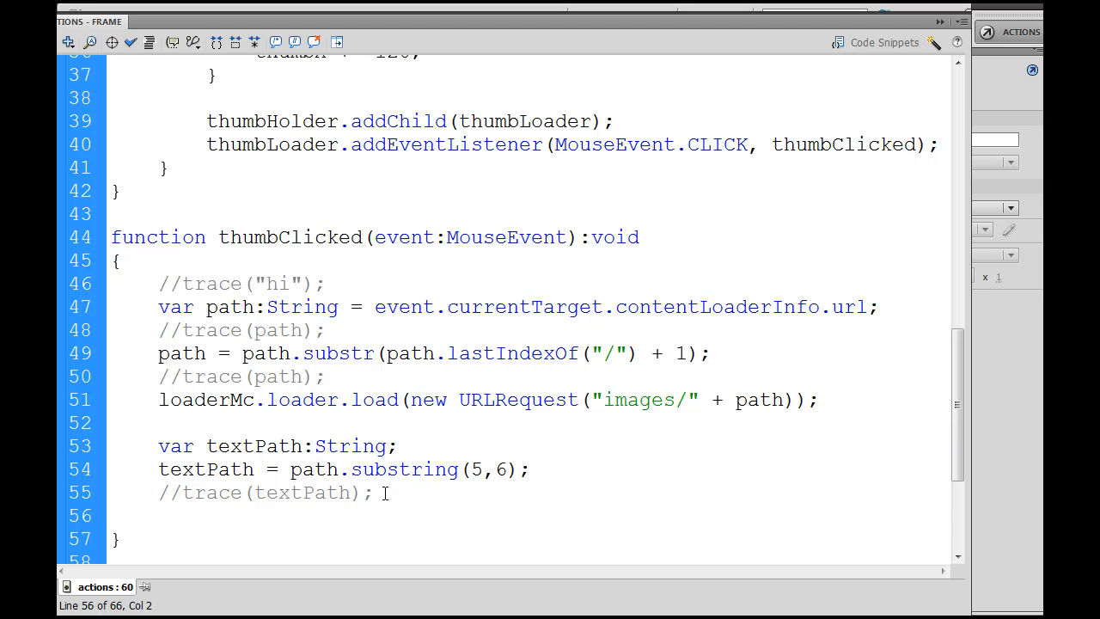
type("imageTe")
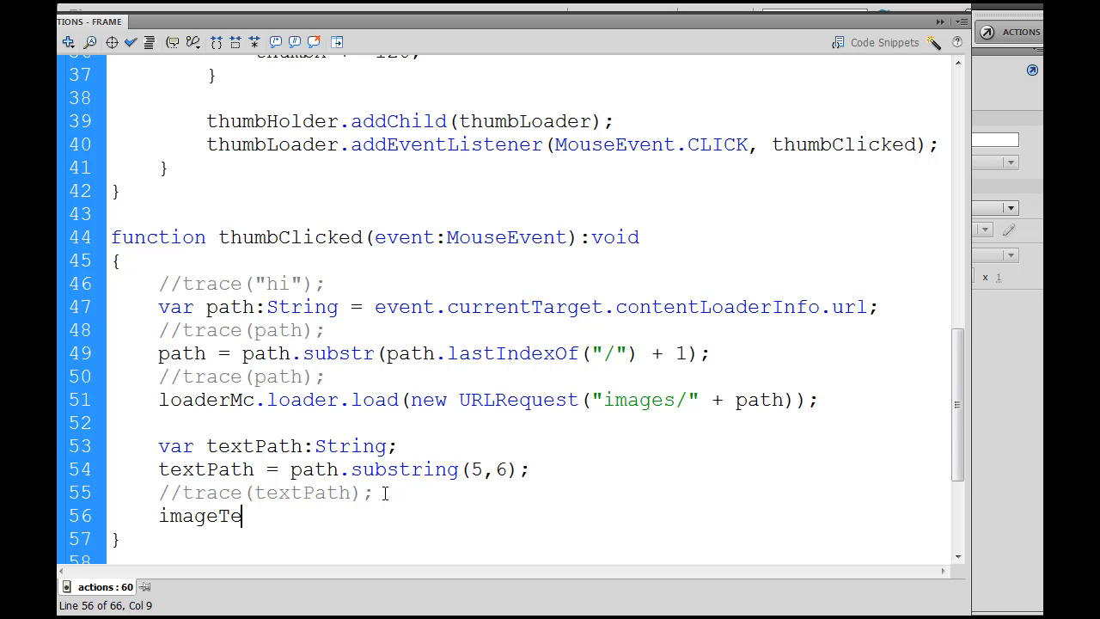
type("xt")
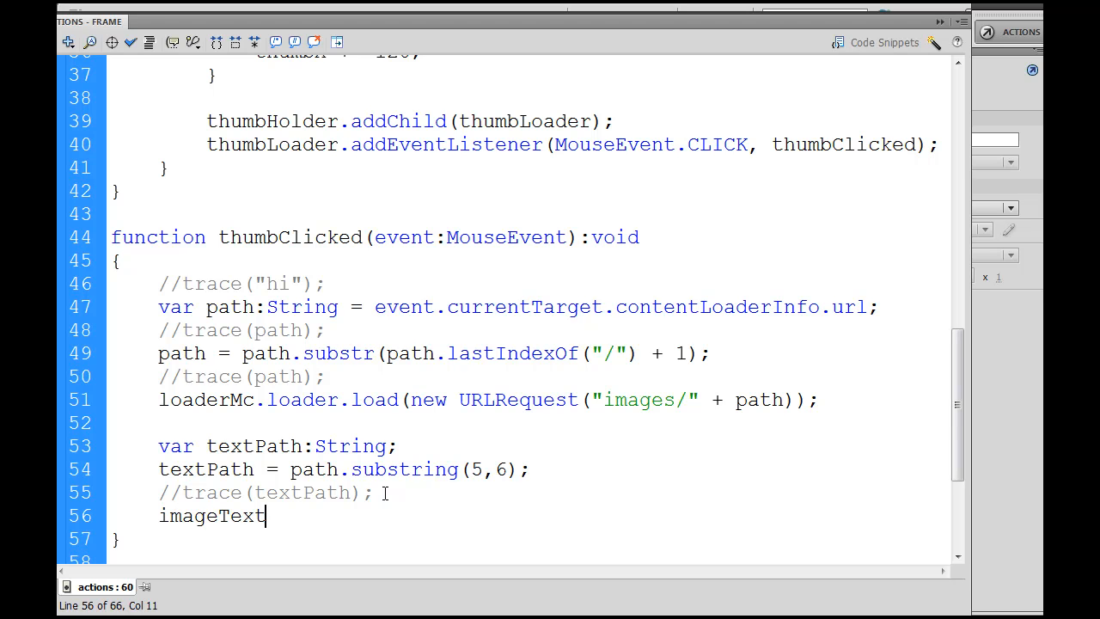
type(".go")
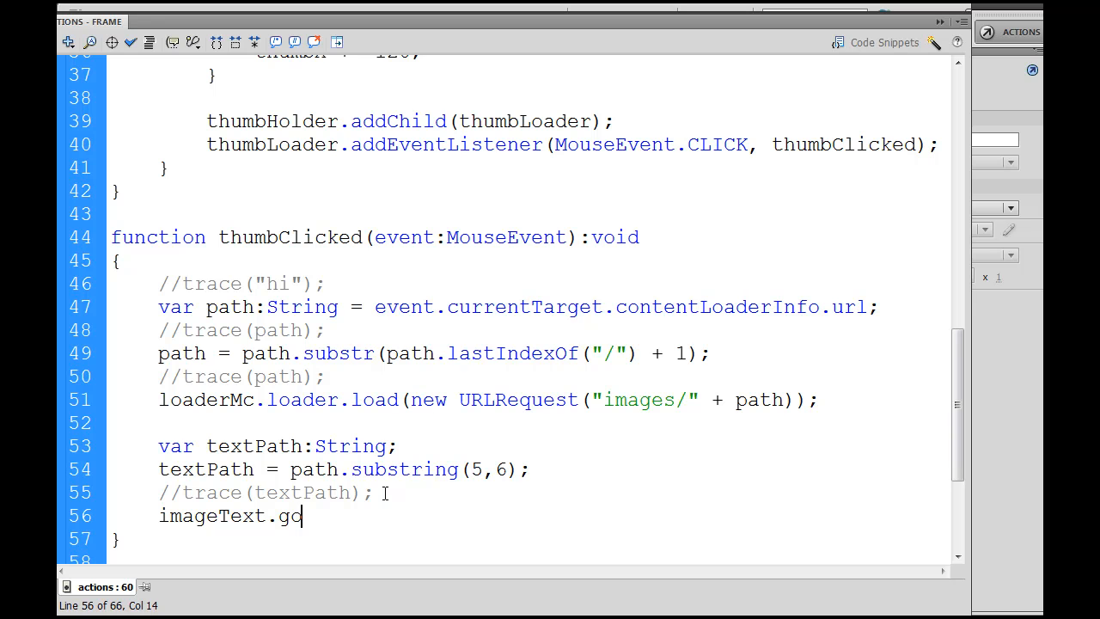
type("toAnd")
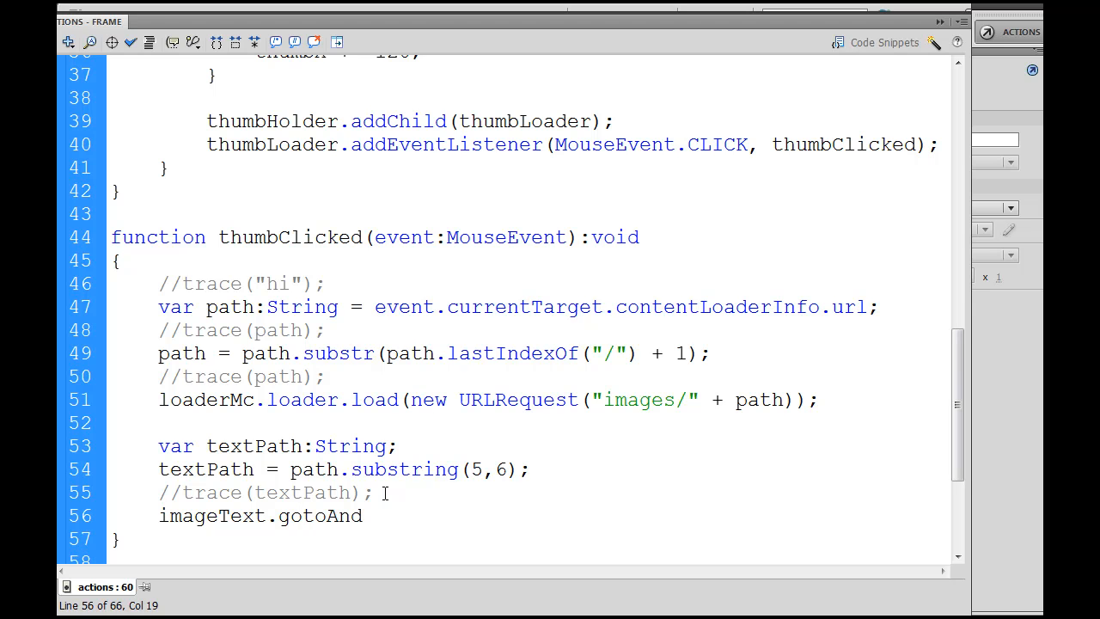
type("Stop(")
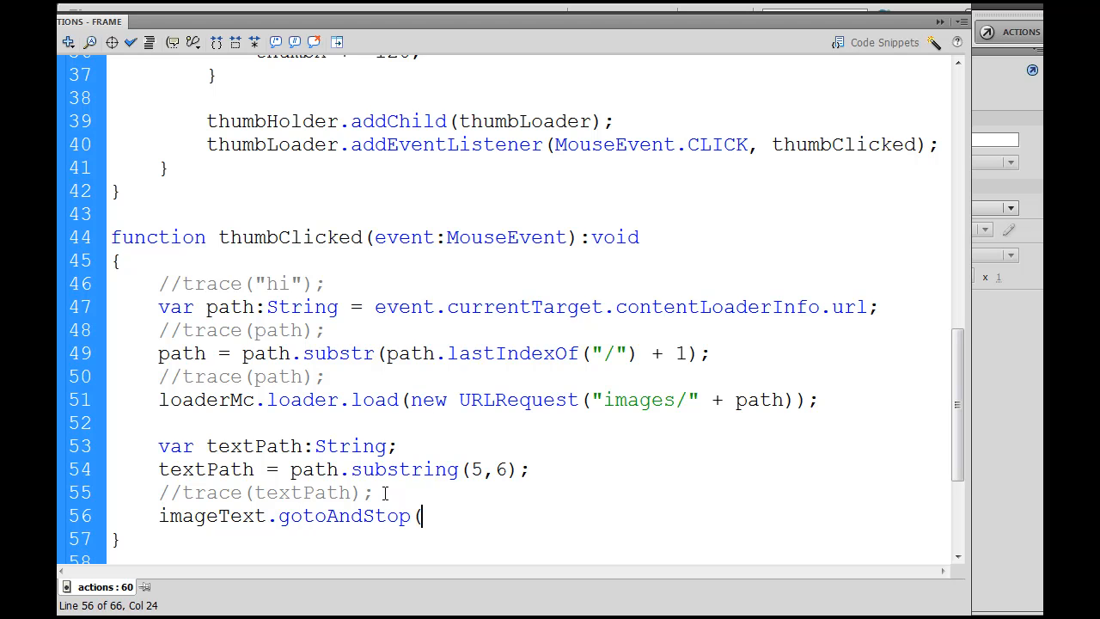
type(")")
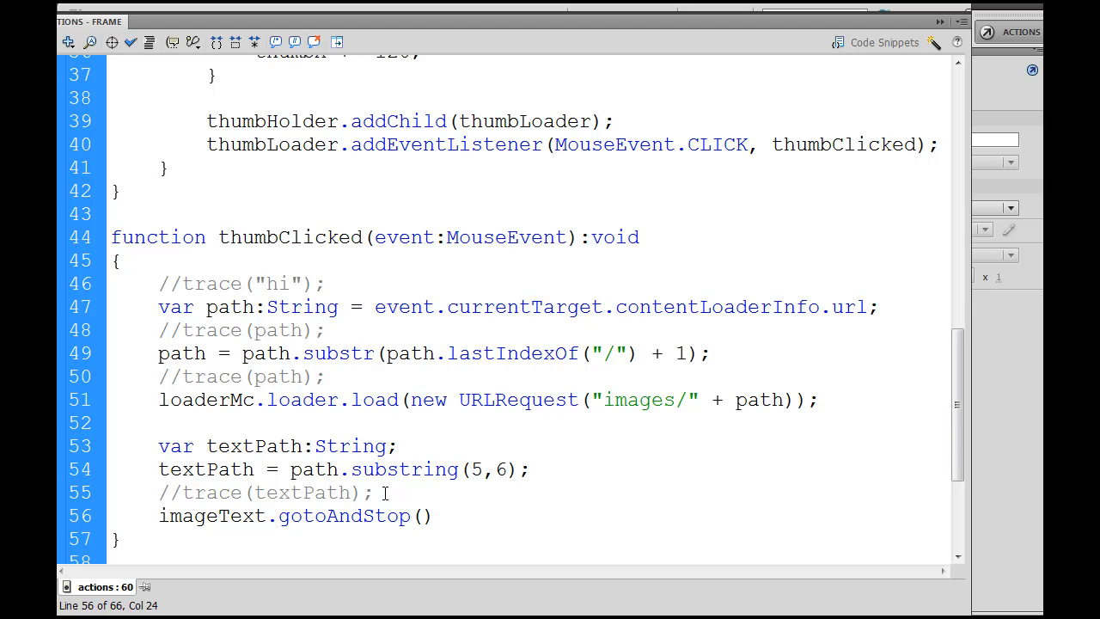
type("textPa")
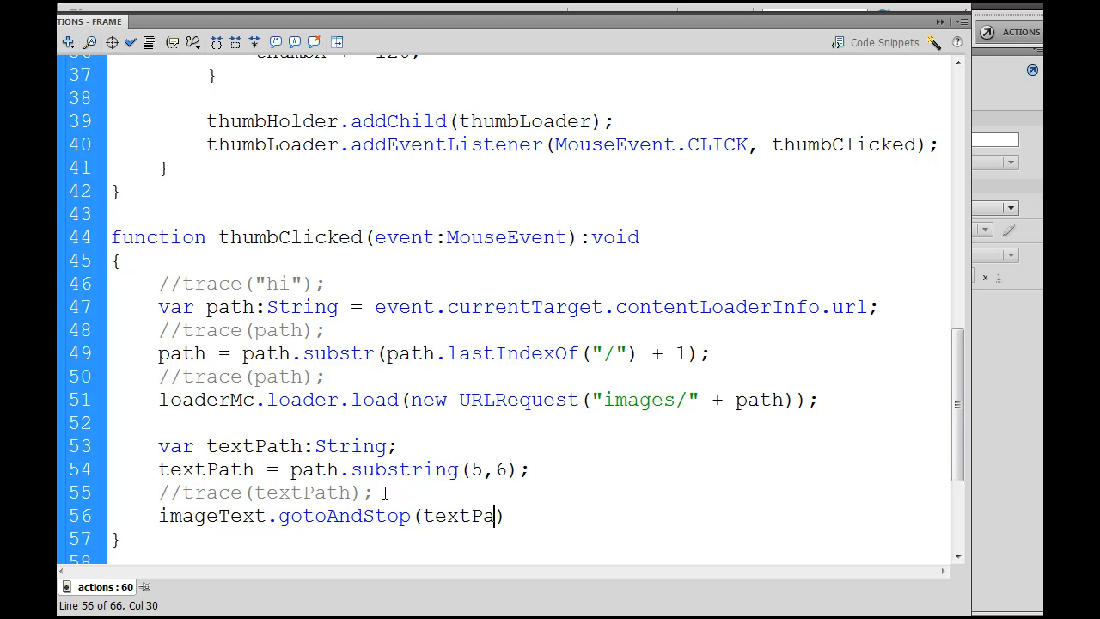
type("th")
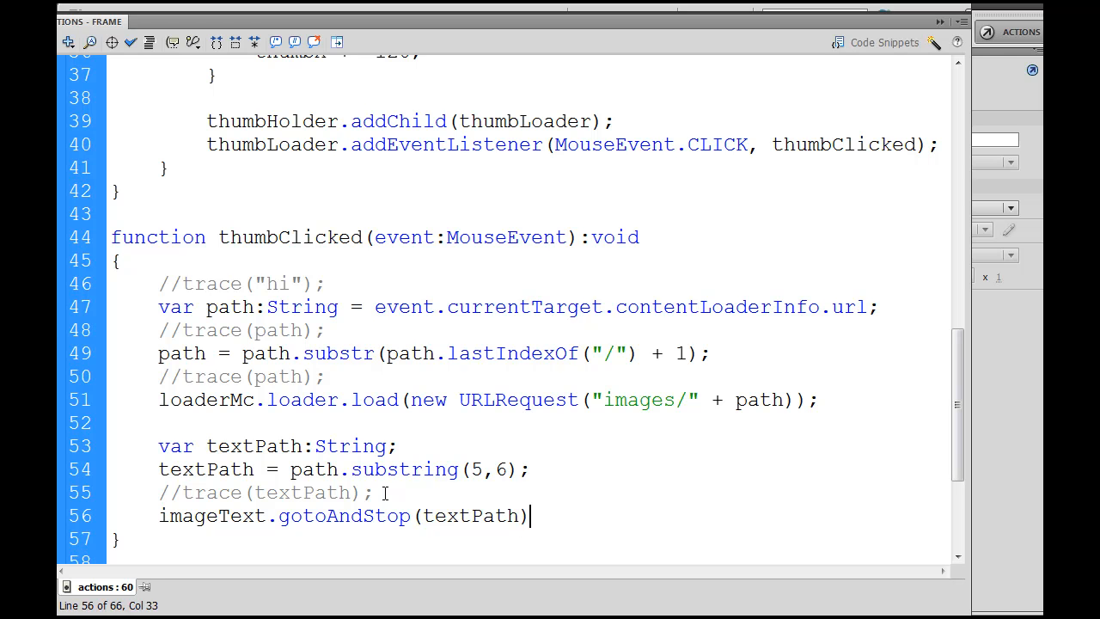
key("ctrl+Return")
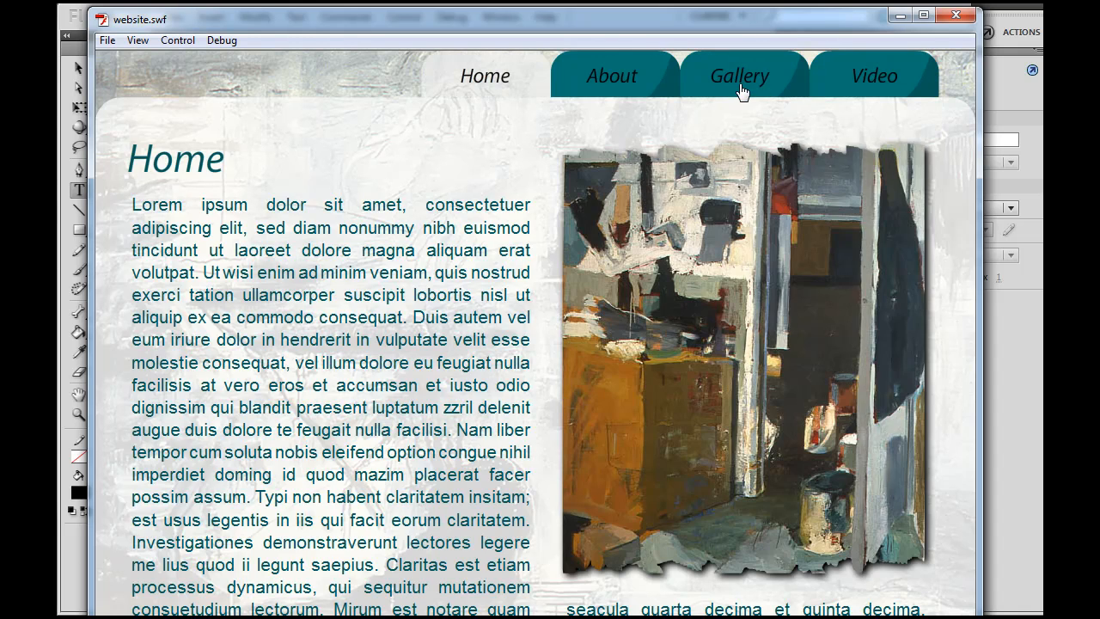
On the Gallery page, click liberty cap and another thumbnail to check captions, then close.
left_click(740, 76)
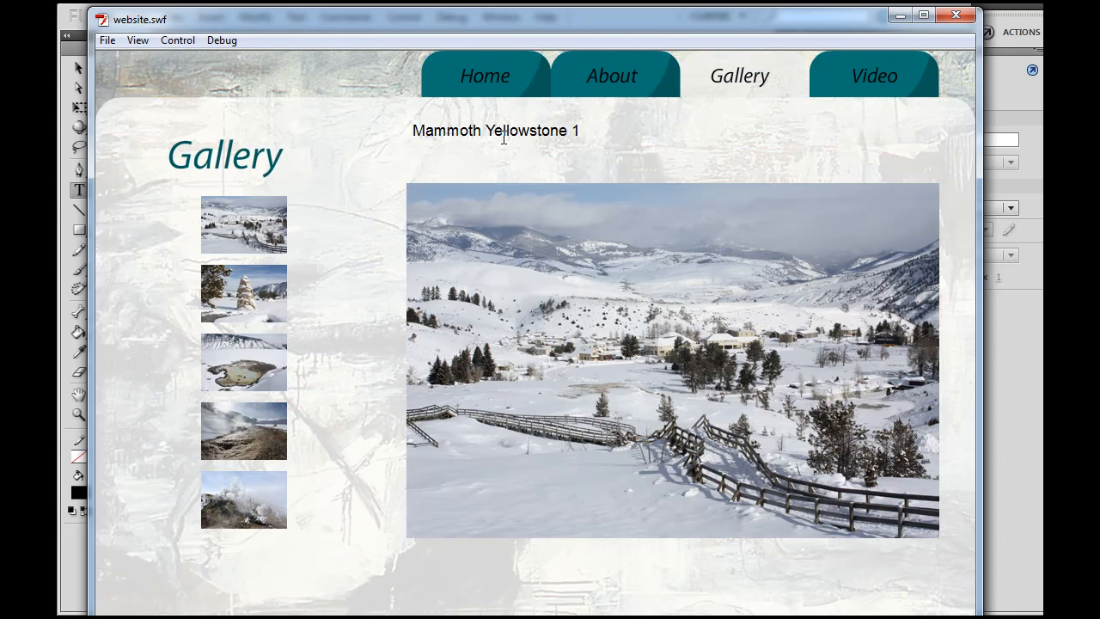
left_click(243, 294)
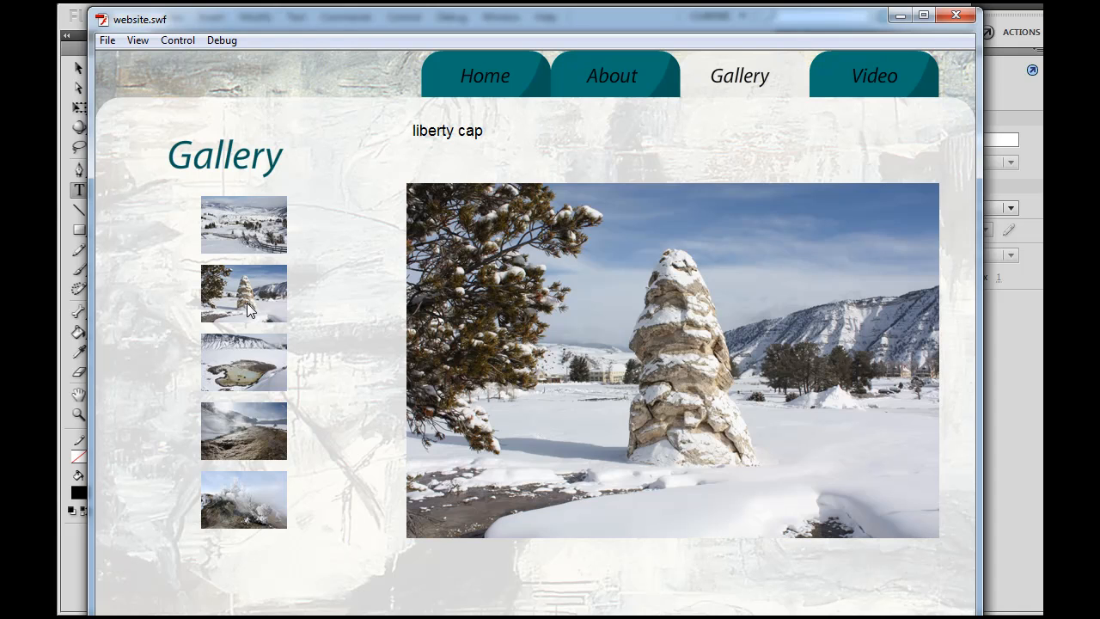
mouse_move(264, 311)
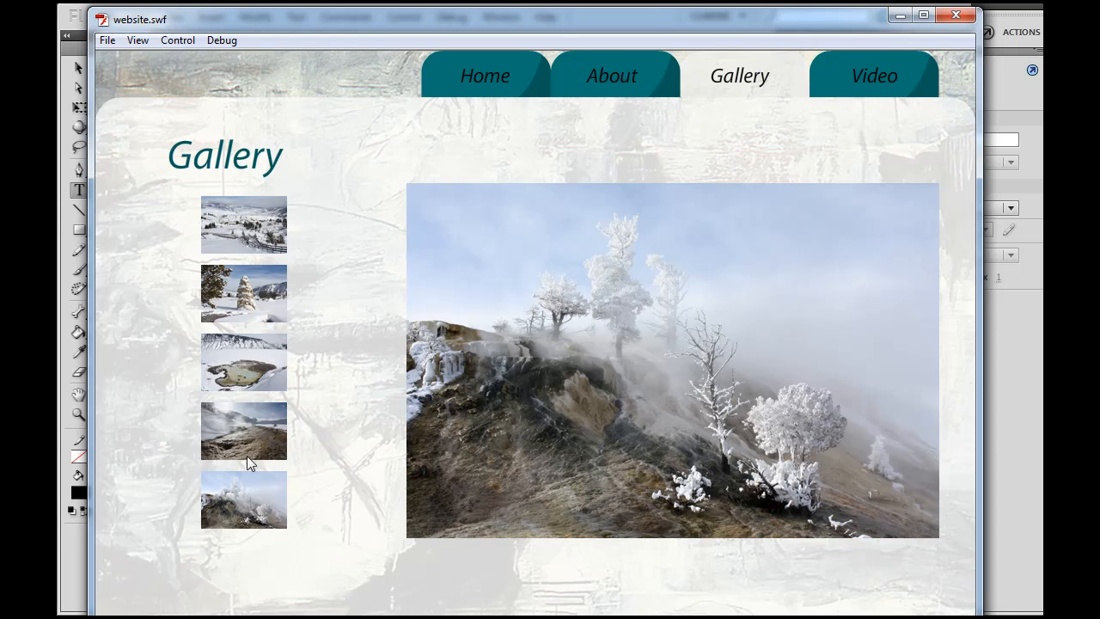
left_click(244, 362)
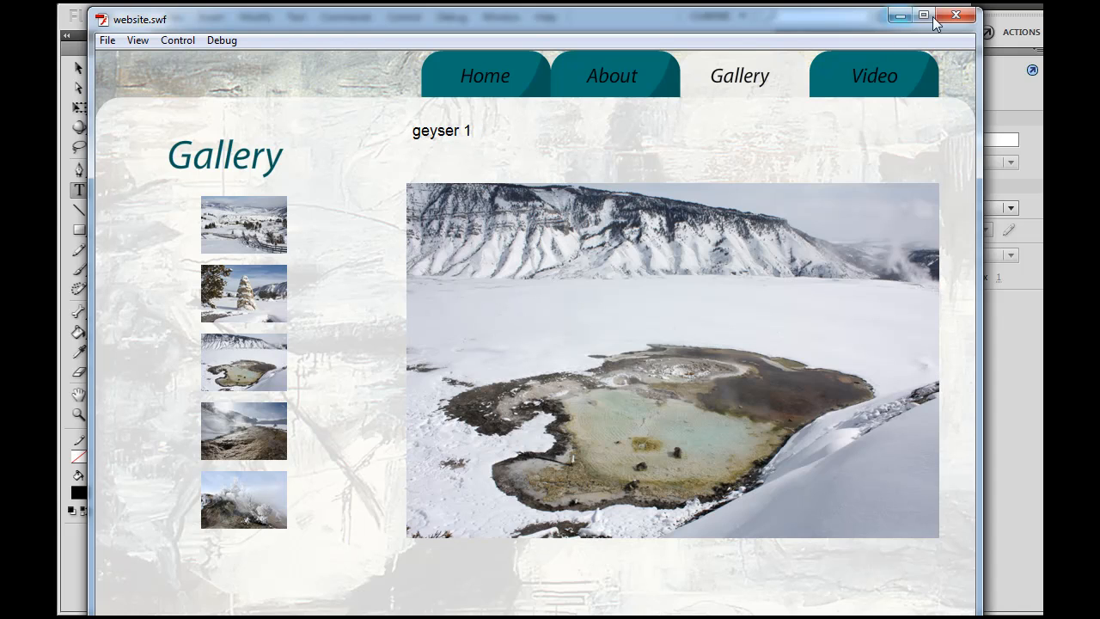
left_click(956, 16)
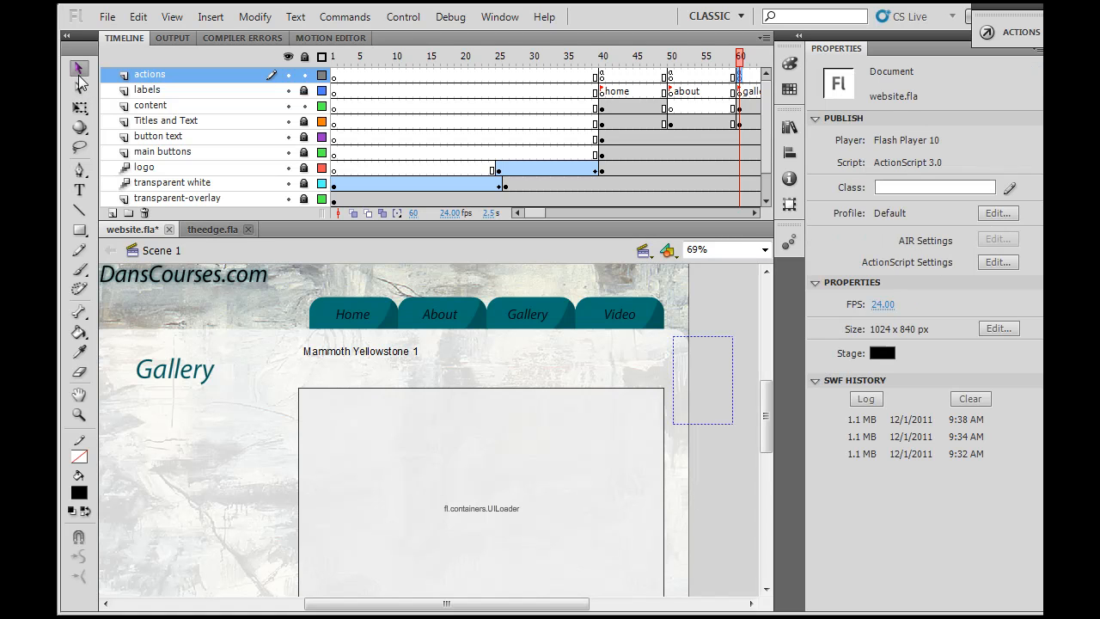
Inspect the outputText box beside the stage, then reselect the actions frame.
left_click(361, 358)
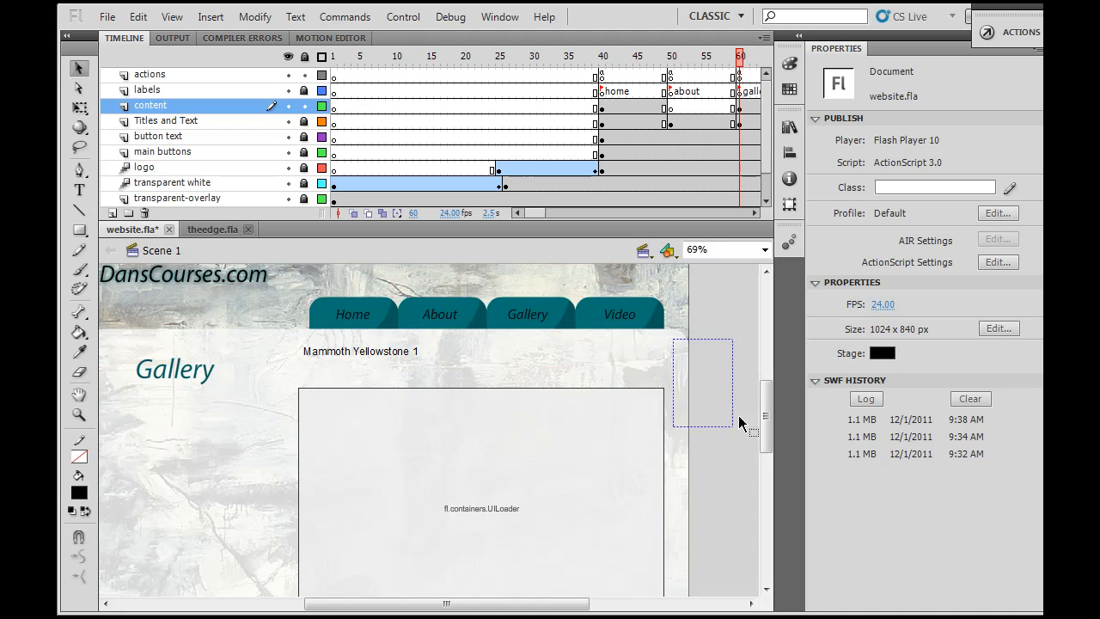
mouse_move(731, 432)
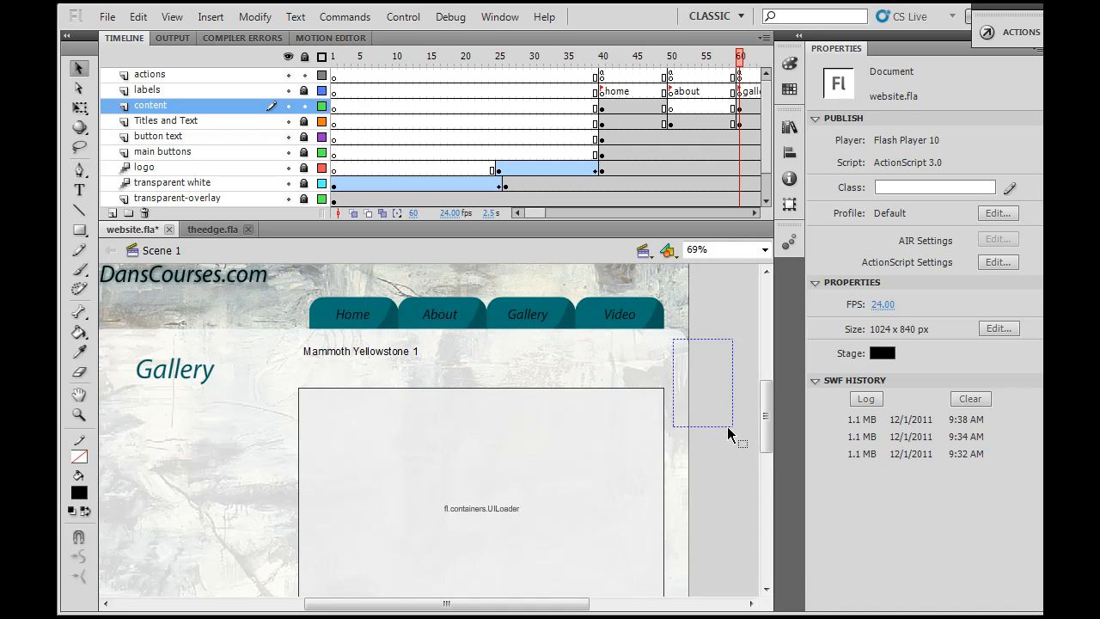
left_click(703, 383)
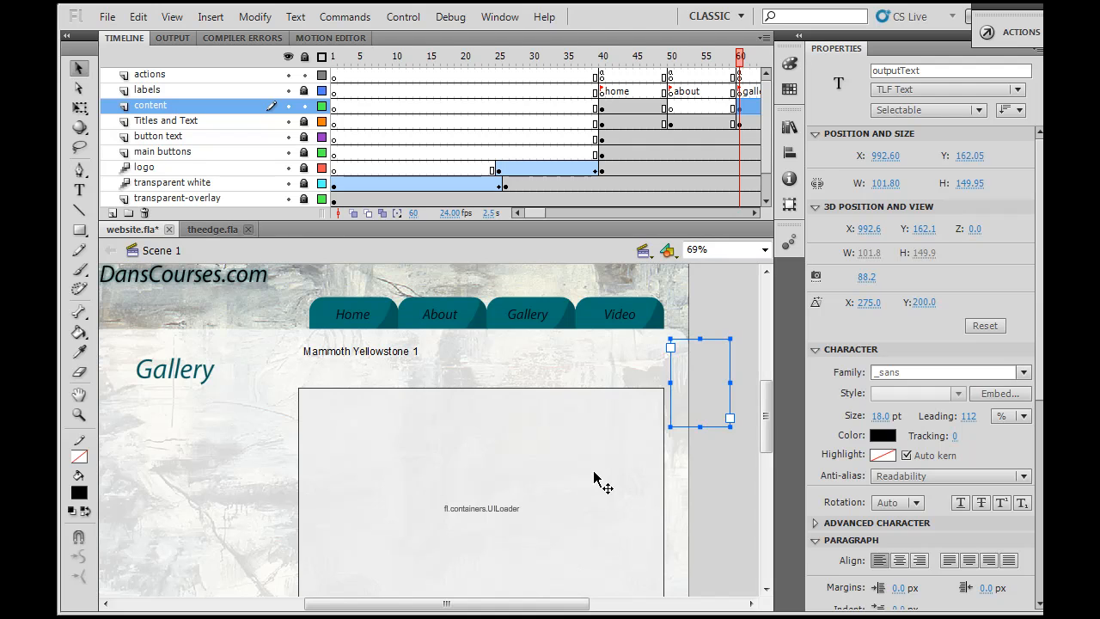
mouse_move(696, 447)
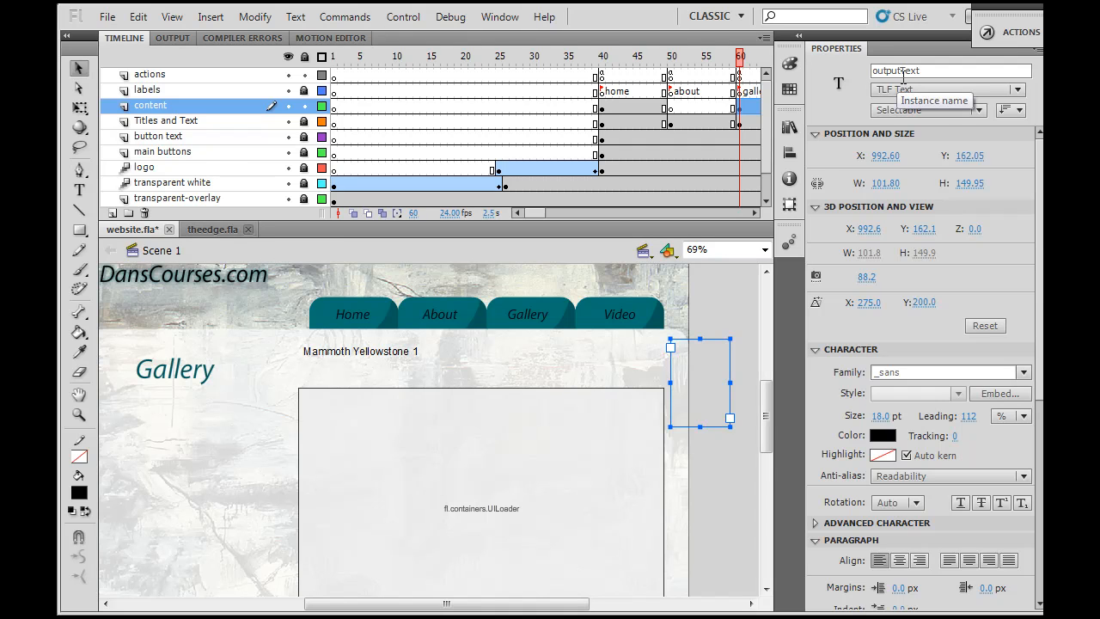
mouse_move(791, 343)
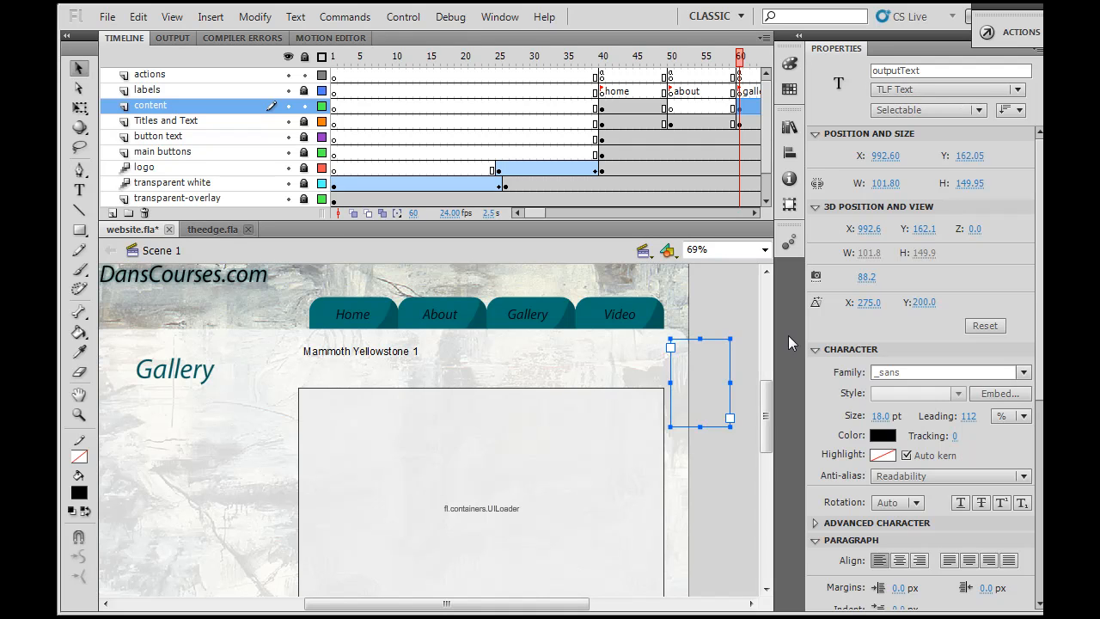
mouse_move(718, 54)
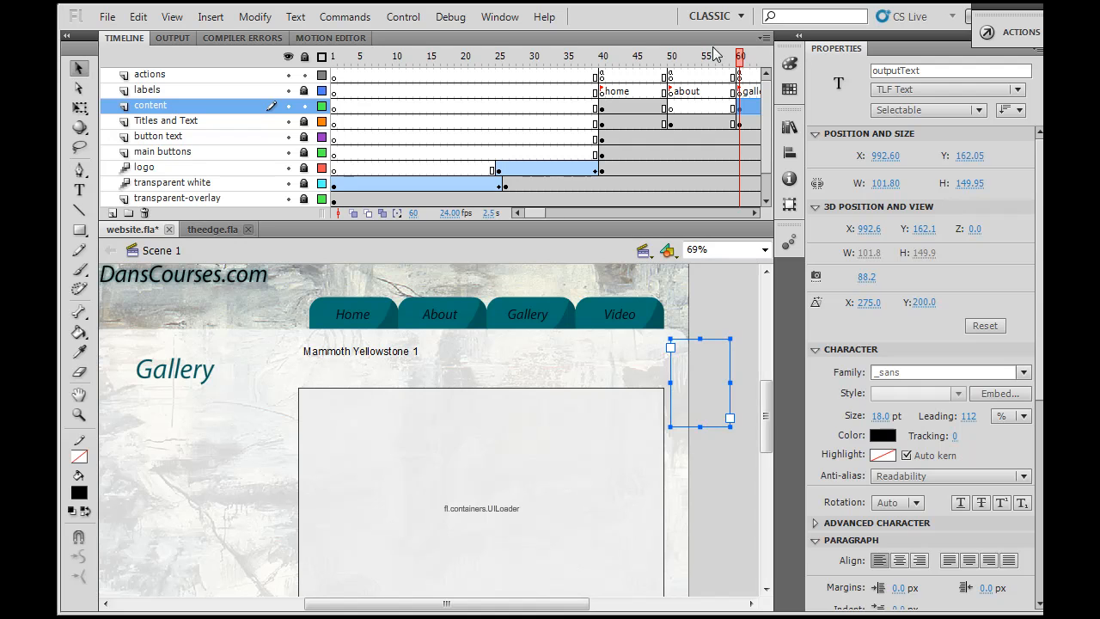
left_click(149, 74)
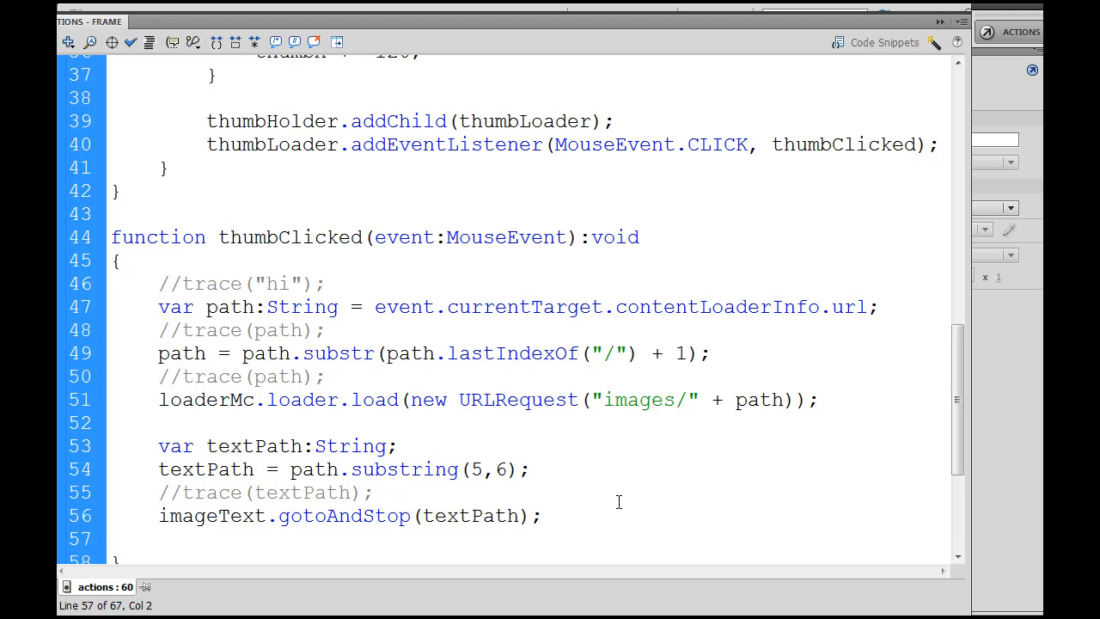
Write outputText.text = textPath; on line 57 of thumbClicked.
type("outputTe")
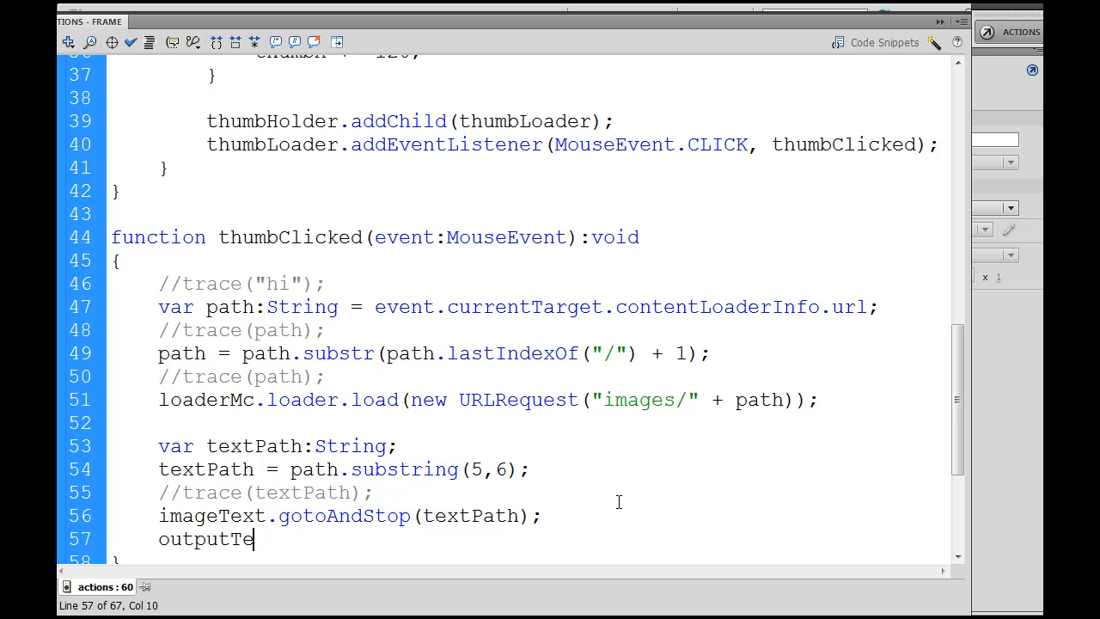
type("xt.")
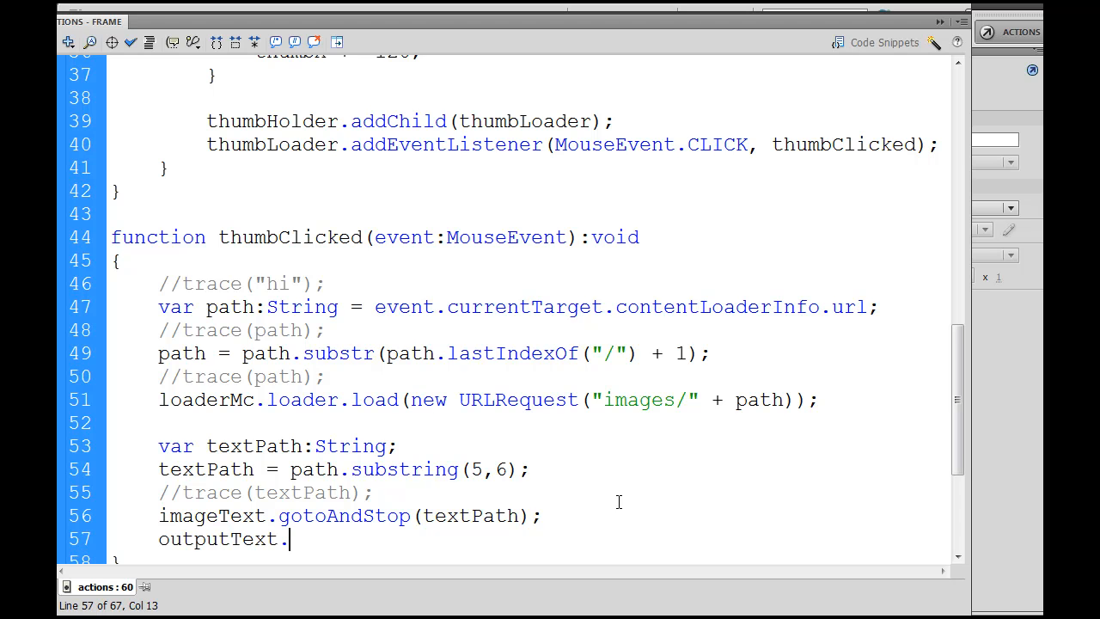
type("text =")
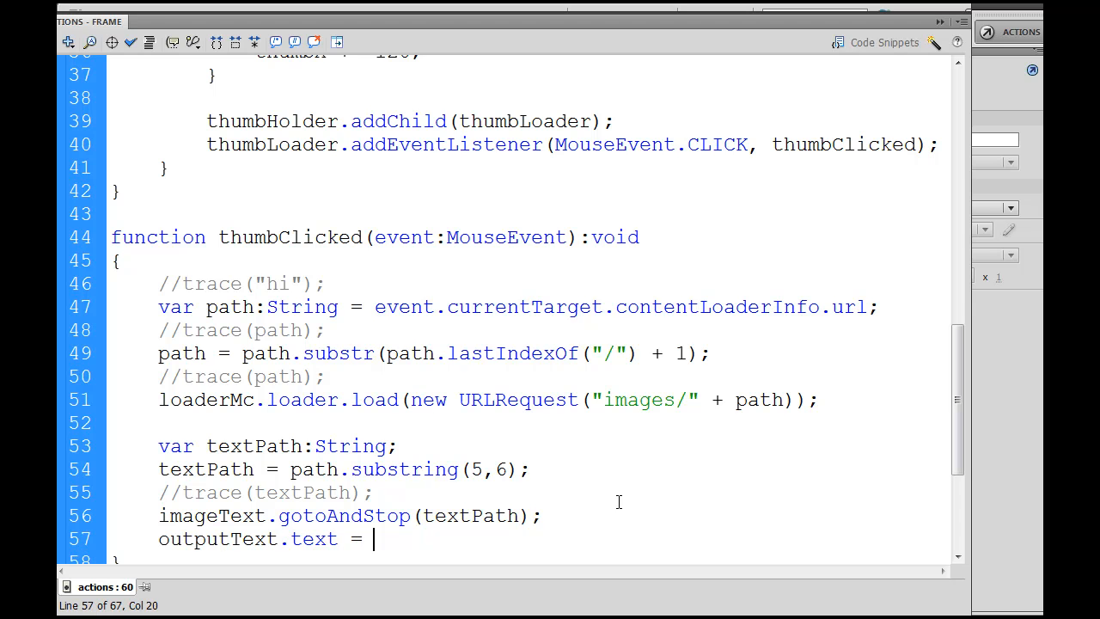
type("textPa")
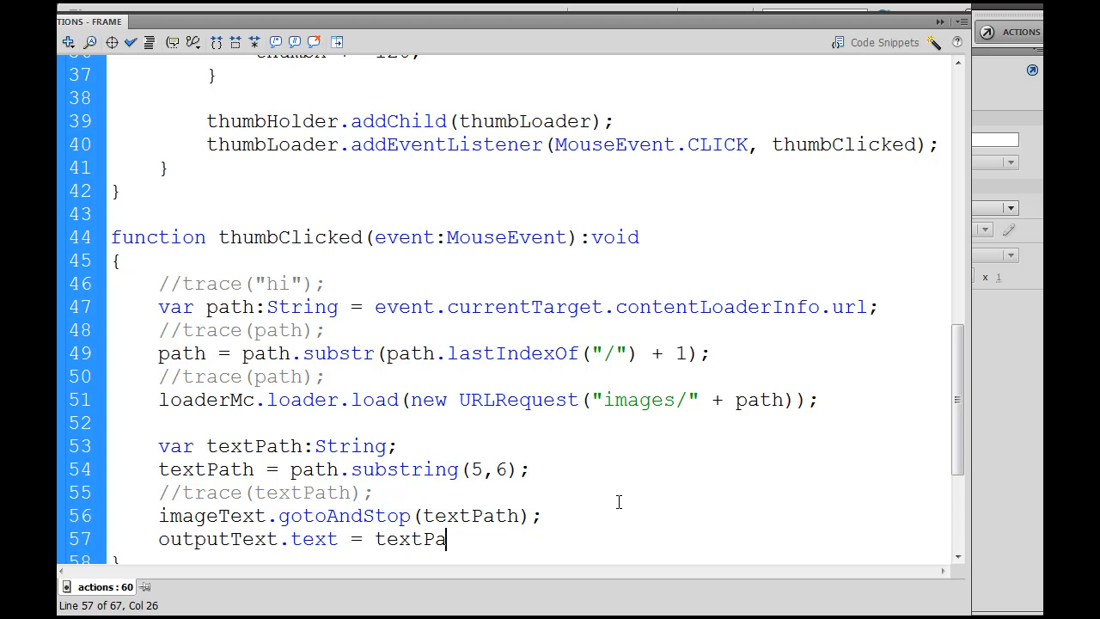
type("th")
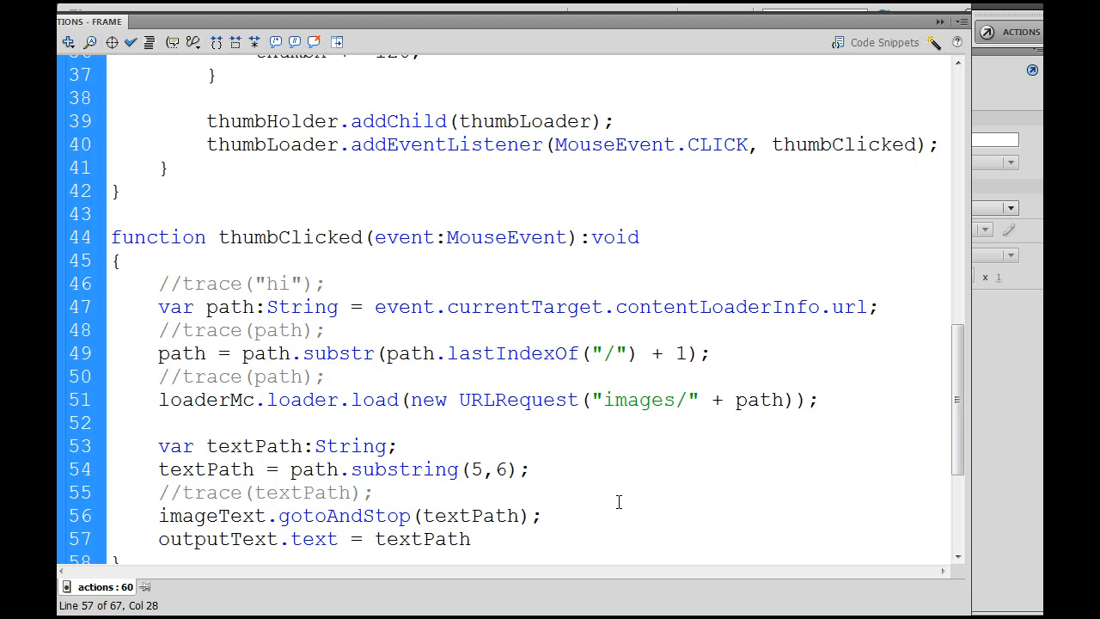
type(";")
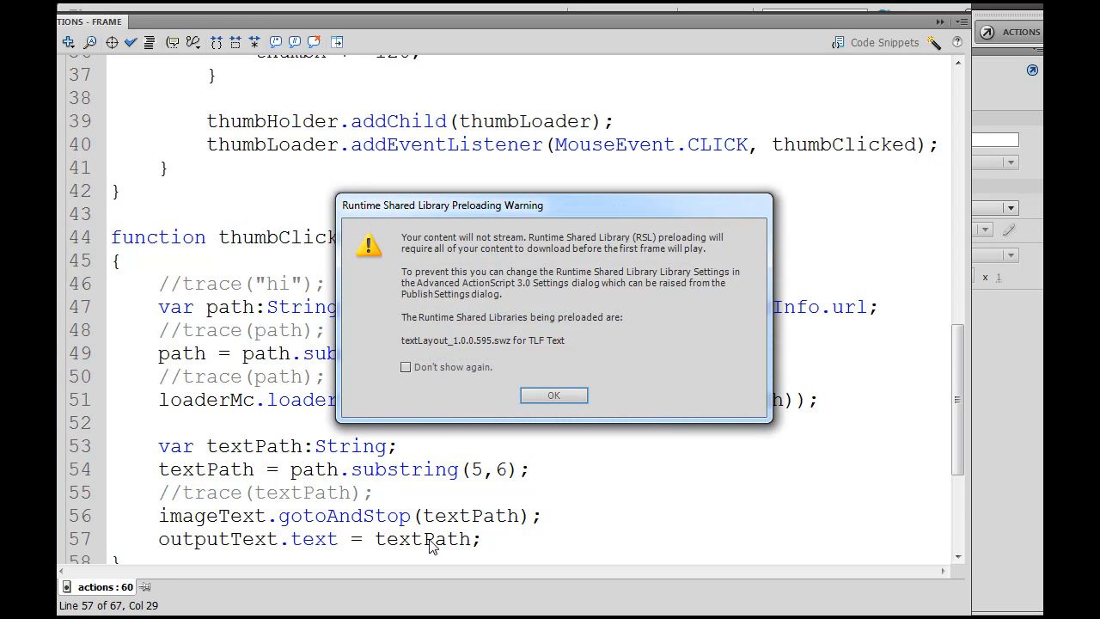
Dismiss the RSL warning, test the fifth and liberty cap thumbnails in Gallery, then close.
left_click(553, 396)
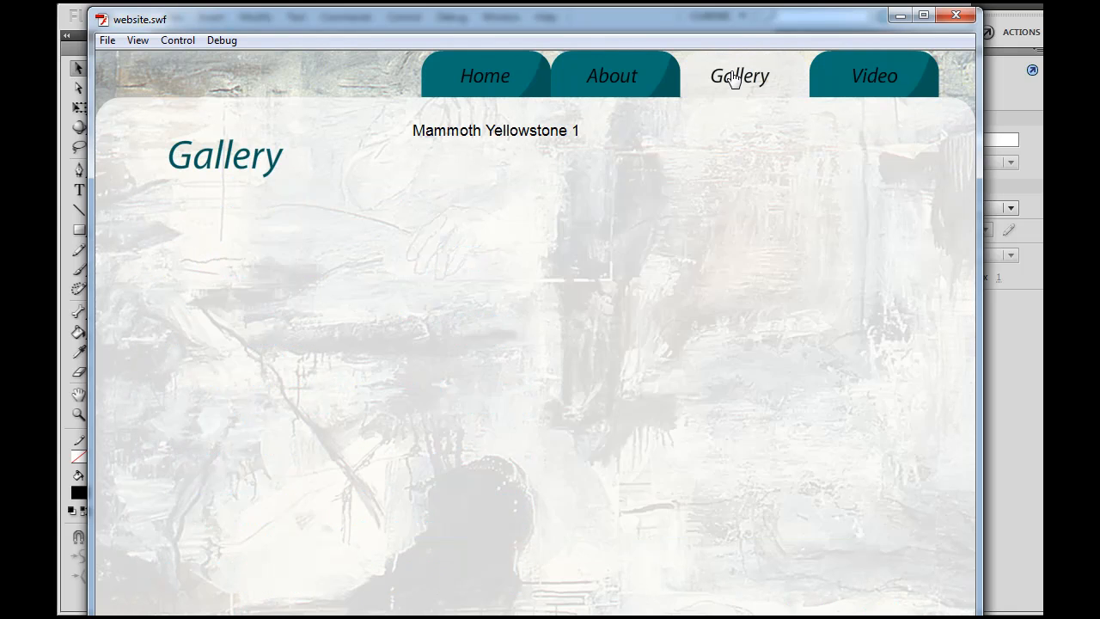
left_click(739, 75)
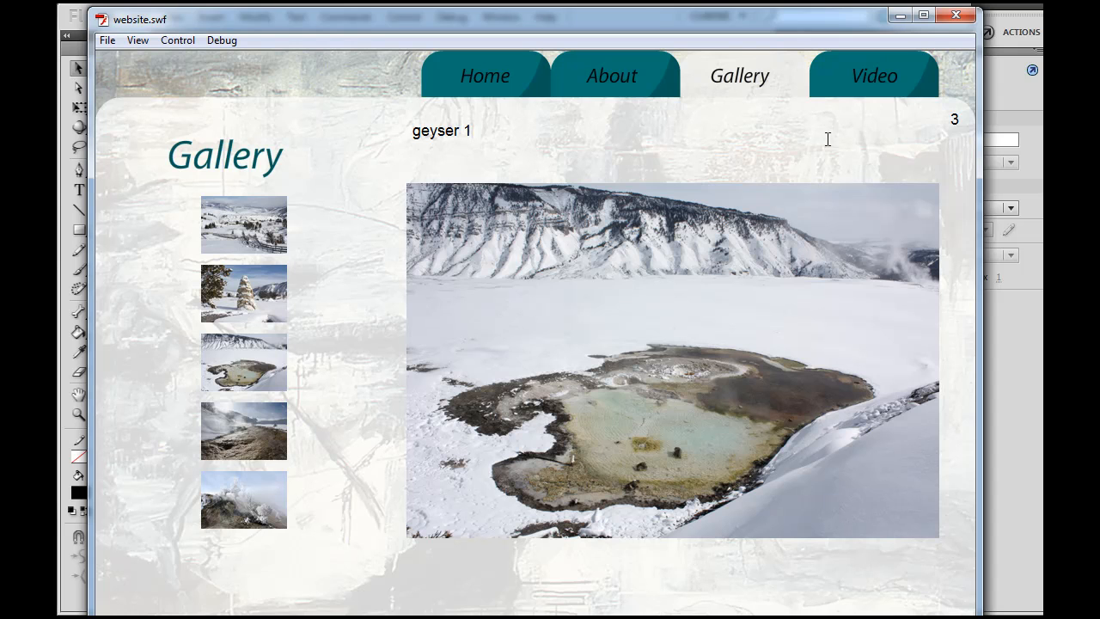
mouse_move(250, 432)
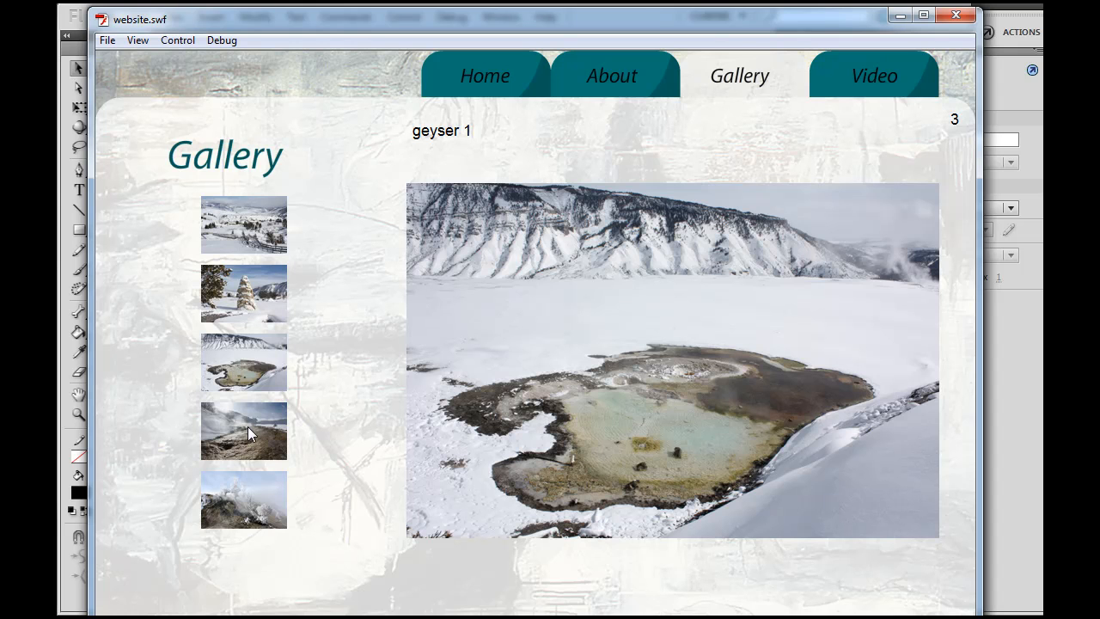
left_click(243, 431)
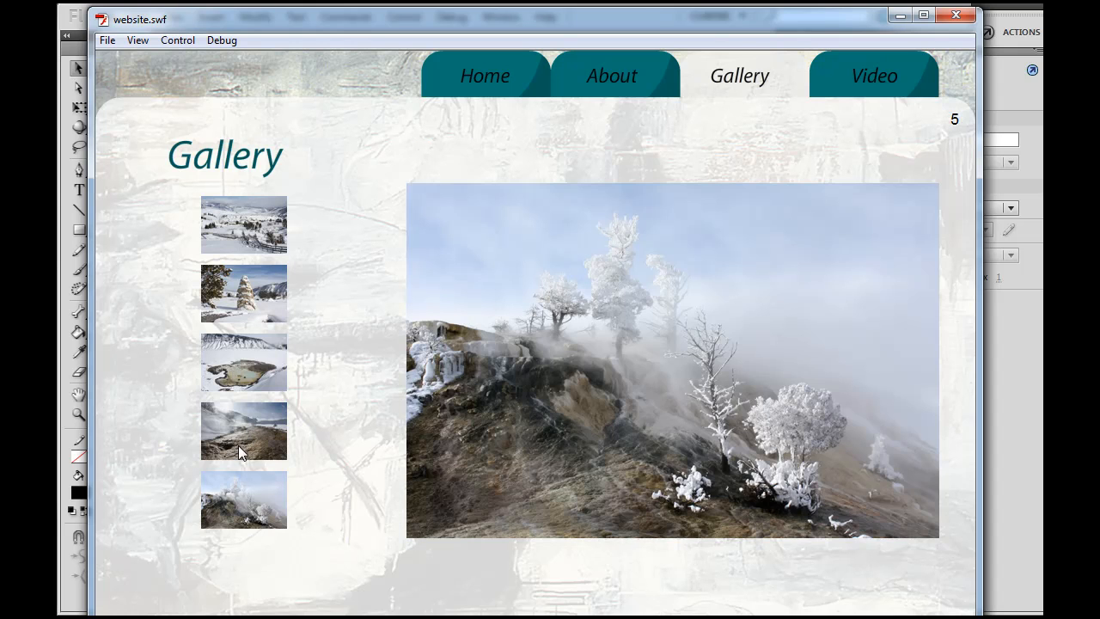
left_click(243, 224)
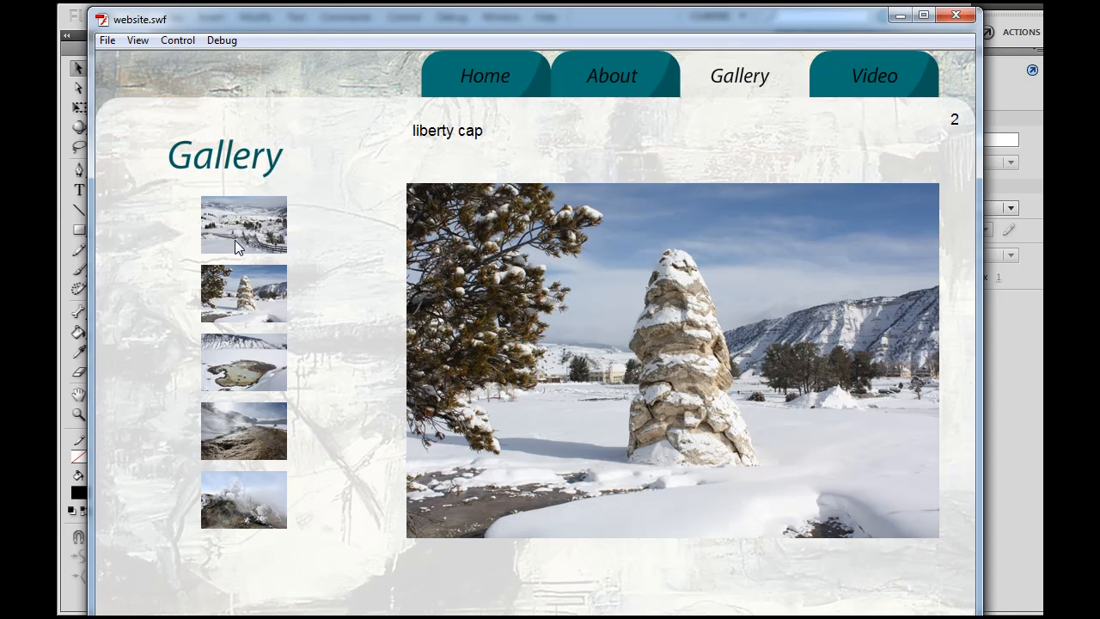
mouse_move(955, 16)
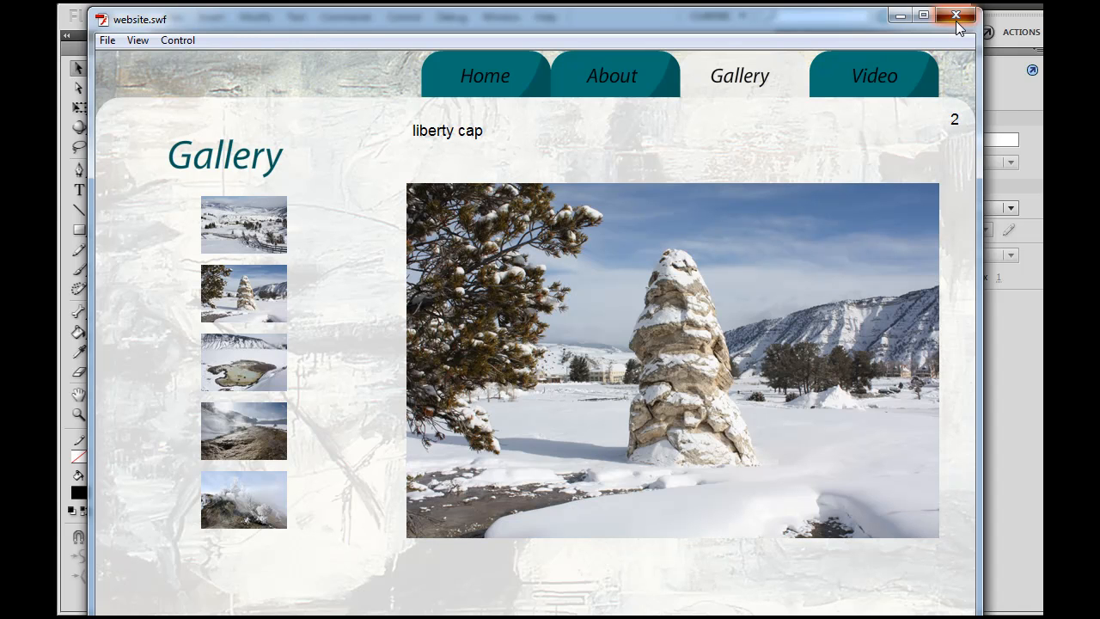
left_click(244, 224)
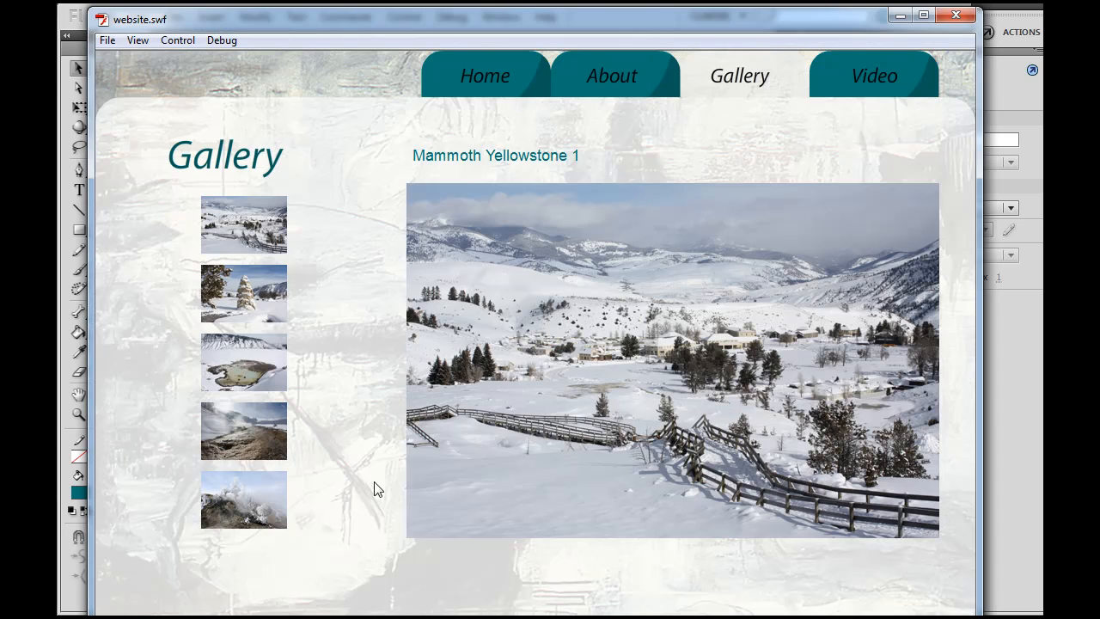
mouse_move(409, 230)
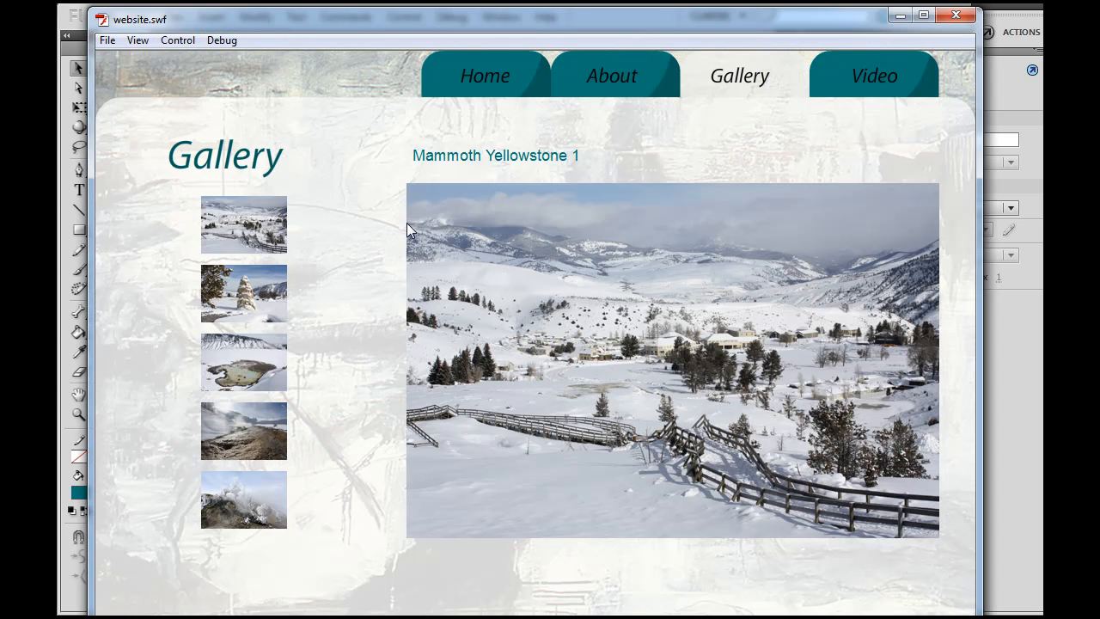
mouse_move(497, 261)
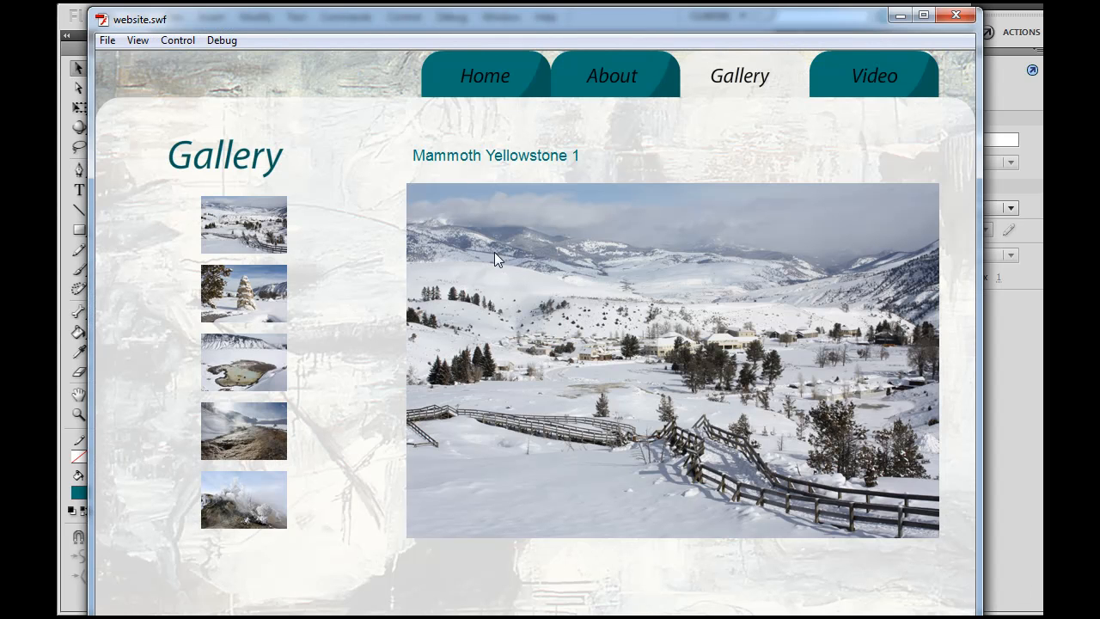
mouse_move(475, 252)
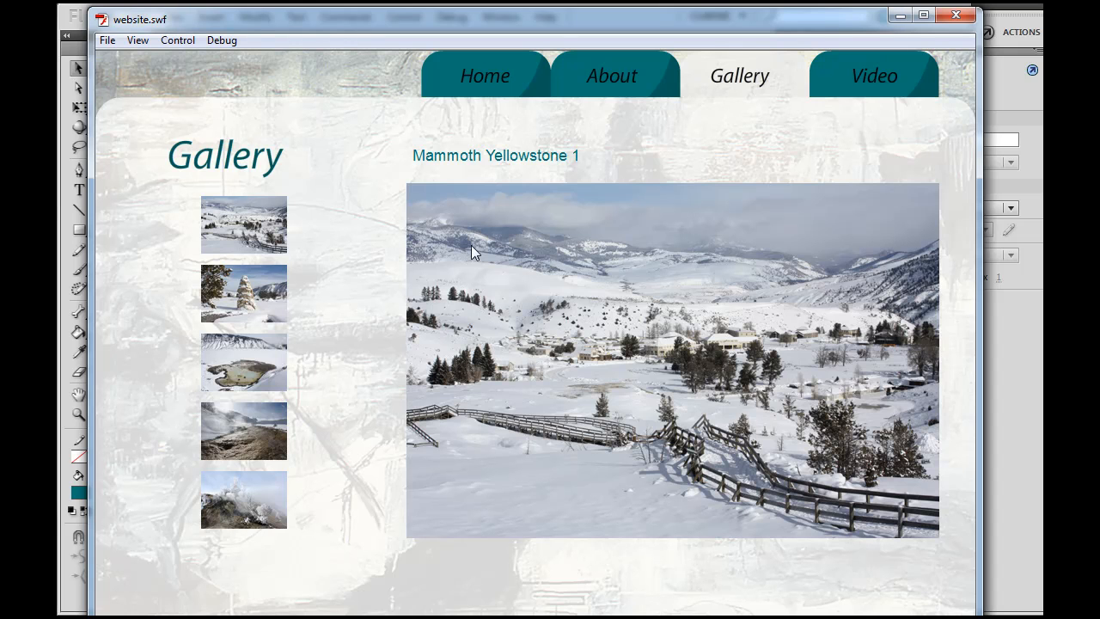
mouse_move(984, 8)
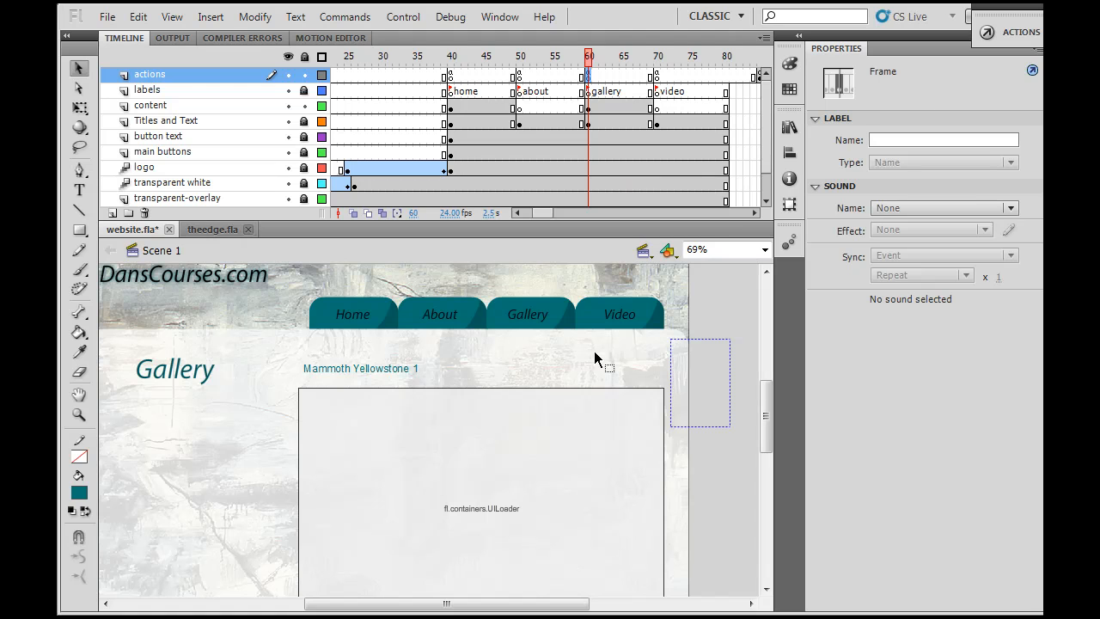
mouse_move(460, 482)
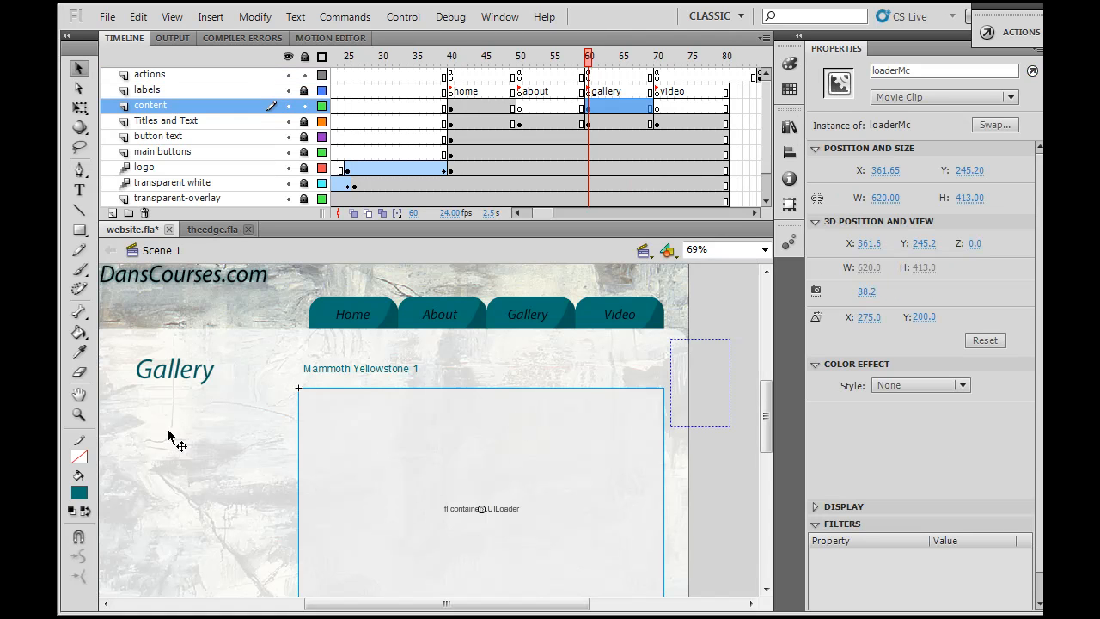
Add a default Drop Shadow filter to the thumbHolder movie clip.
left_click(210, 451)
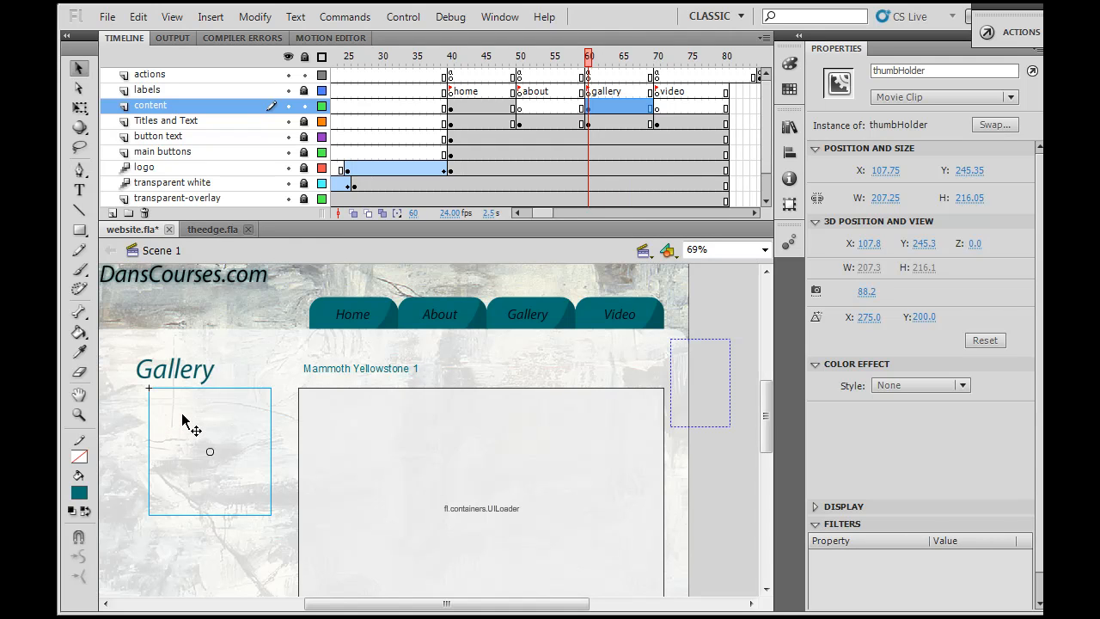
mouse_move(189, 520)
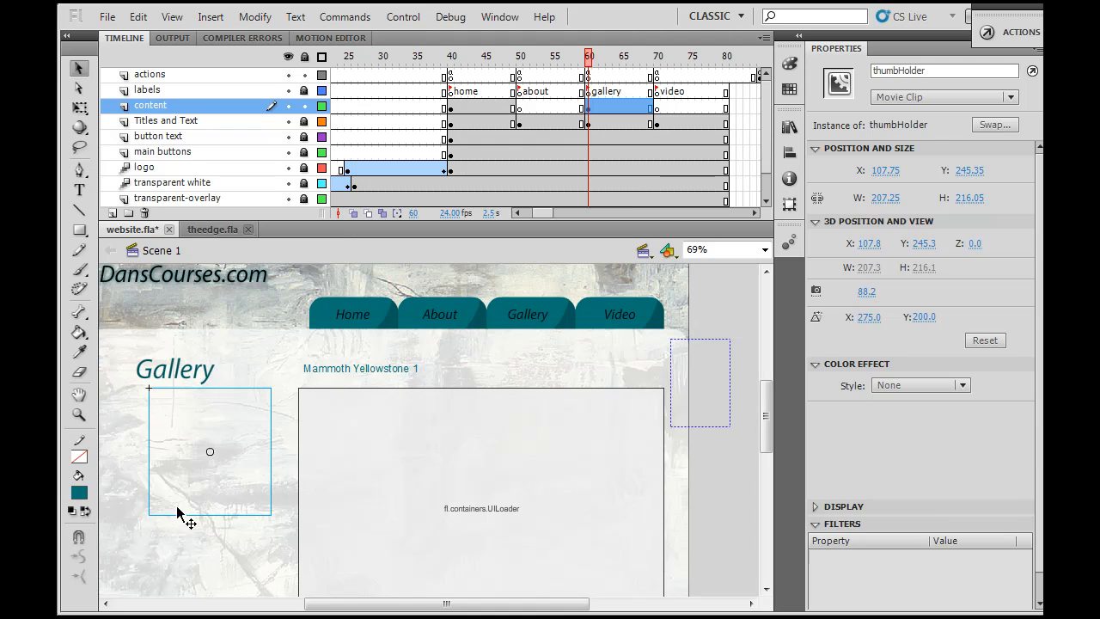
mouse_move(191, 476)
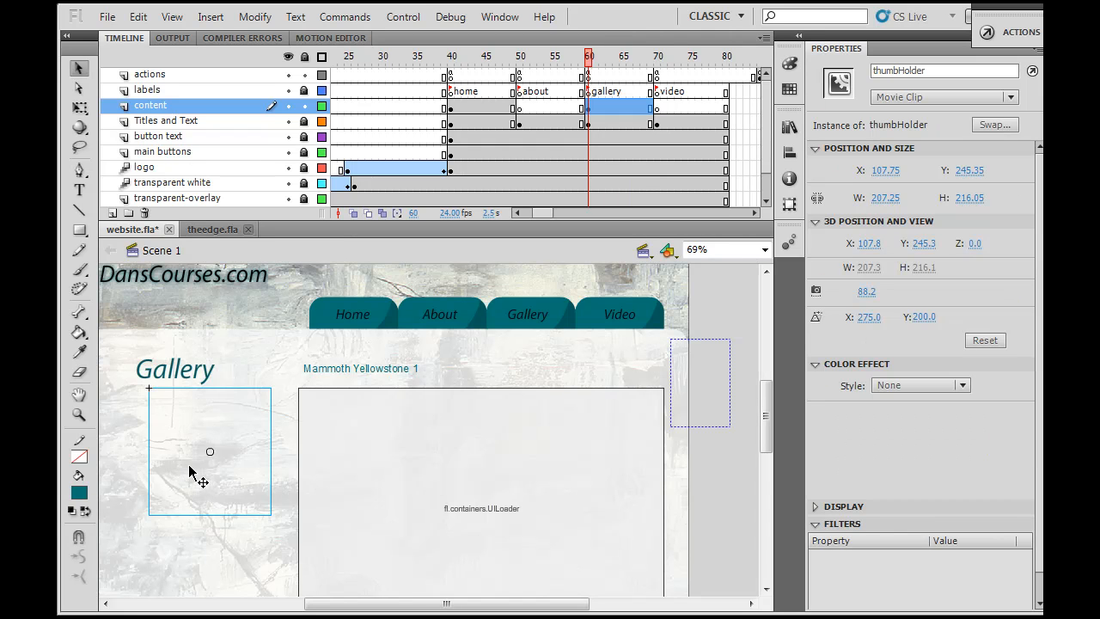
scroll("down", 3)
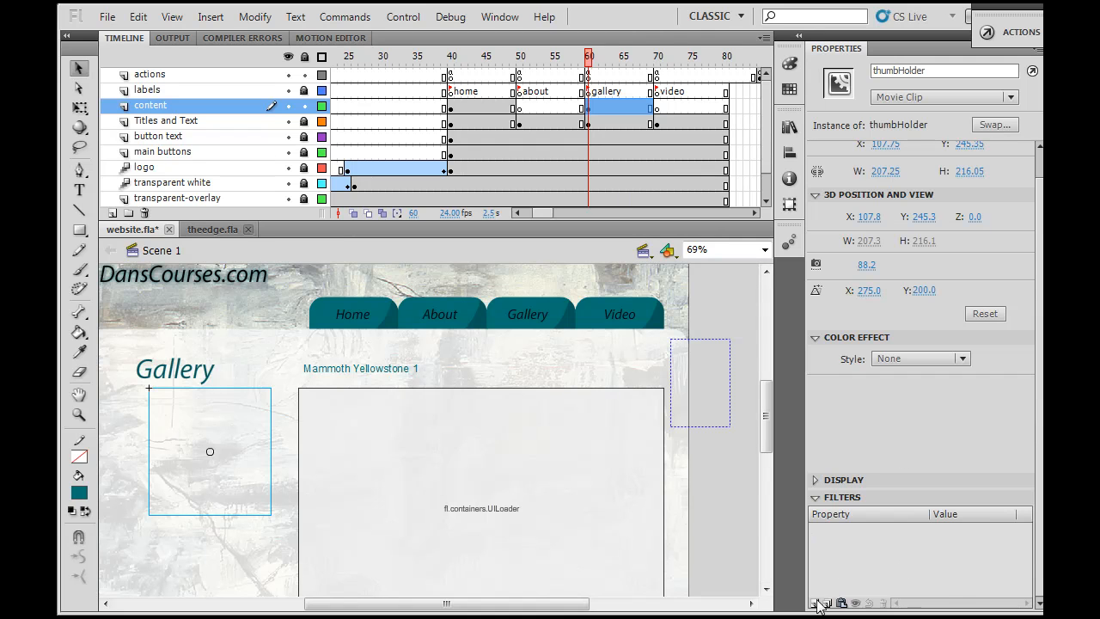
left_click(822, 603)
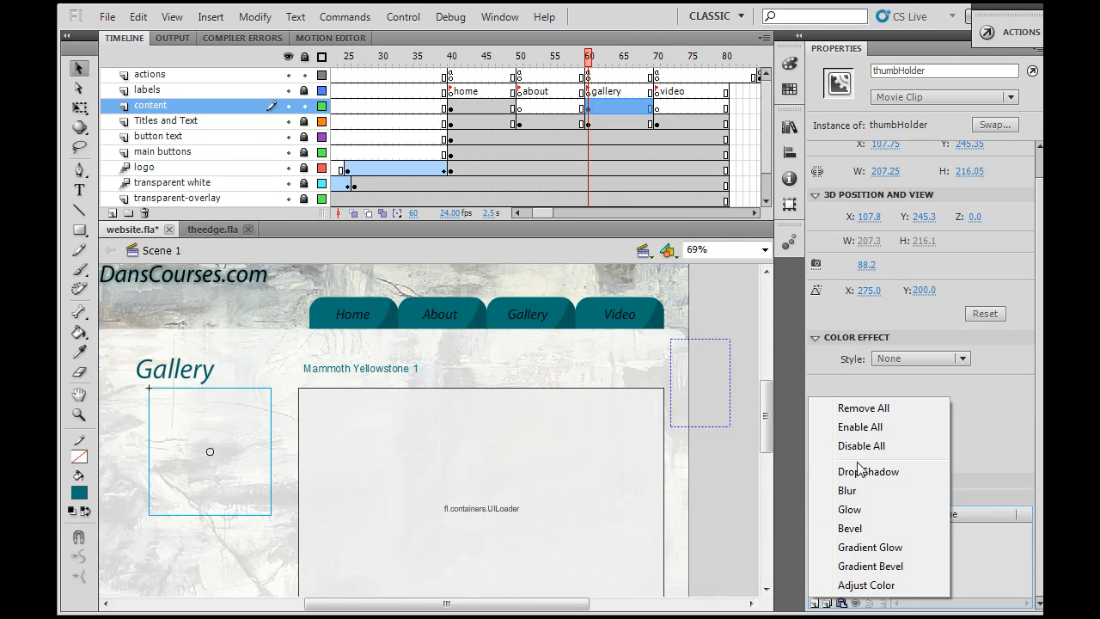
left_click(868, 471)
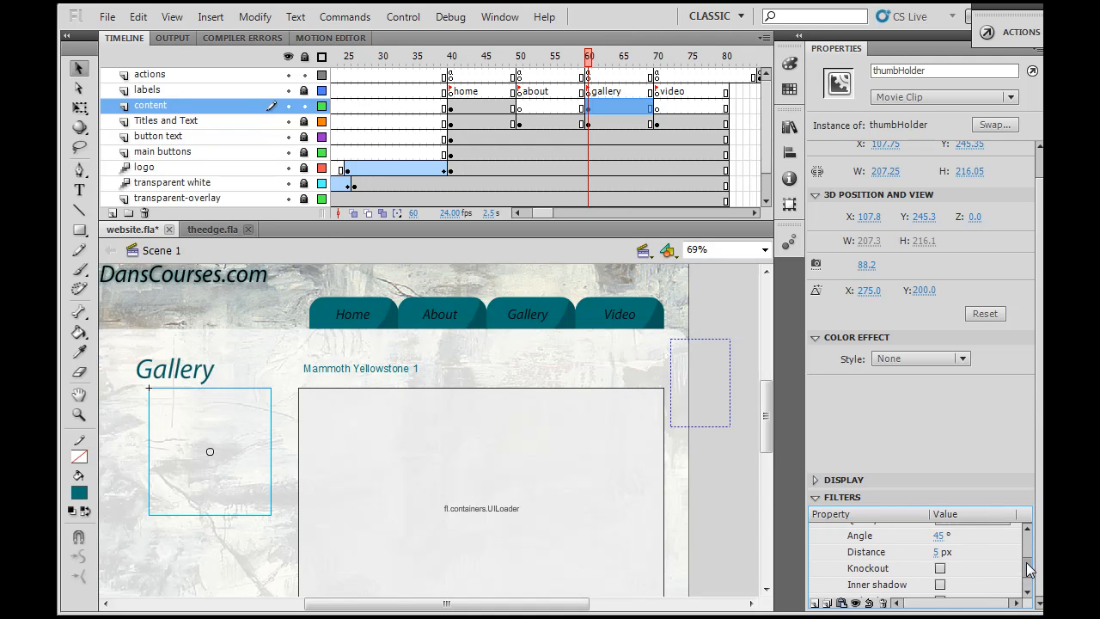
scroll("up", 3)
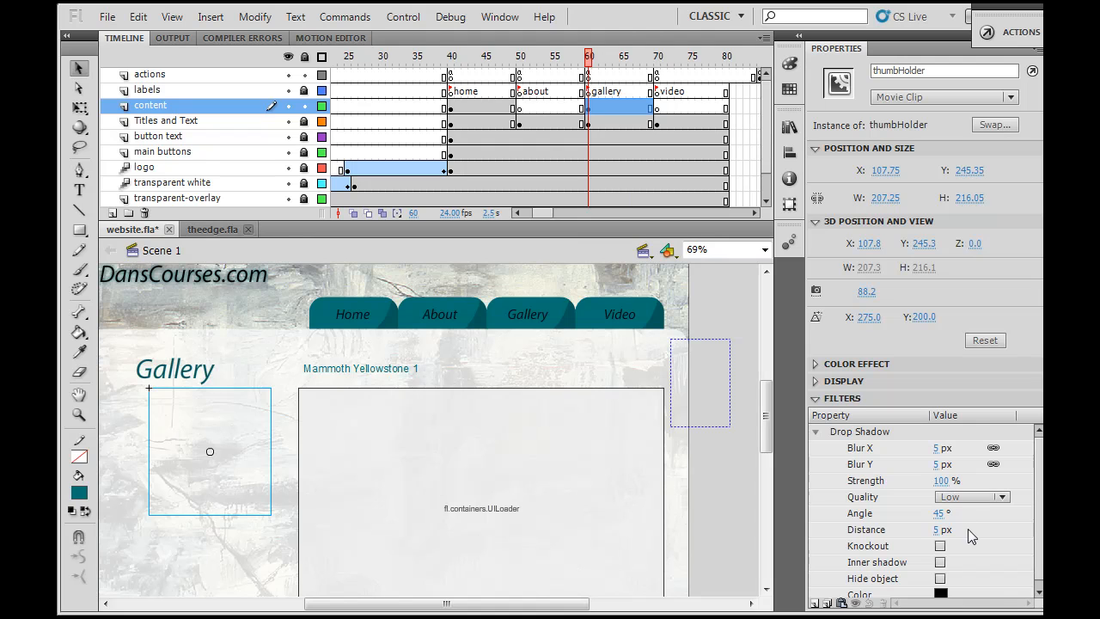
mouse_move(375, 429)
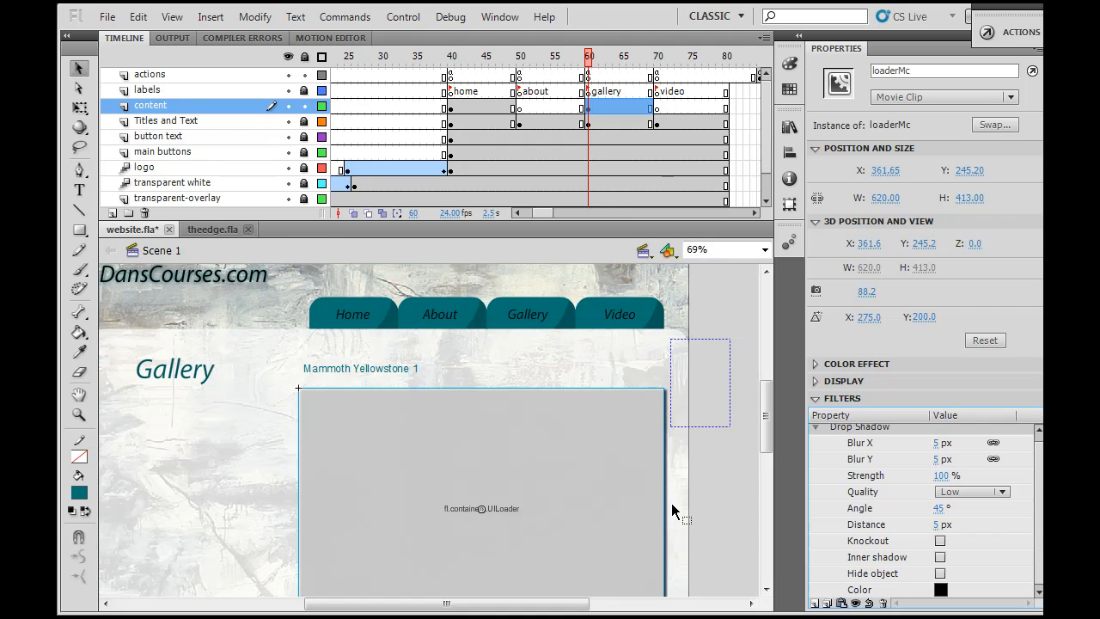
mouse_move(900, 507)
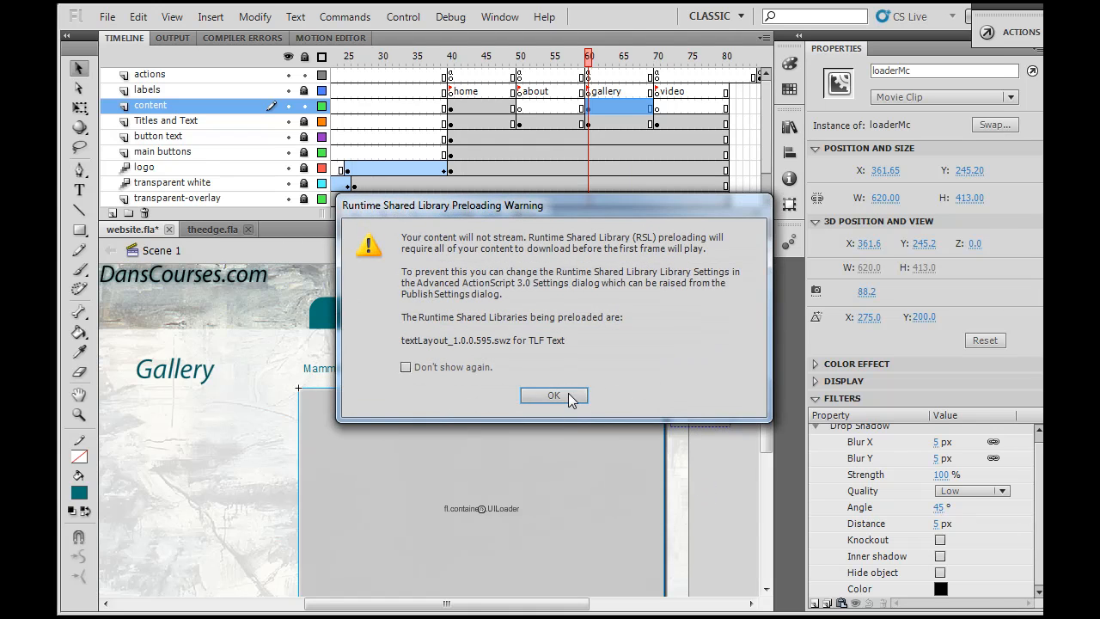
Dismiss the warning, open Gallery, and load a photo to check the shadows.
left_click(553, 395)
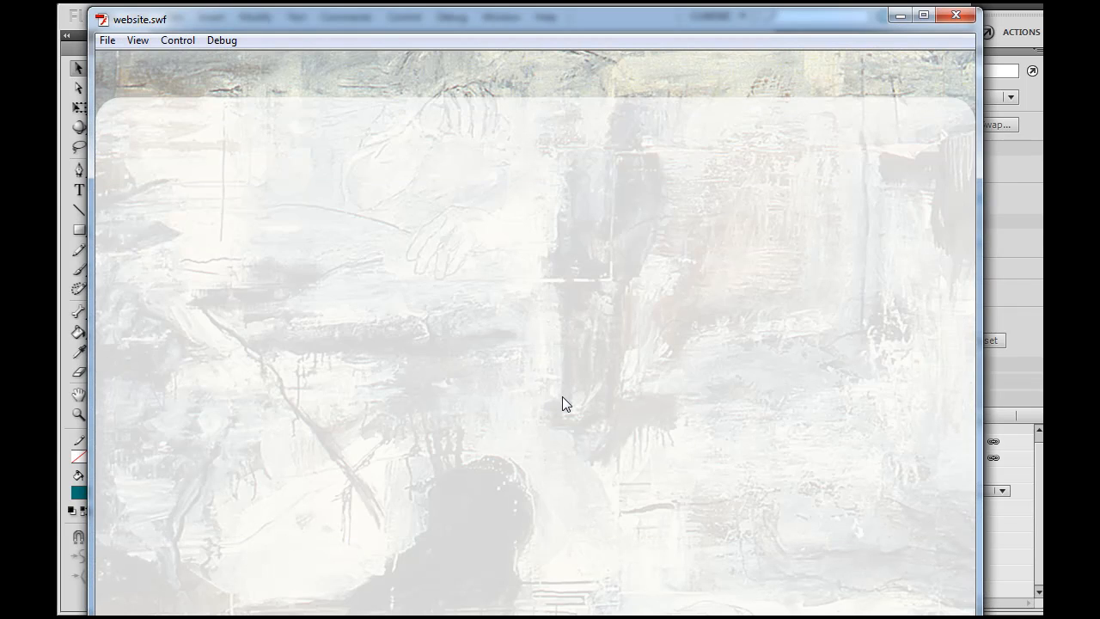
left_click(739, 75)
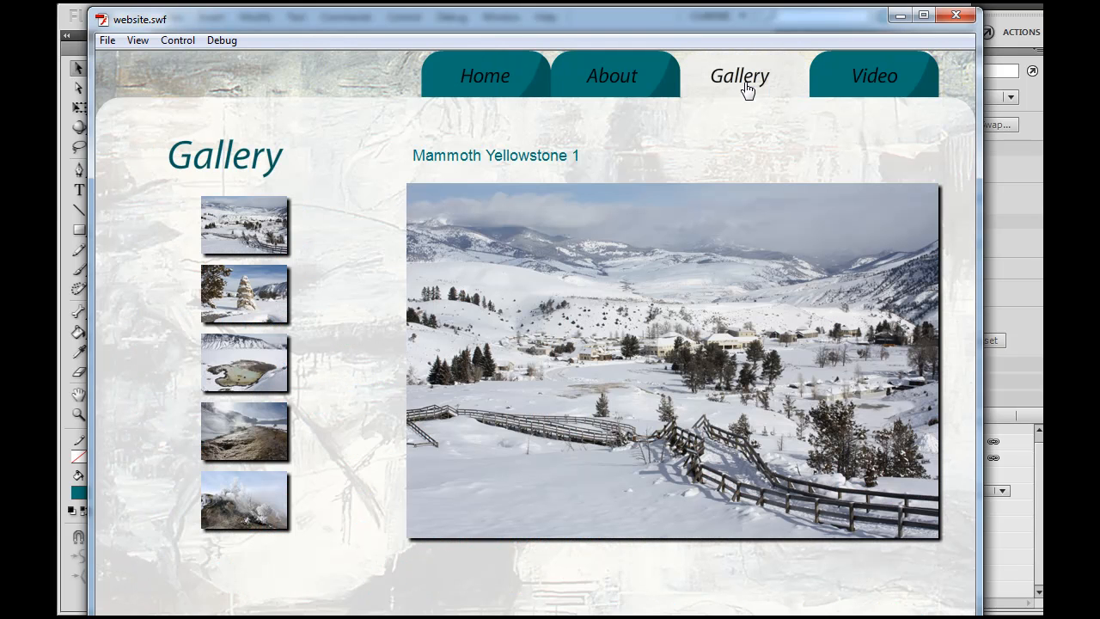
mouse_move(301, 366)
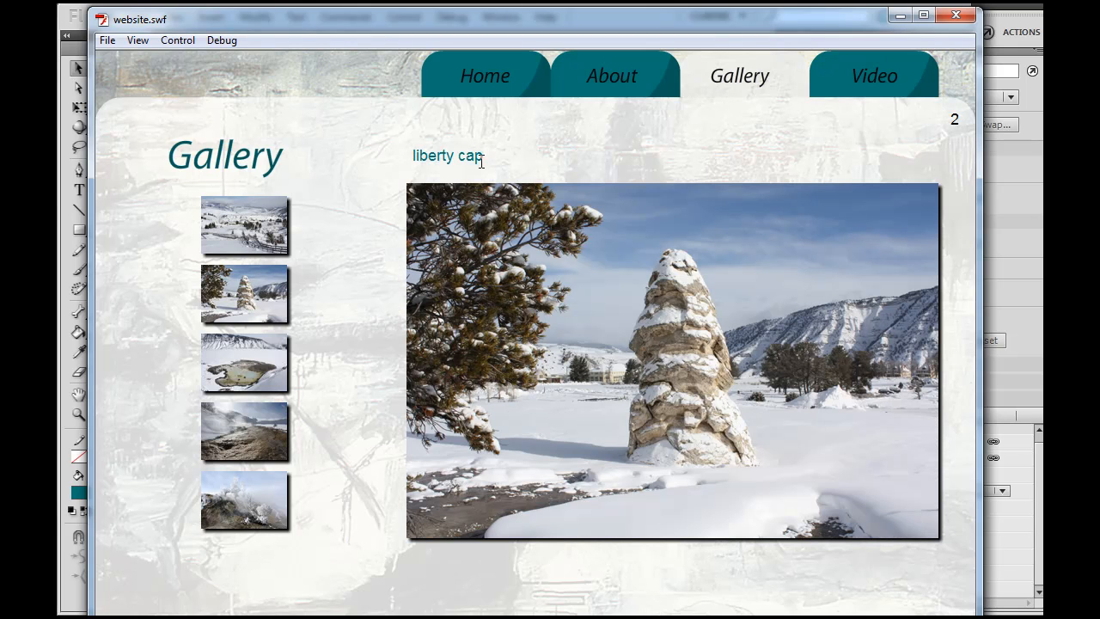
mouse_move(267, 305)
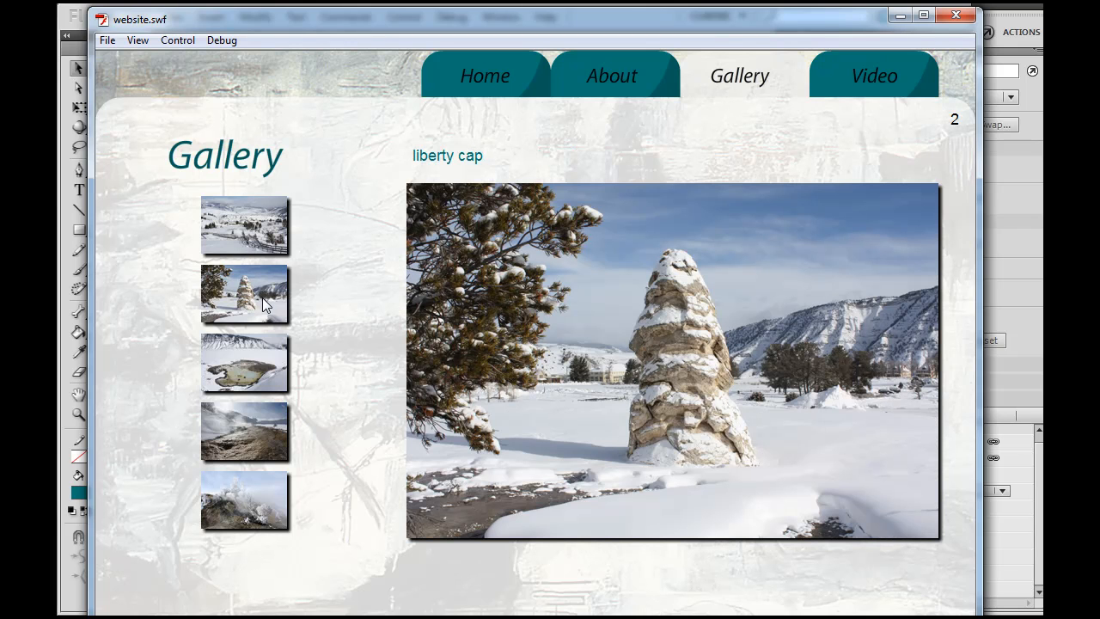
left_click(245, 362)
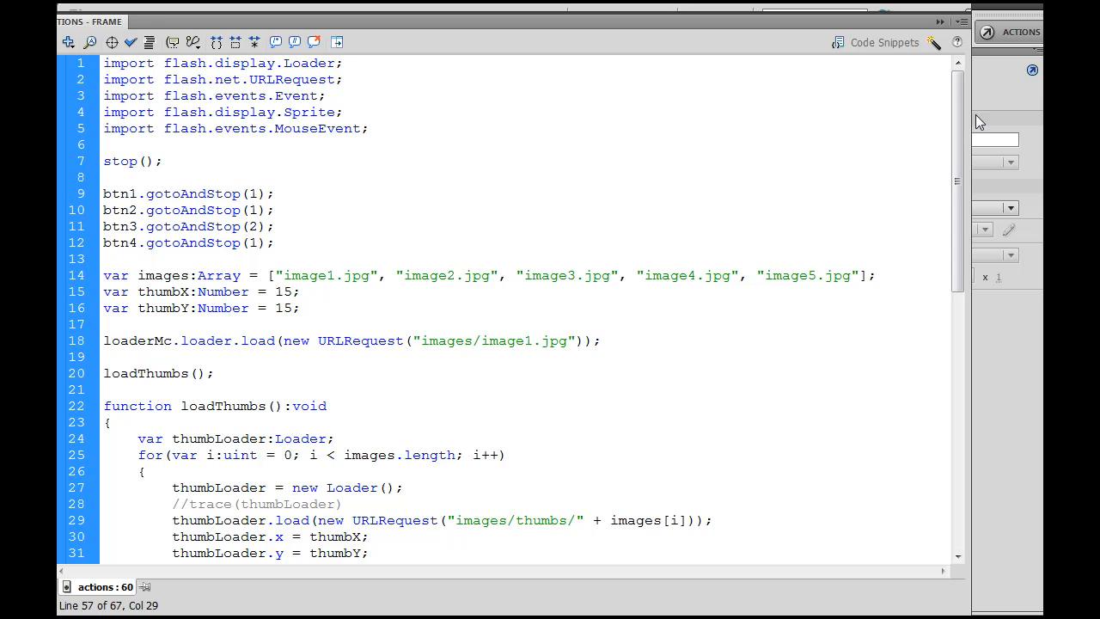
mouse_move(499, 444)
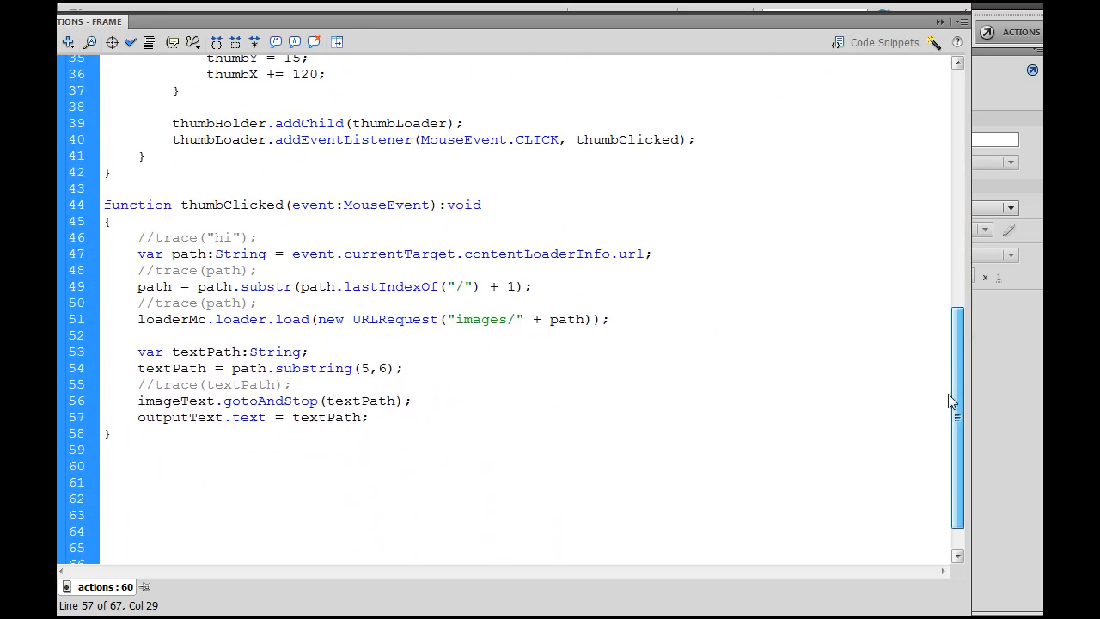
scroll("up", 3)
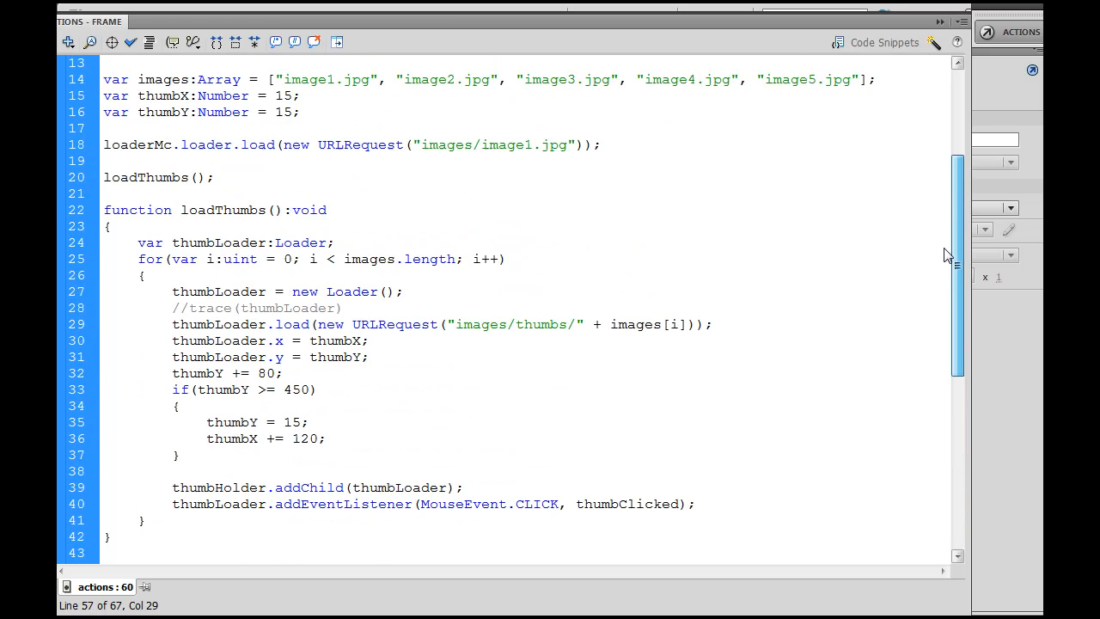